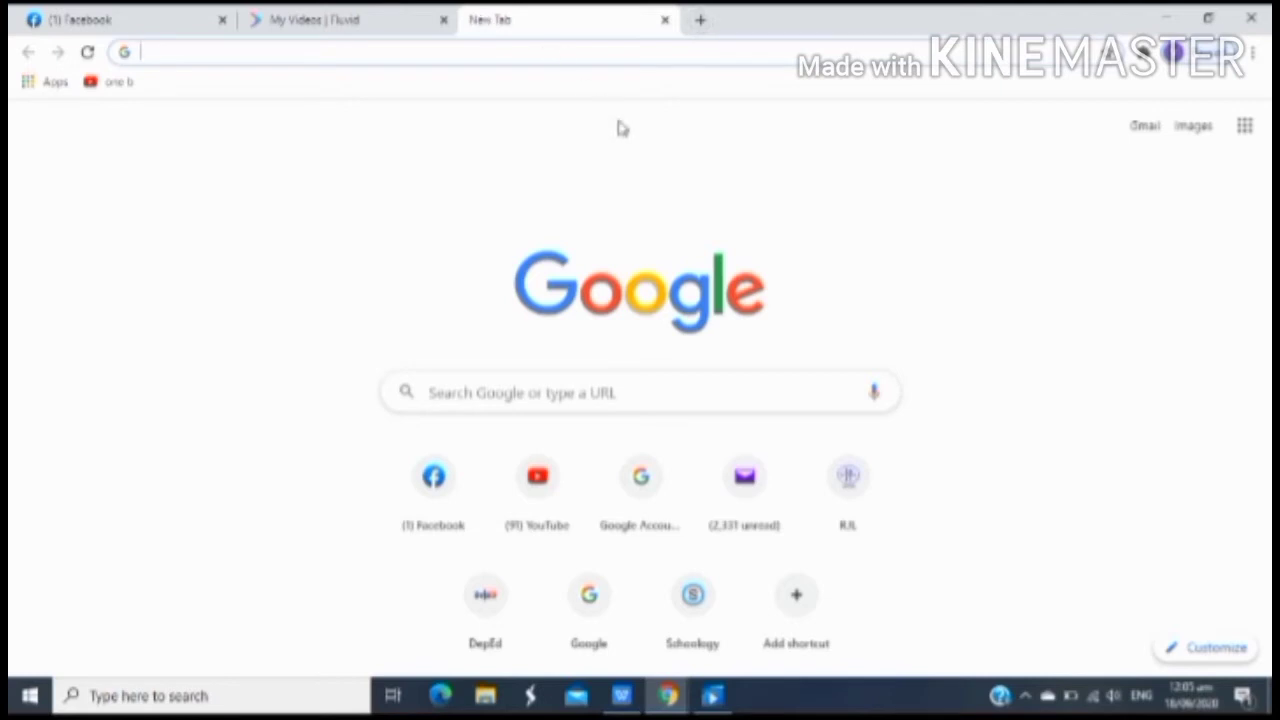
Step: Search Google for 'streamyard' from a new tab and bring up the results
left_click(640, 392)
type("streamyard")
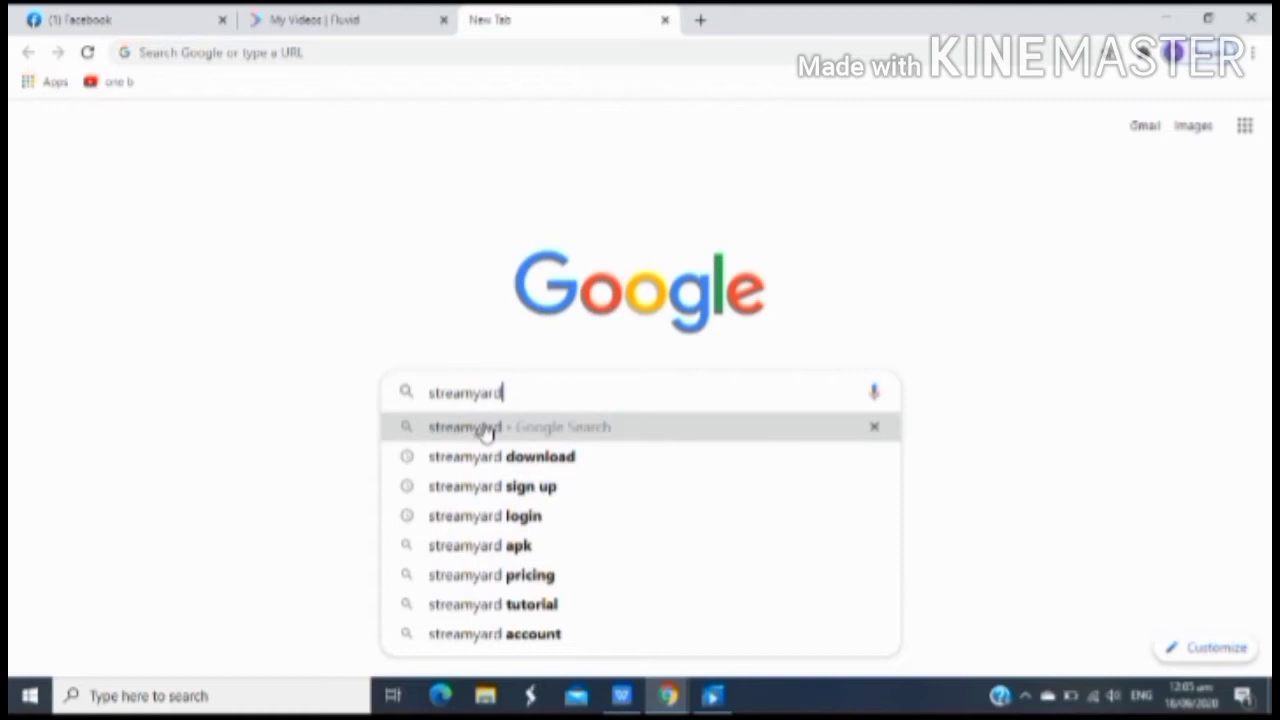
left_click(484, 428)
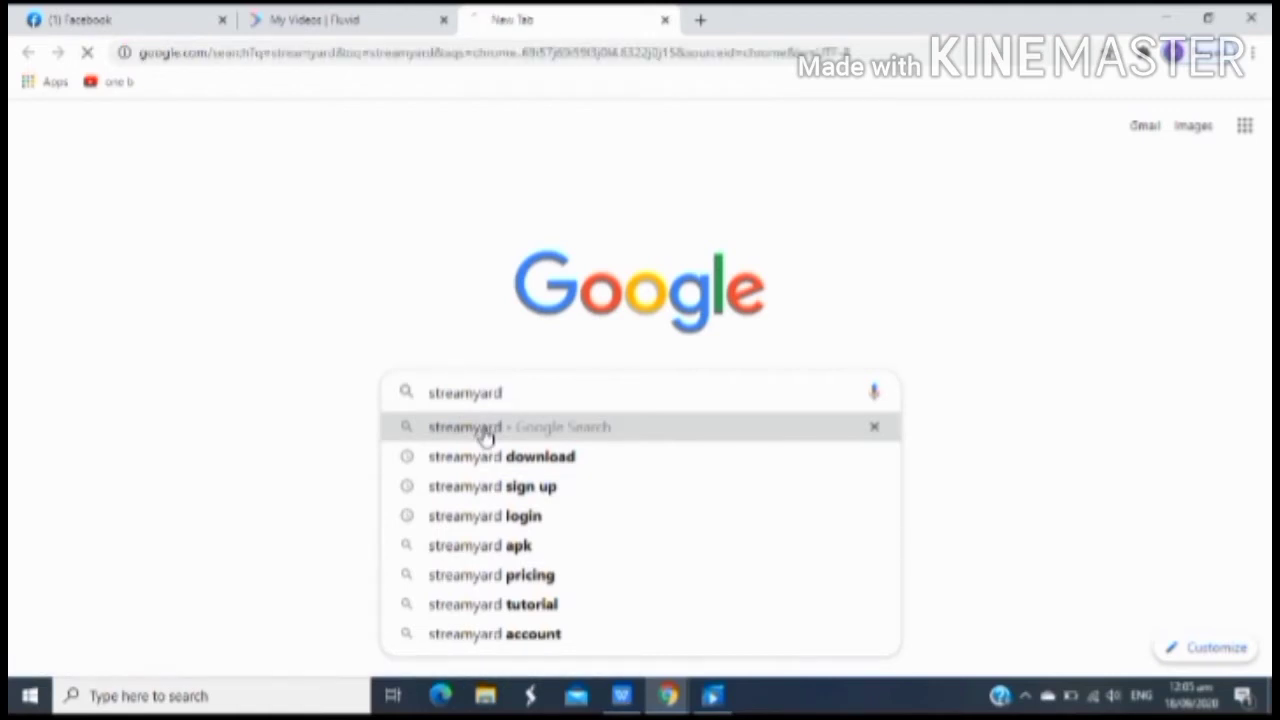
left_click(484, 426)
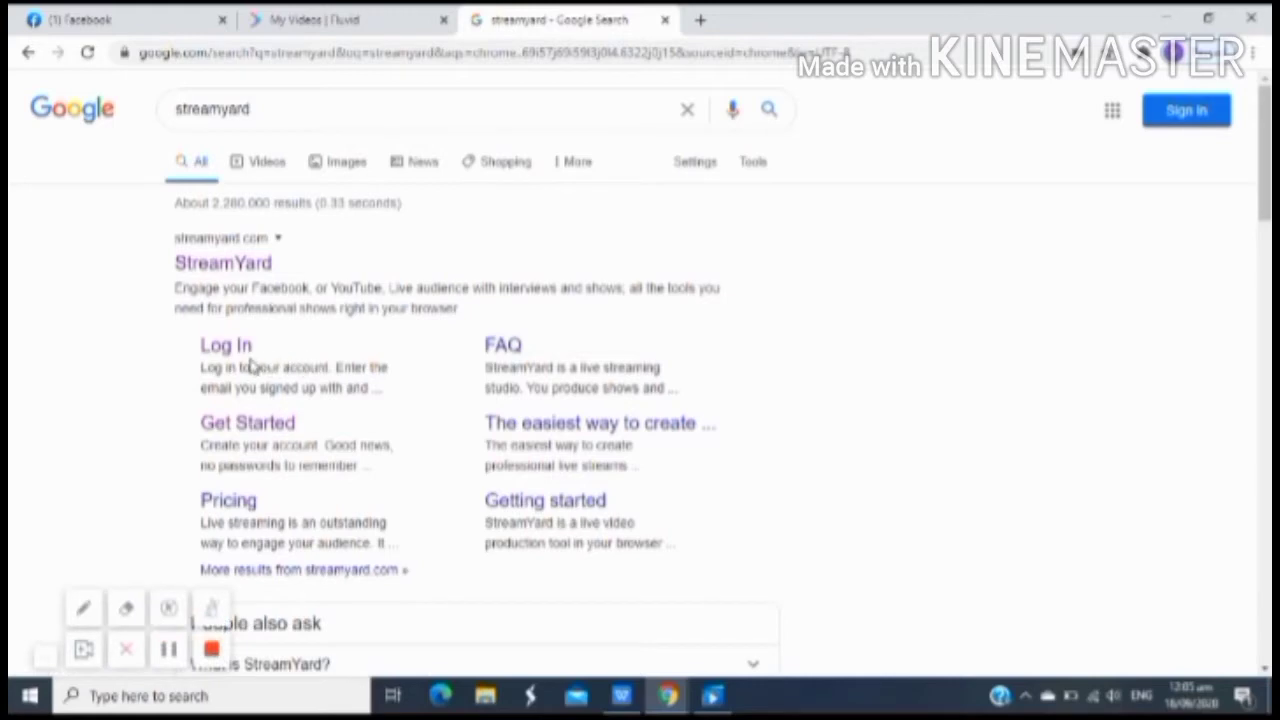
mouse_move(248, 360)
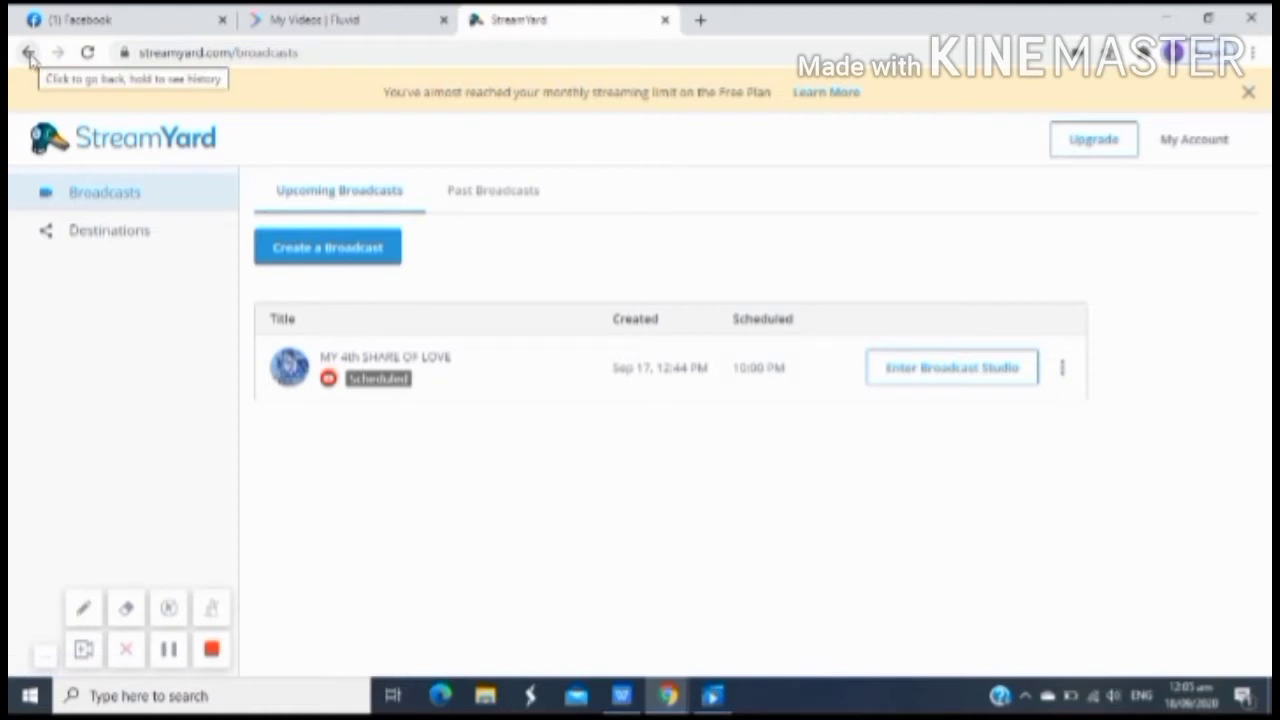
mouse_move(264, 192)
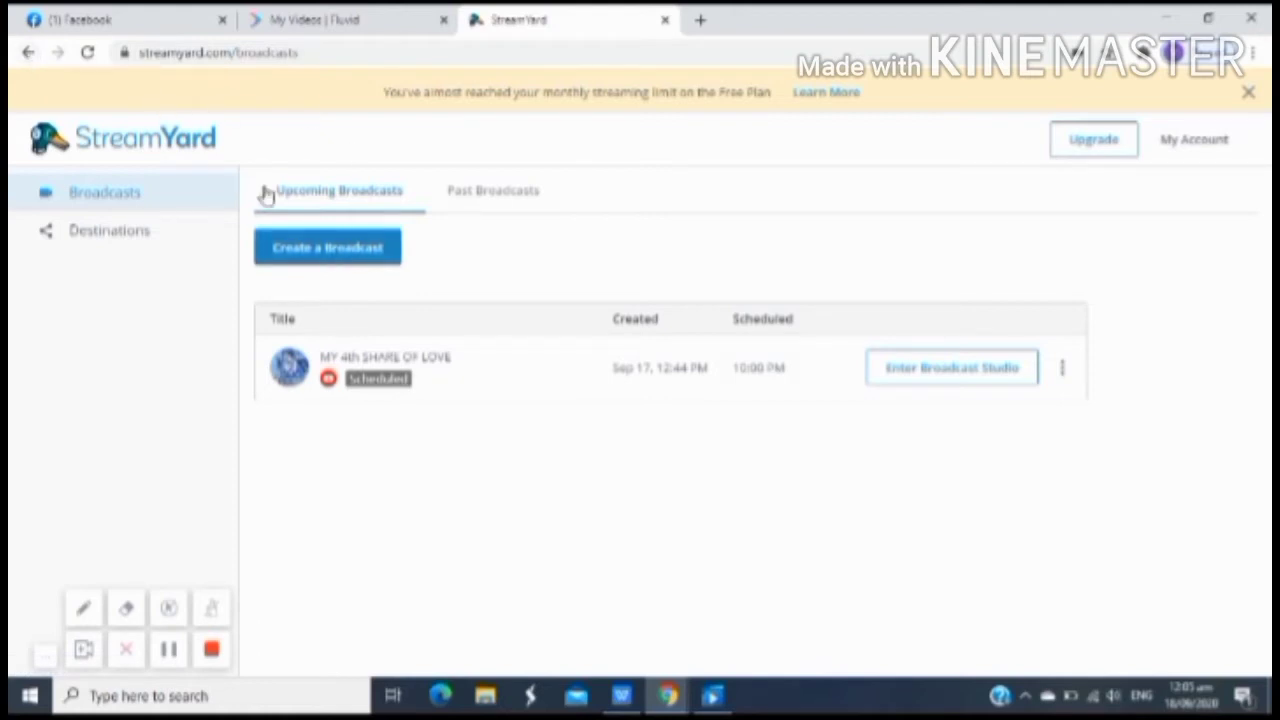
mouse_move(444, 222)
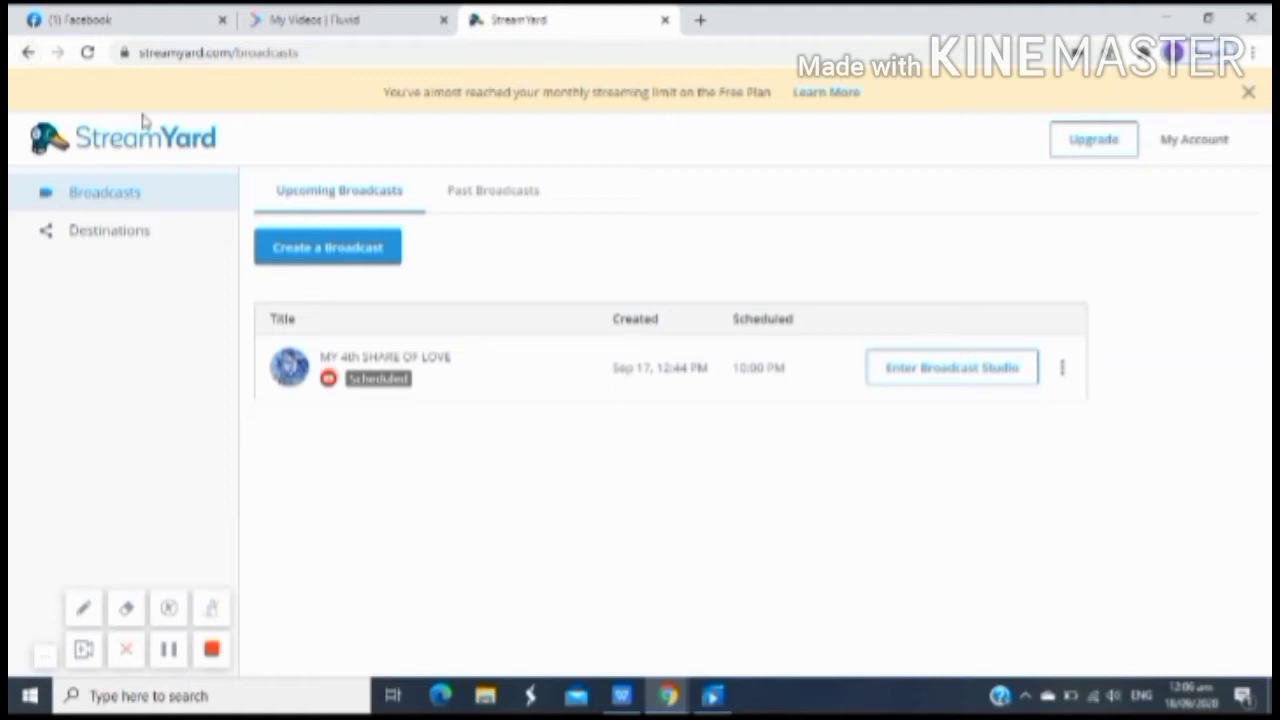
mouse_move(208, 266)
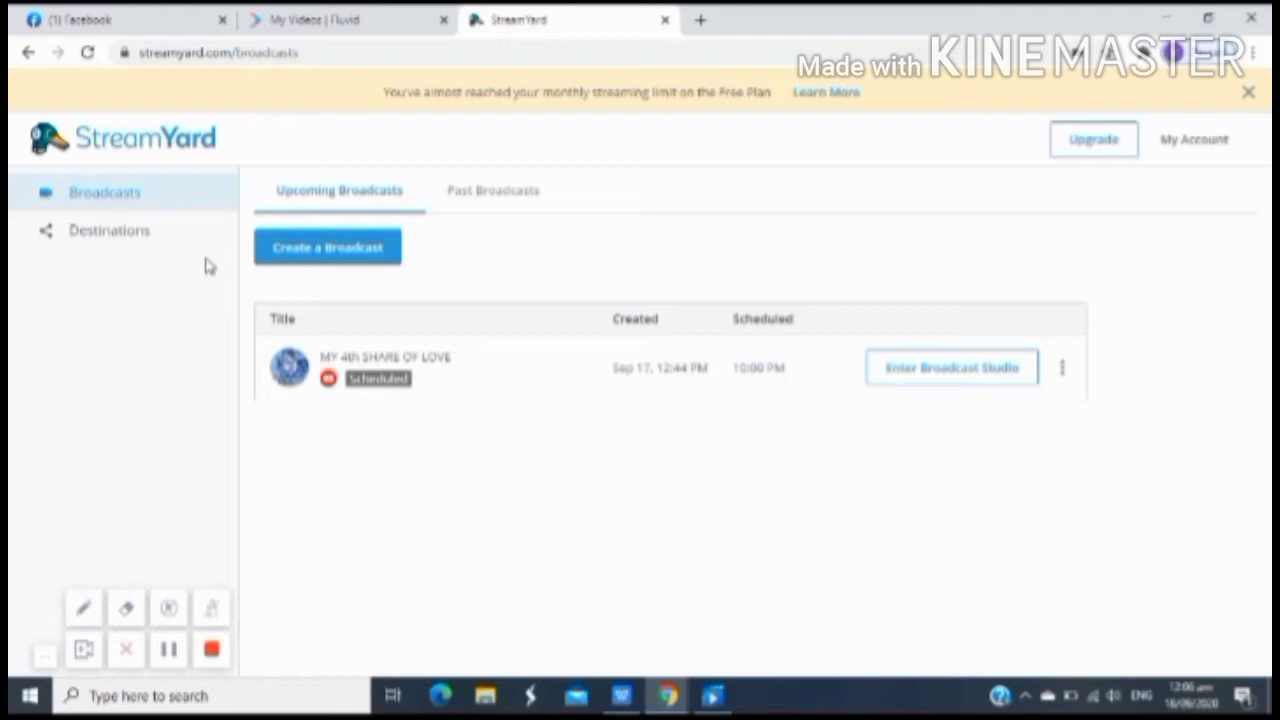
mouse_move(376, 288)
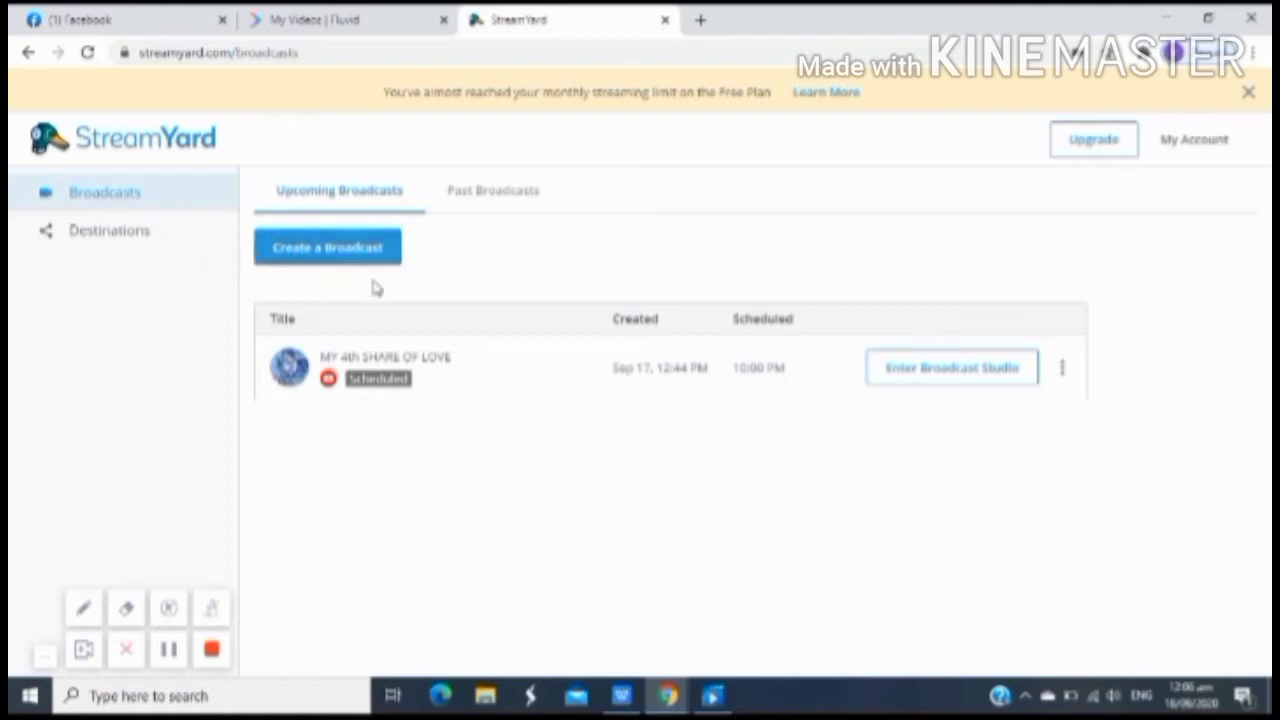
mouse_move(420, 286)
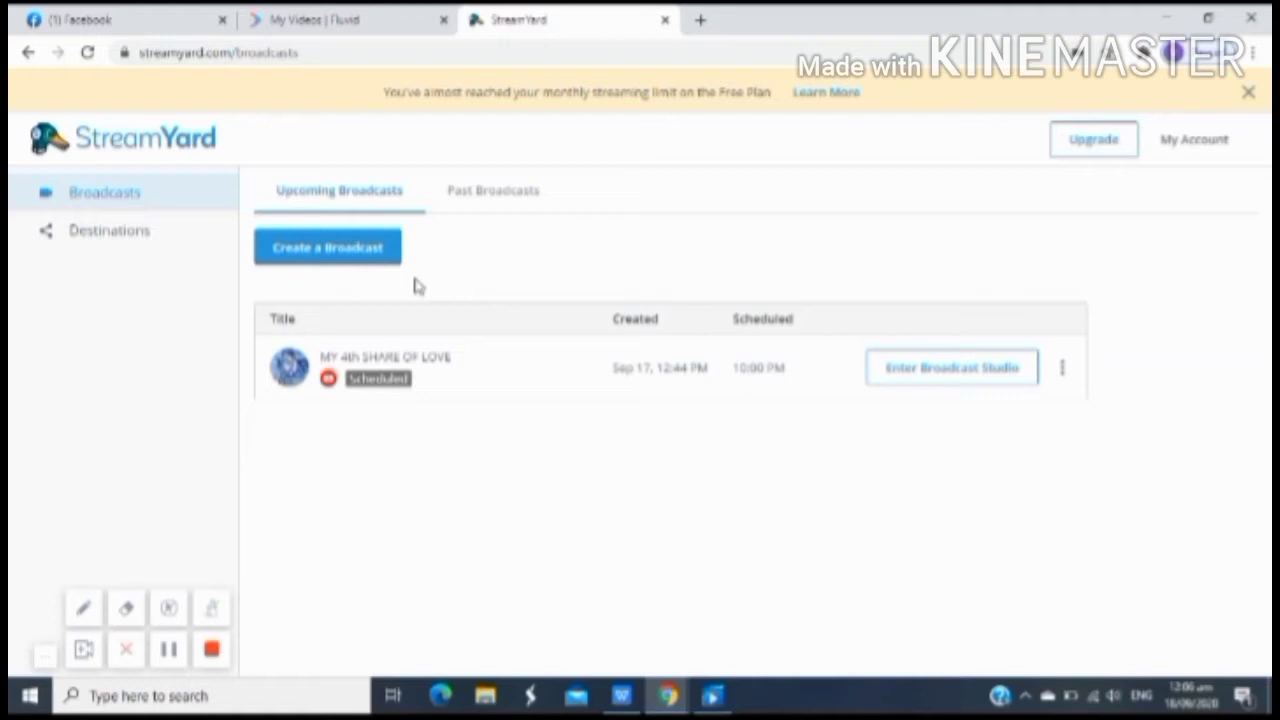
mouse_move(392, 198)
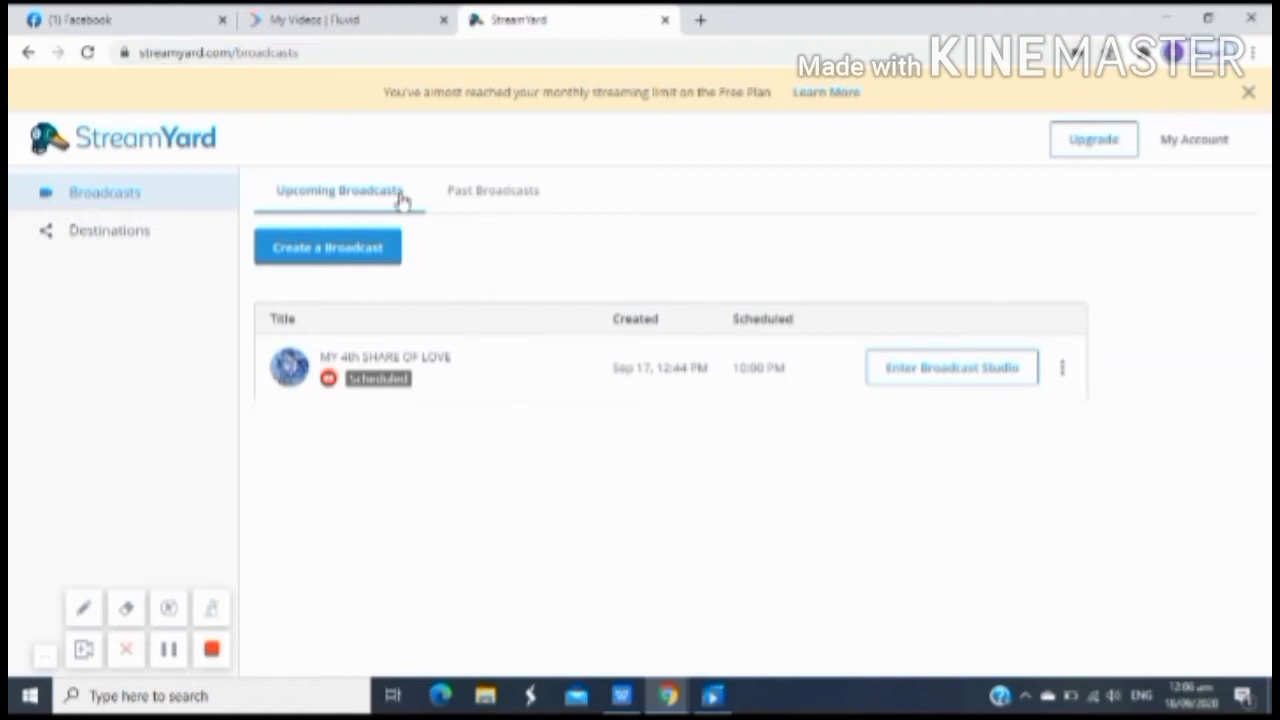
mouse_move(388, 320)
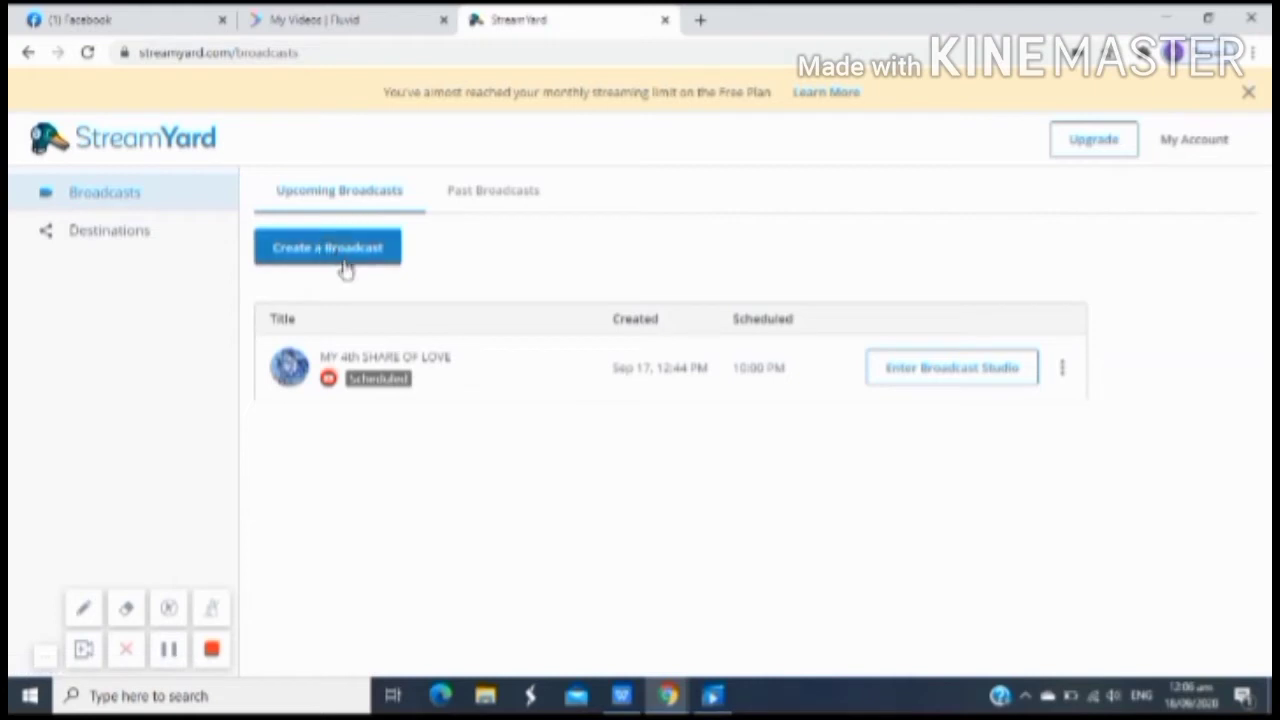
mouse_move(372, 270)
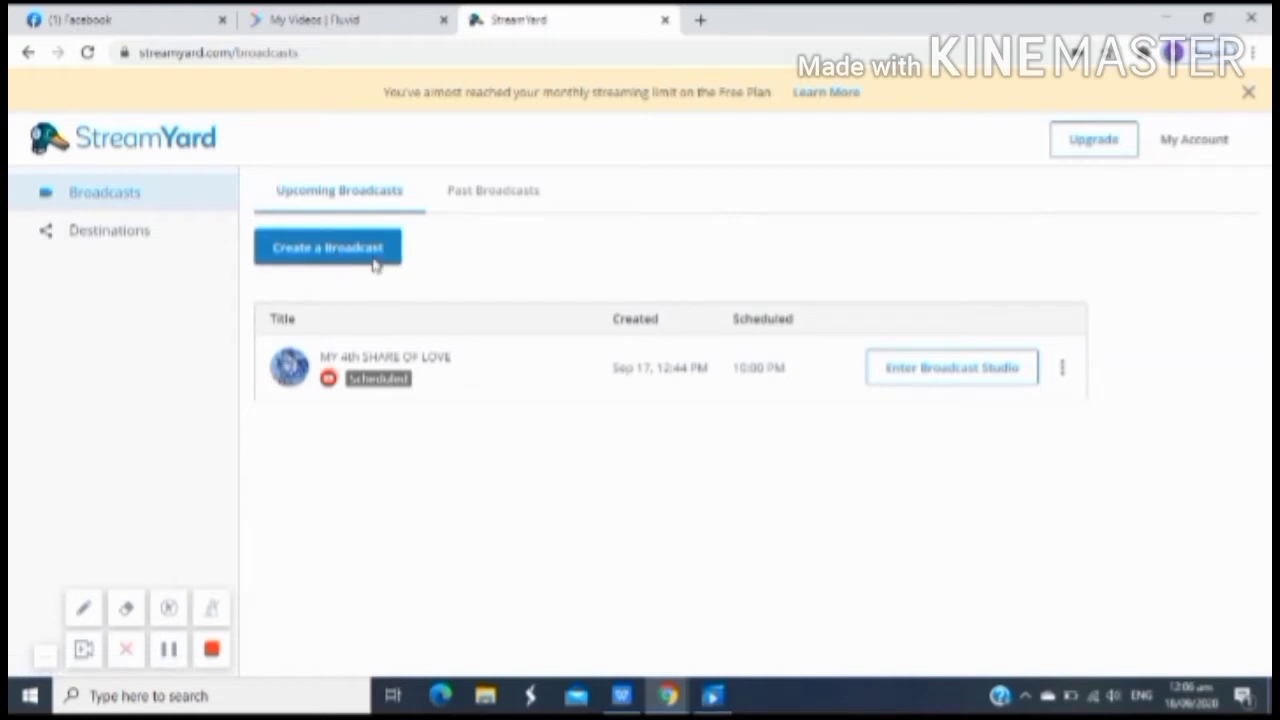
mouse_move(388, 312)
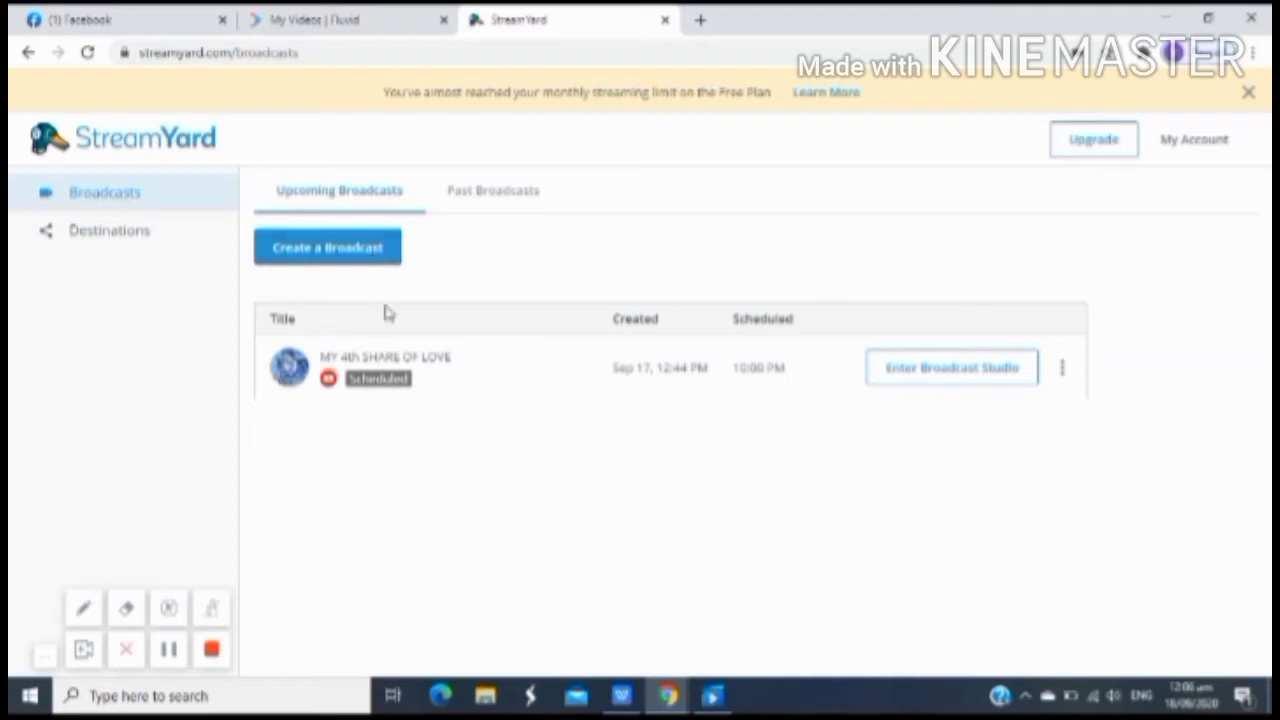
mouse_move(616, 406)
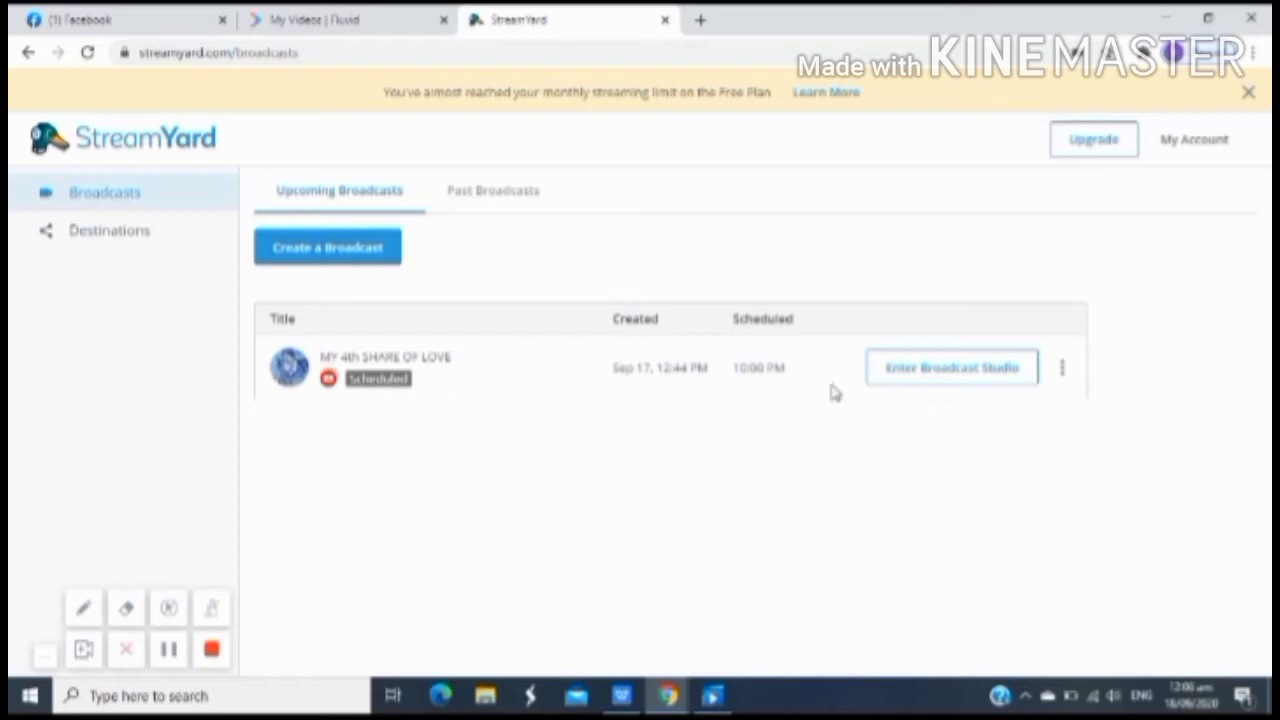
mouse_move(864, 398)
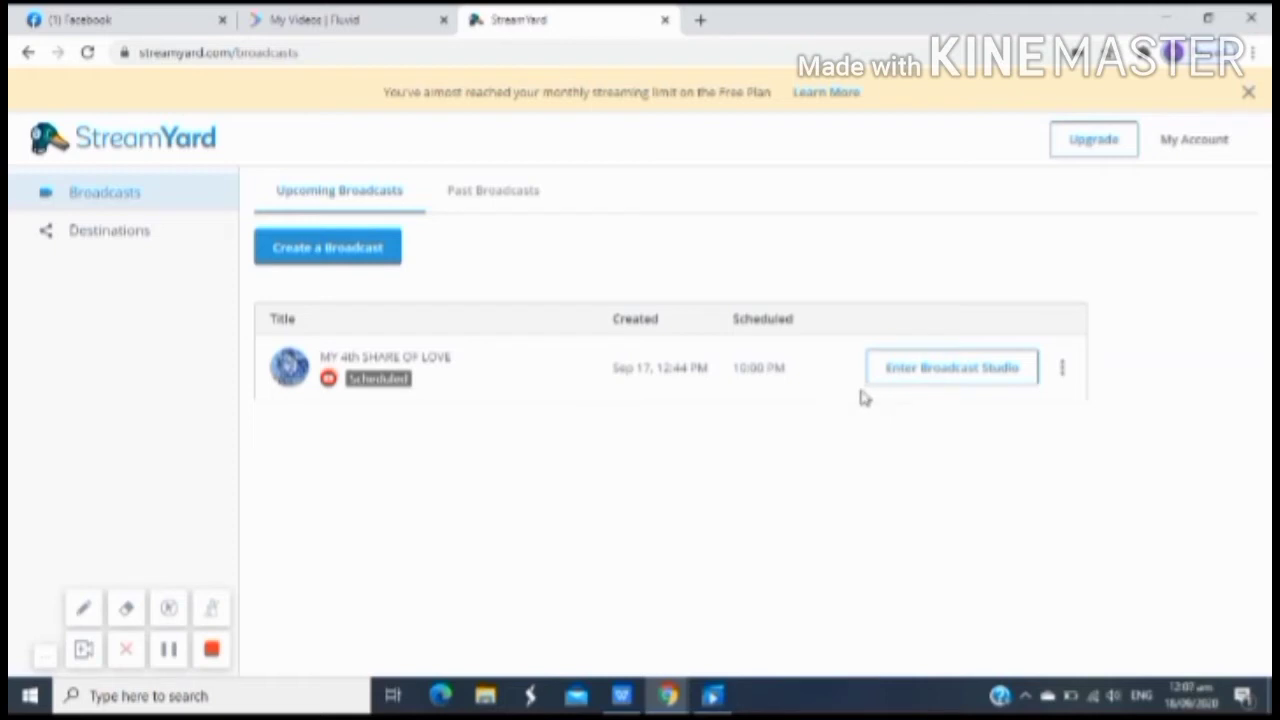
mouse_move(396, 330)
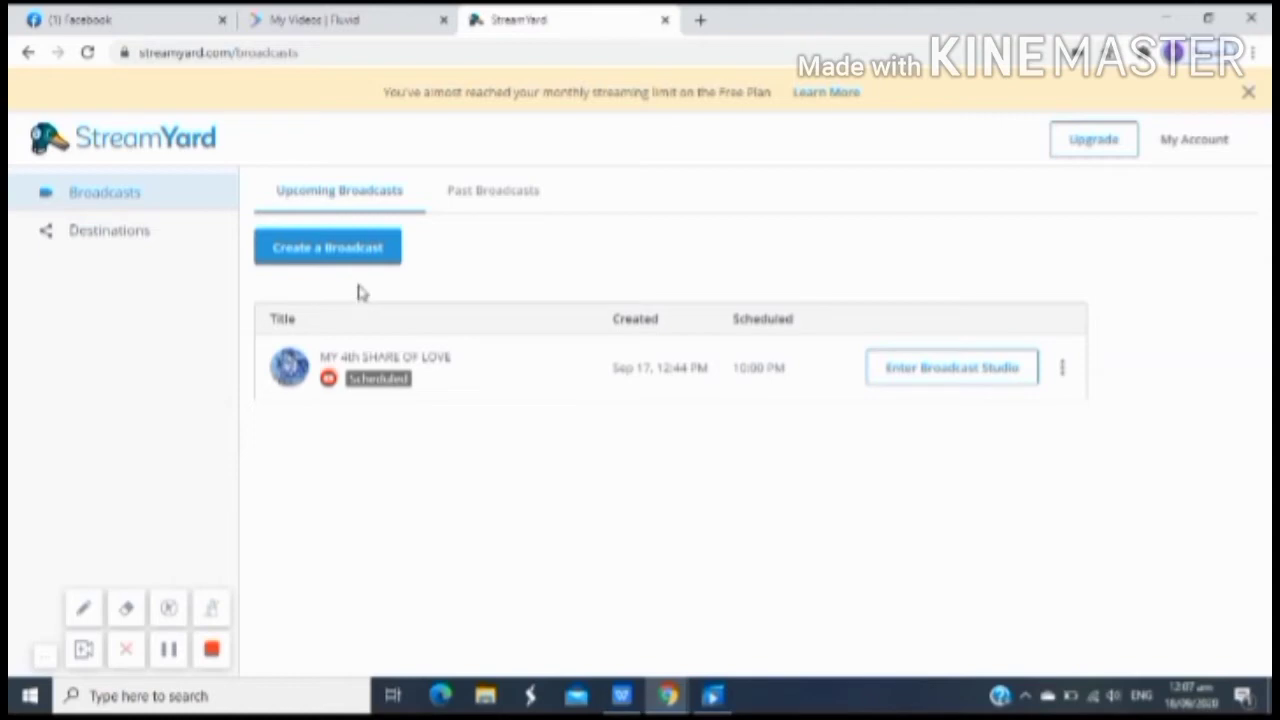
mouse_move(360, 264)
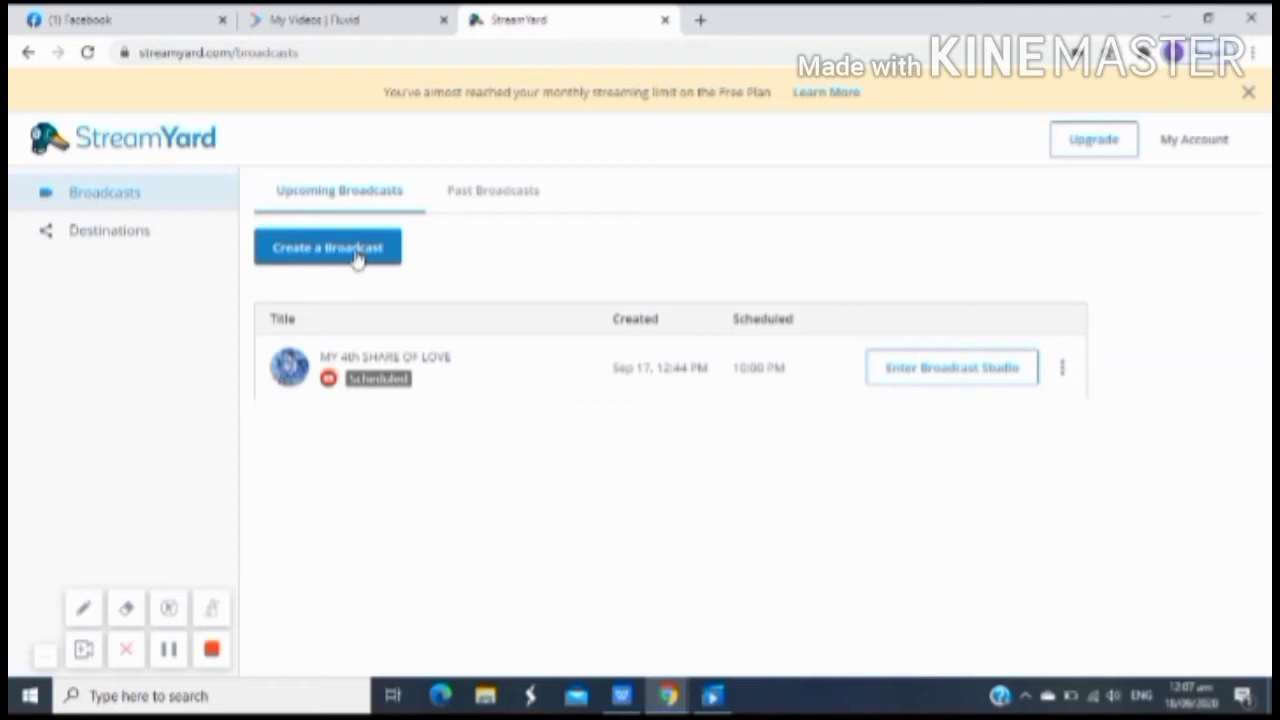
Step: Start a new broadcast and choose the connected account as its destination
left_click(328, 248)
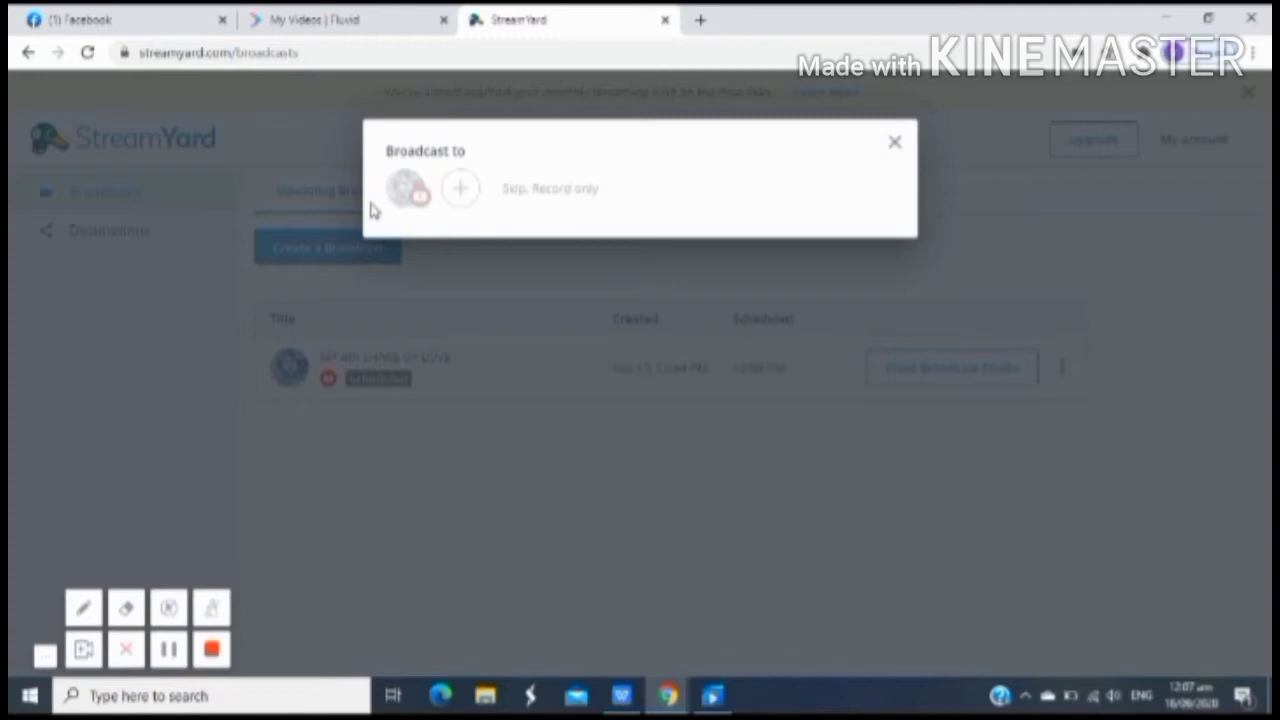
mouse_move(394, 200)
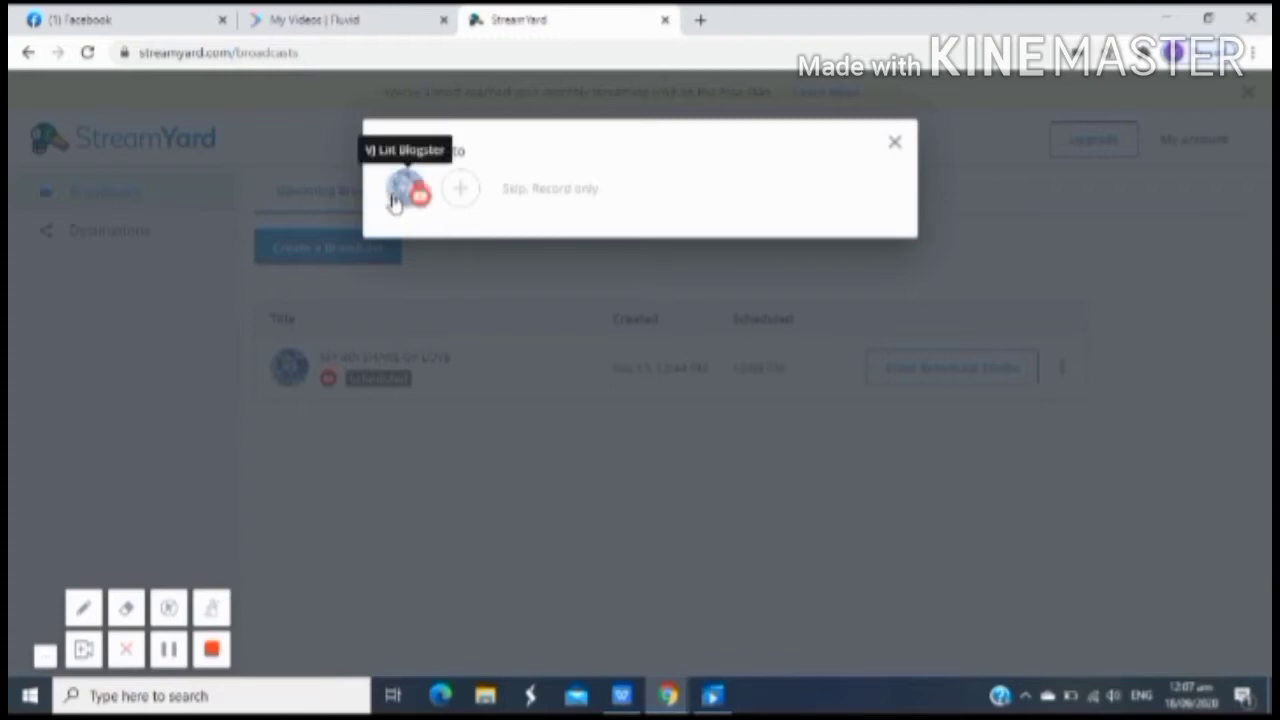
mouse_move(408, 200)
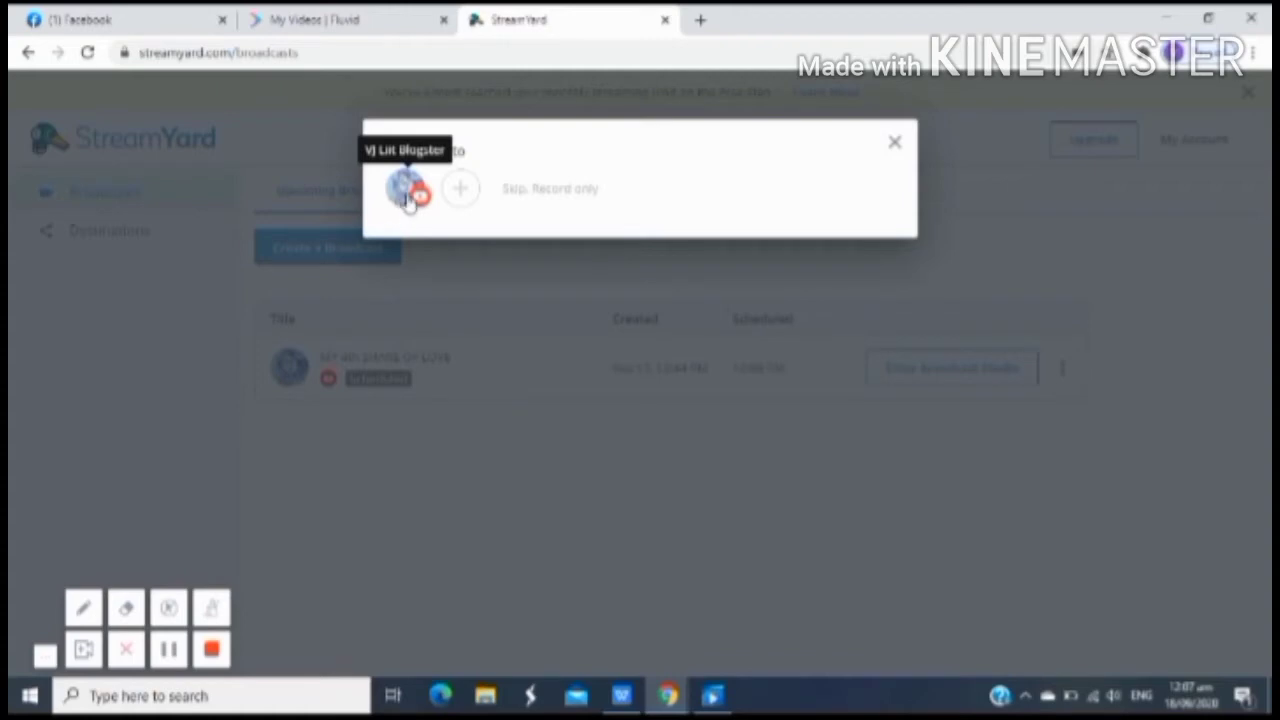
mouse_move(458, 192)
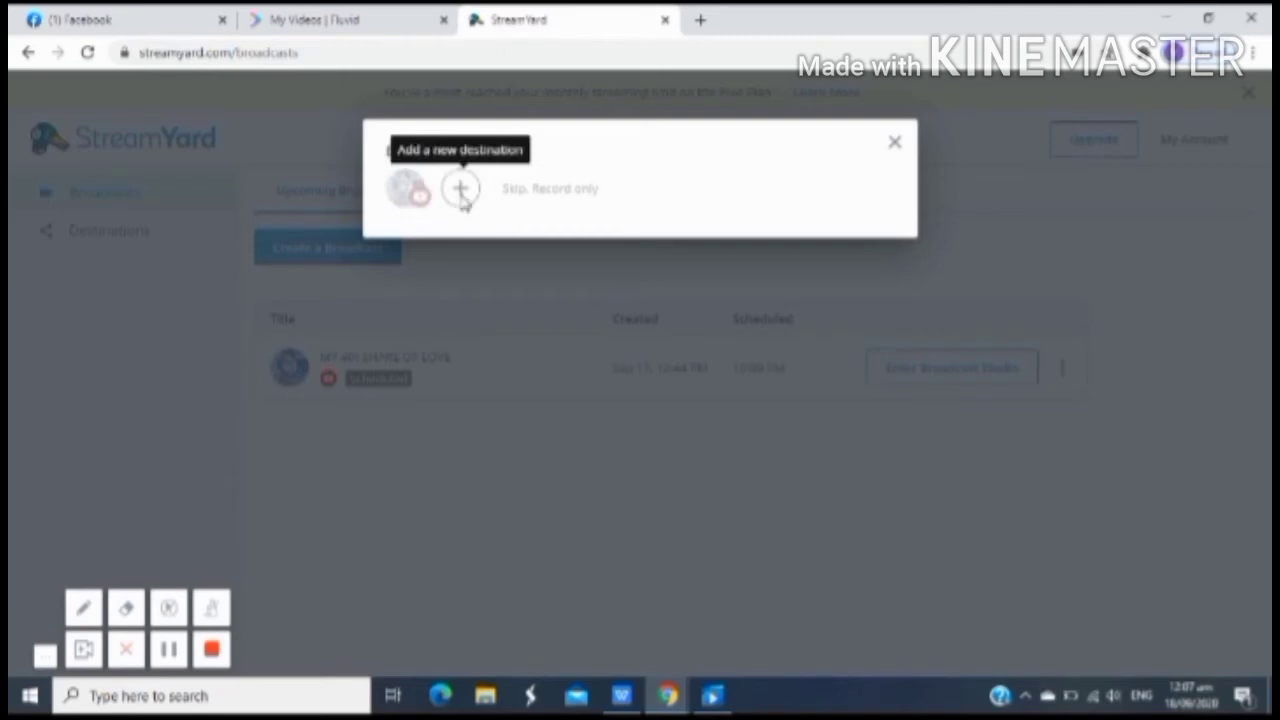
mouse_move(408, 188)
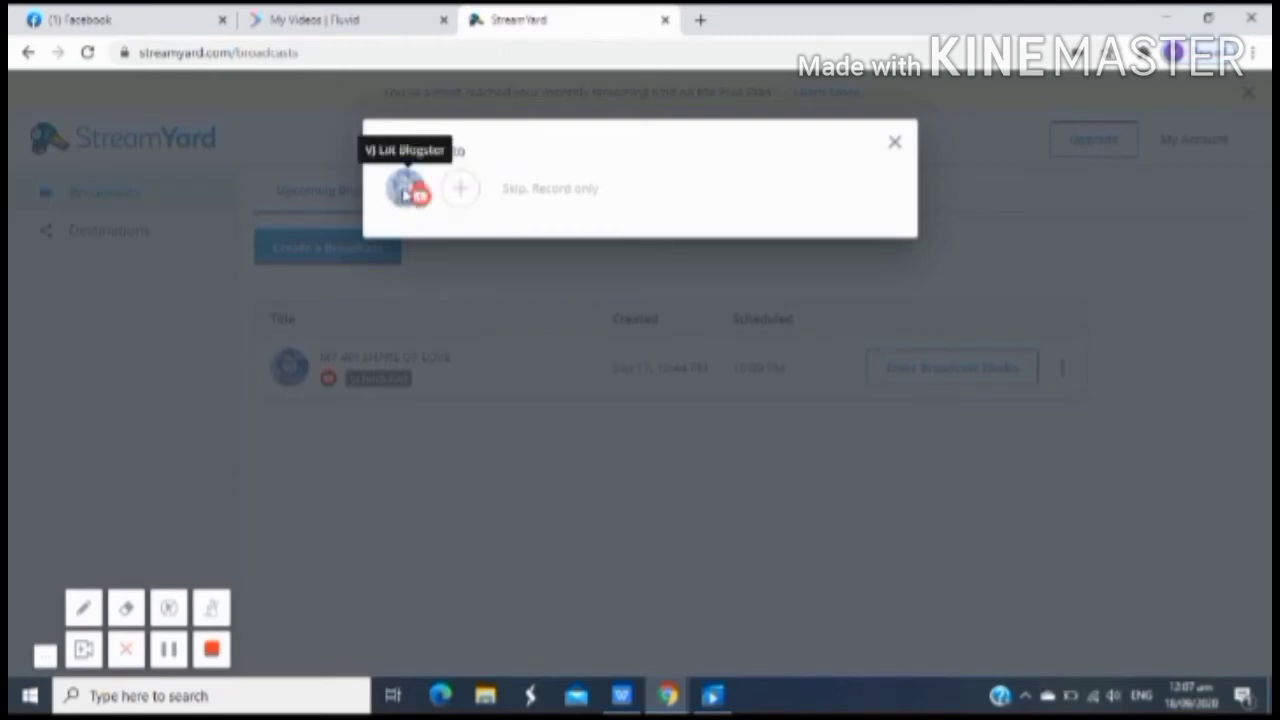
left_click(408, 188)
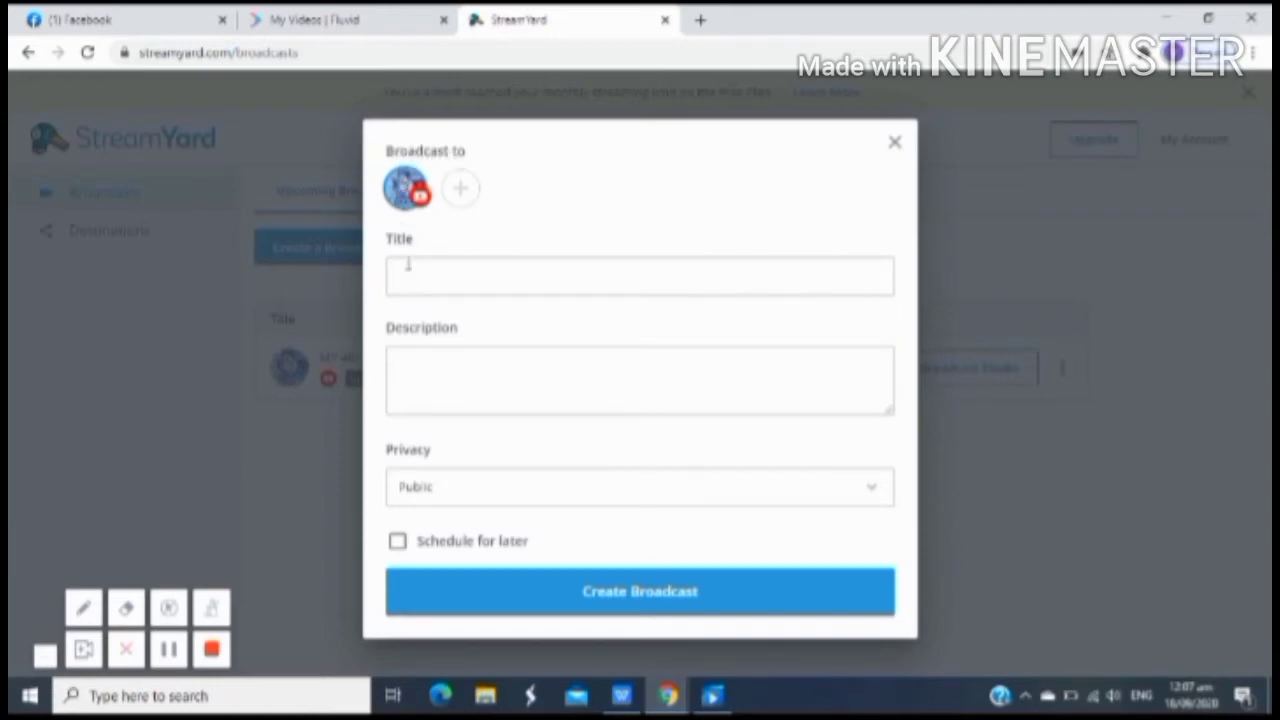
mouse_move(420, 348)
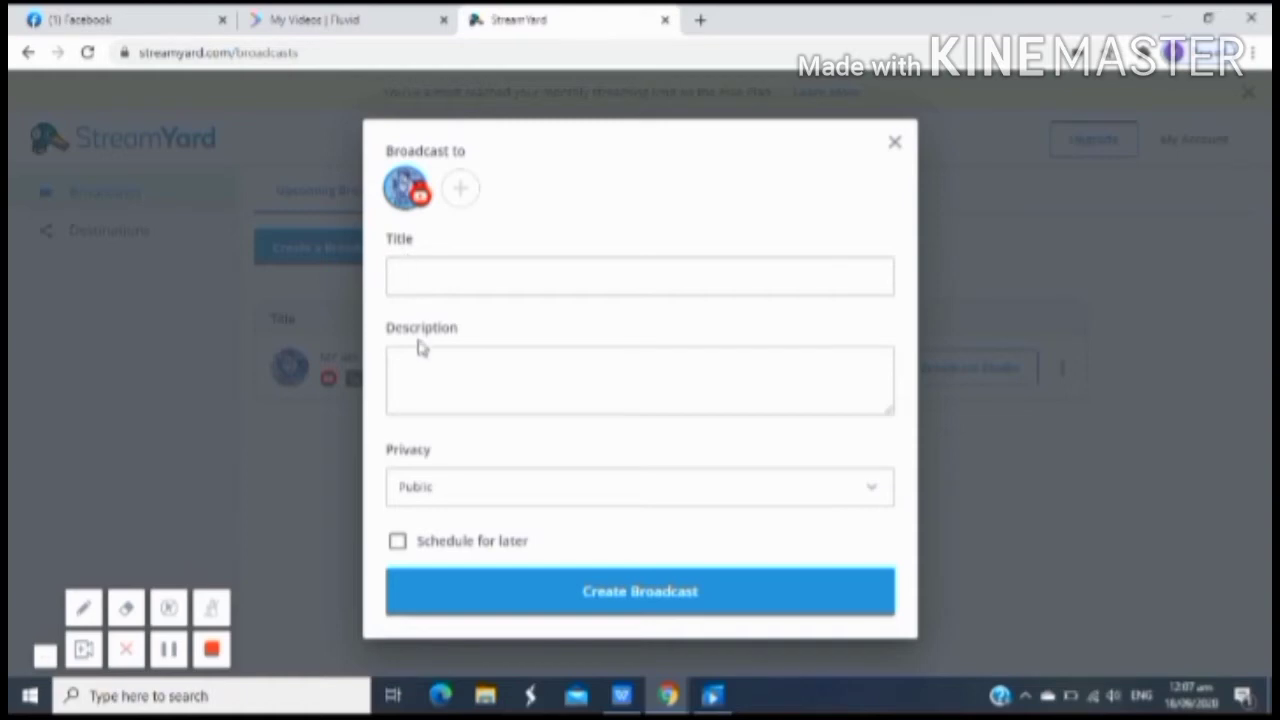
mouse_move(420, 468)
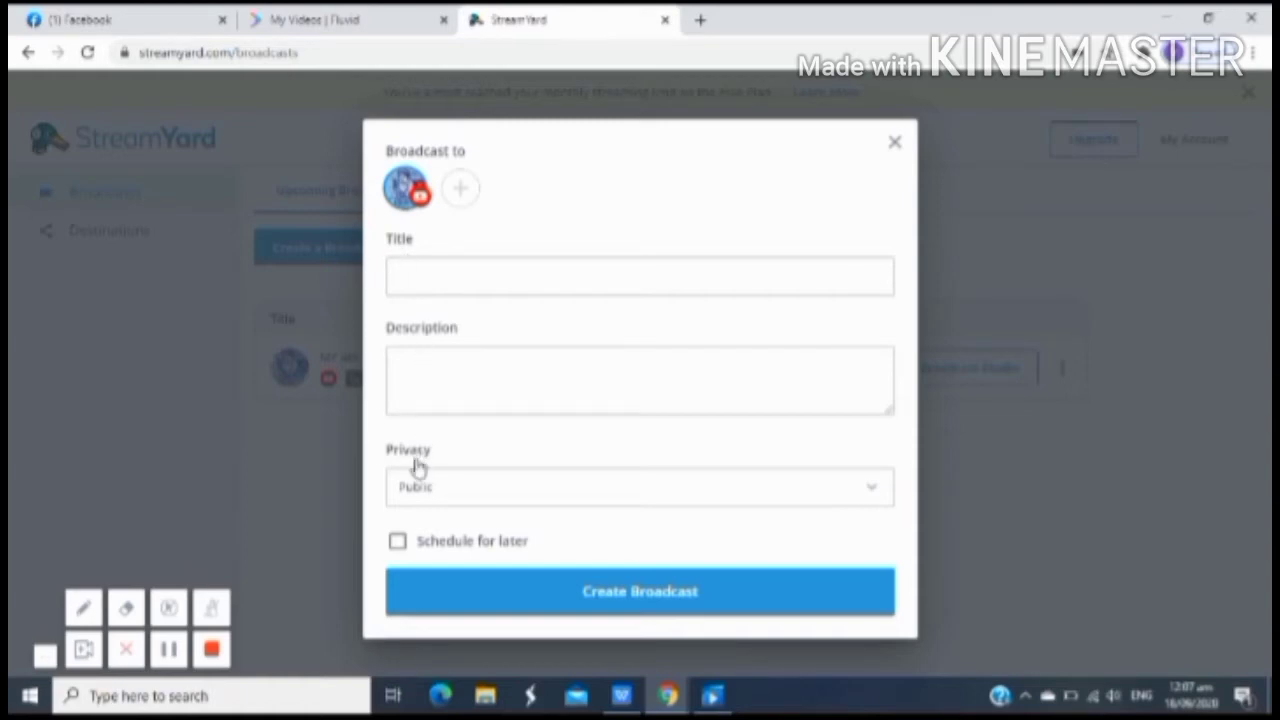
mouse_move(458, 558)
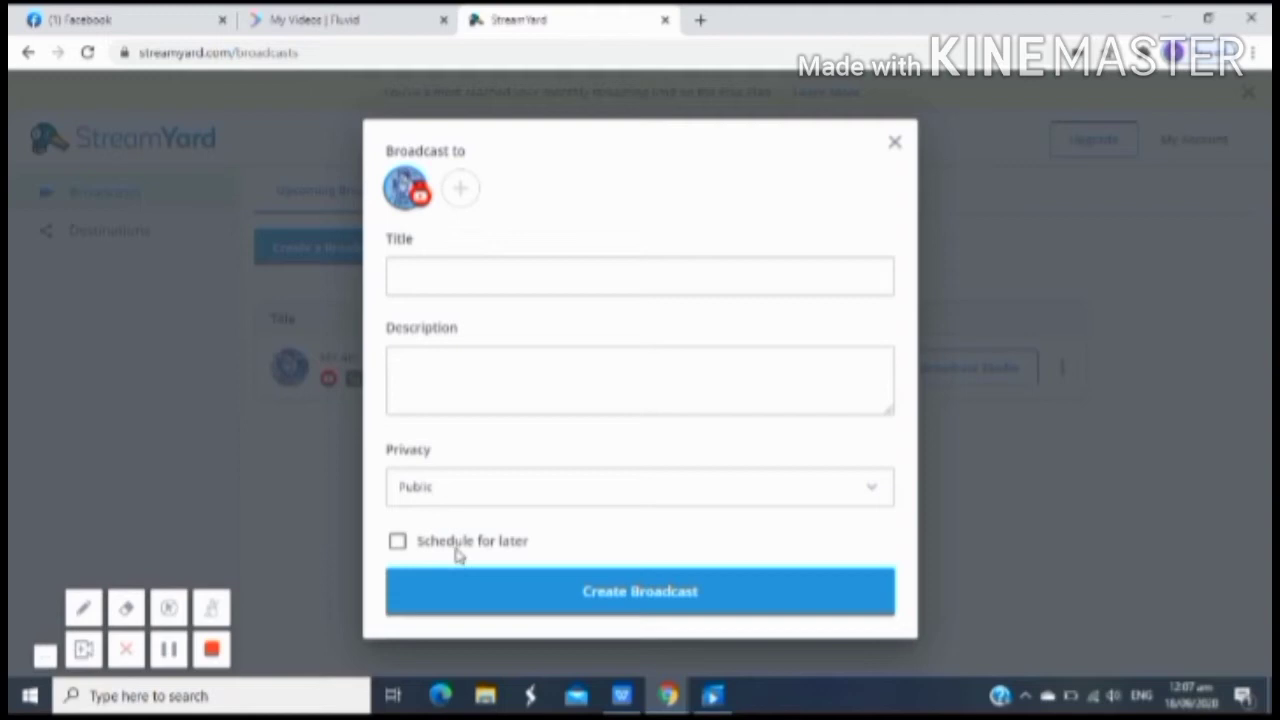
mouse_move(472, 340)
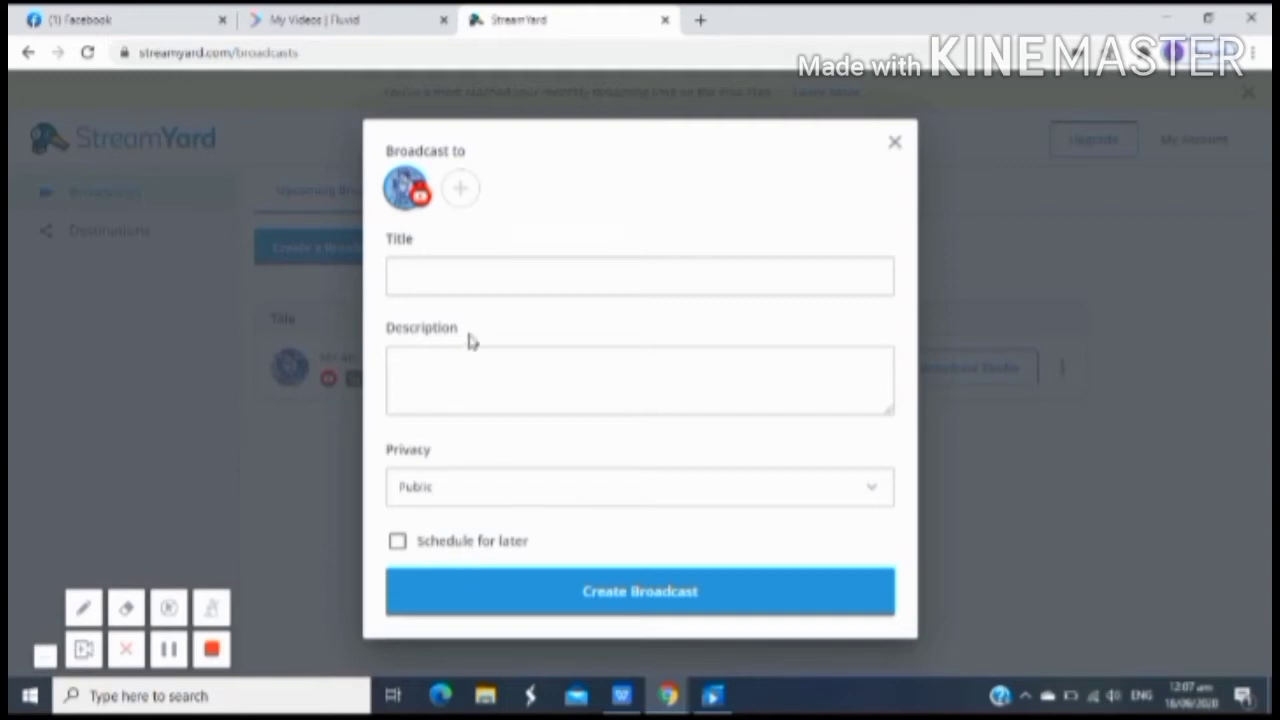
Step: Enter 'Trial' as the broadcast title
left_click(640, 276)
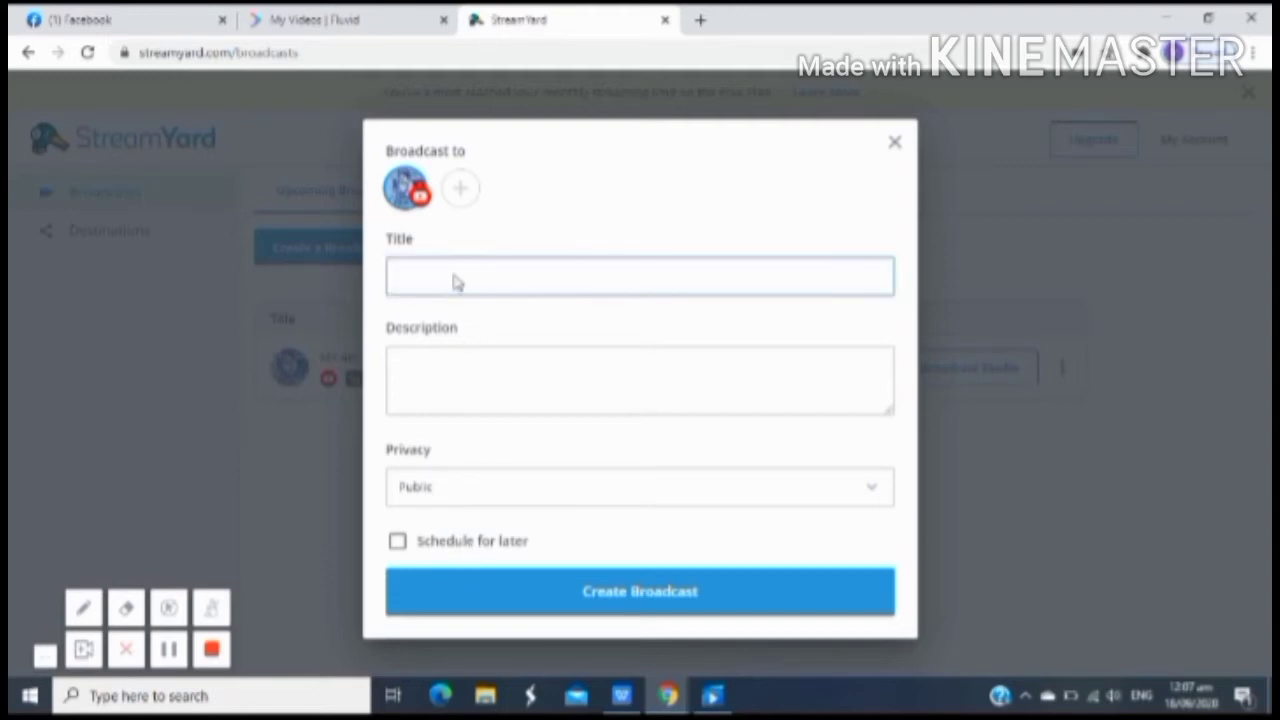
left_click(456, 276)
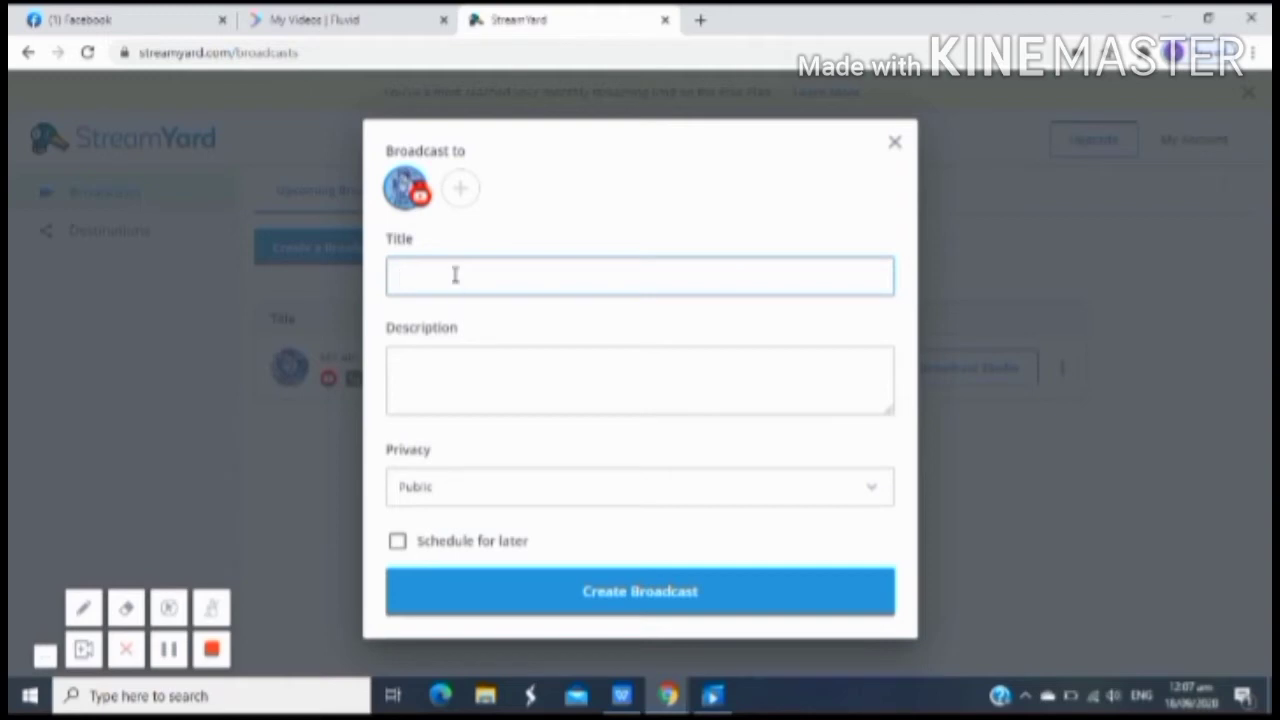
type("1")
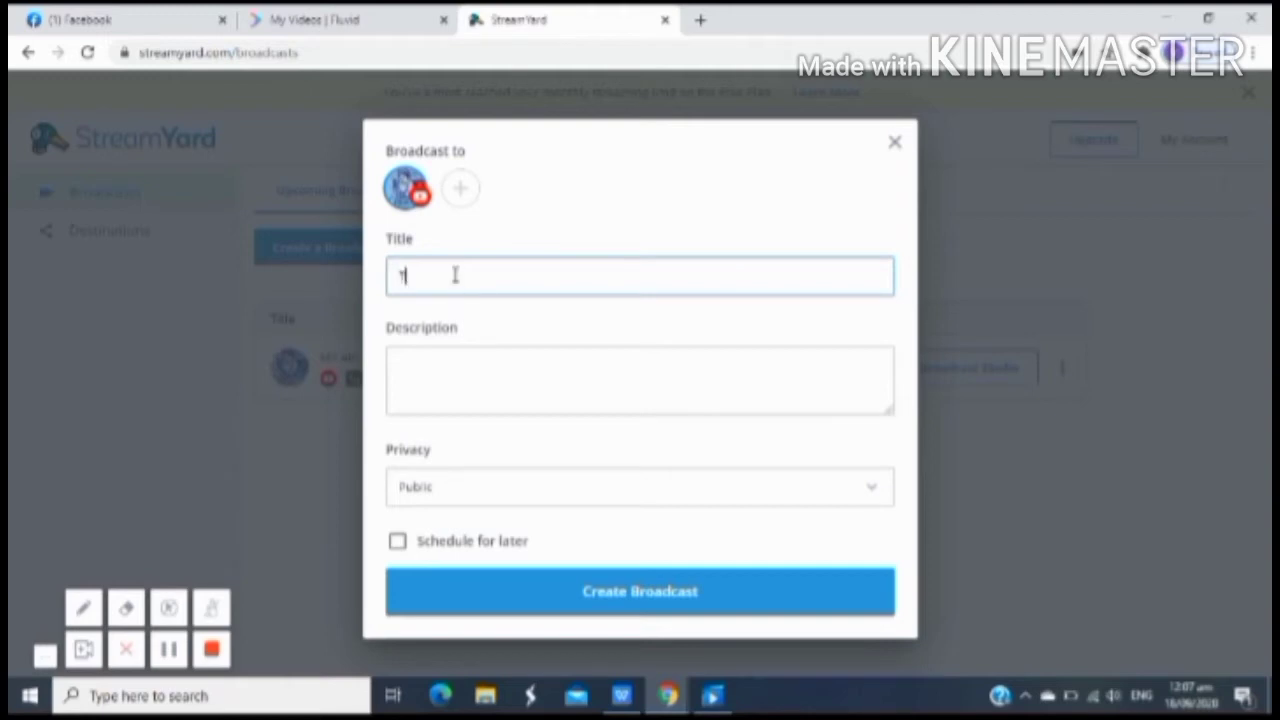
type("rial")
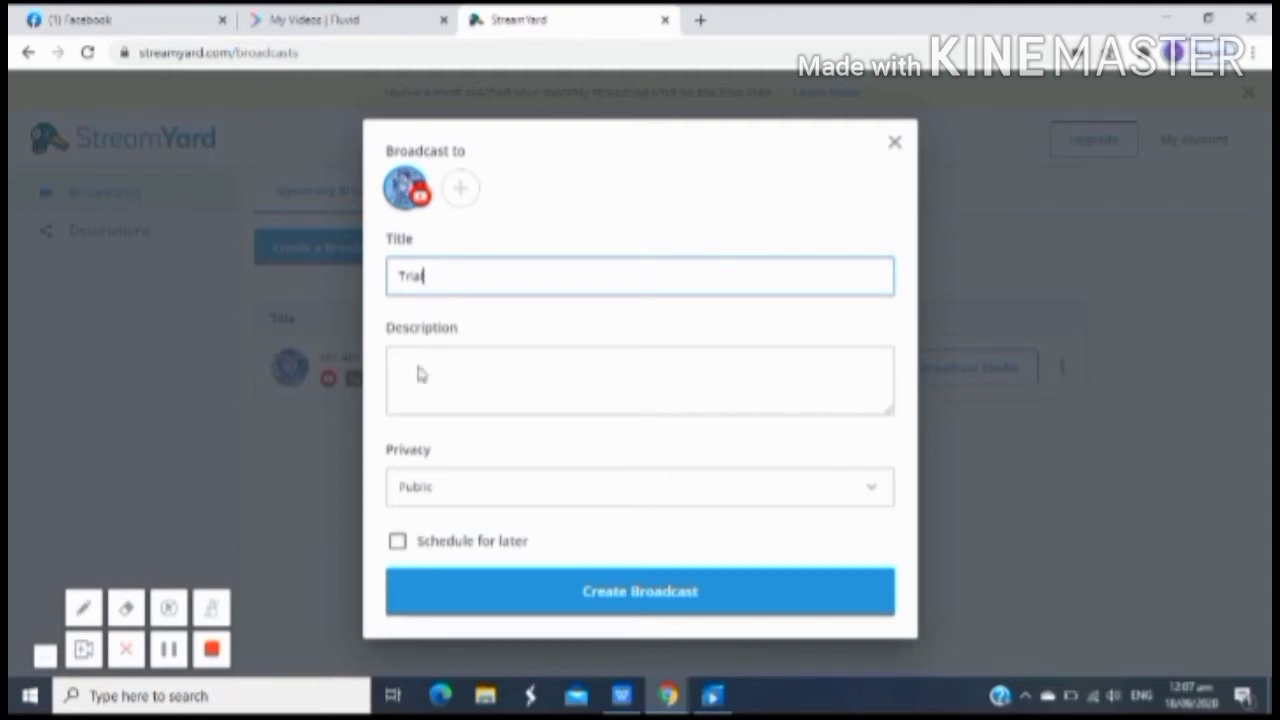
Step: Enter 'Trial Silent LS on Youtube' as the broadcast description
left_click(640, 380)
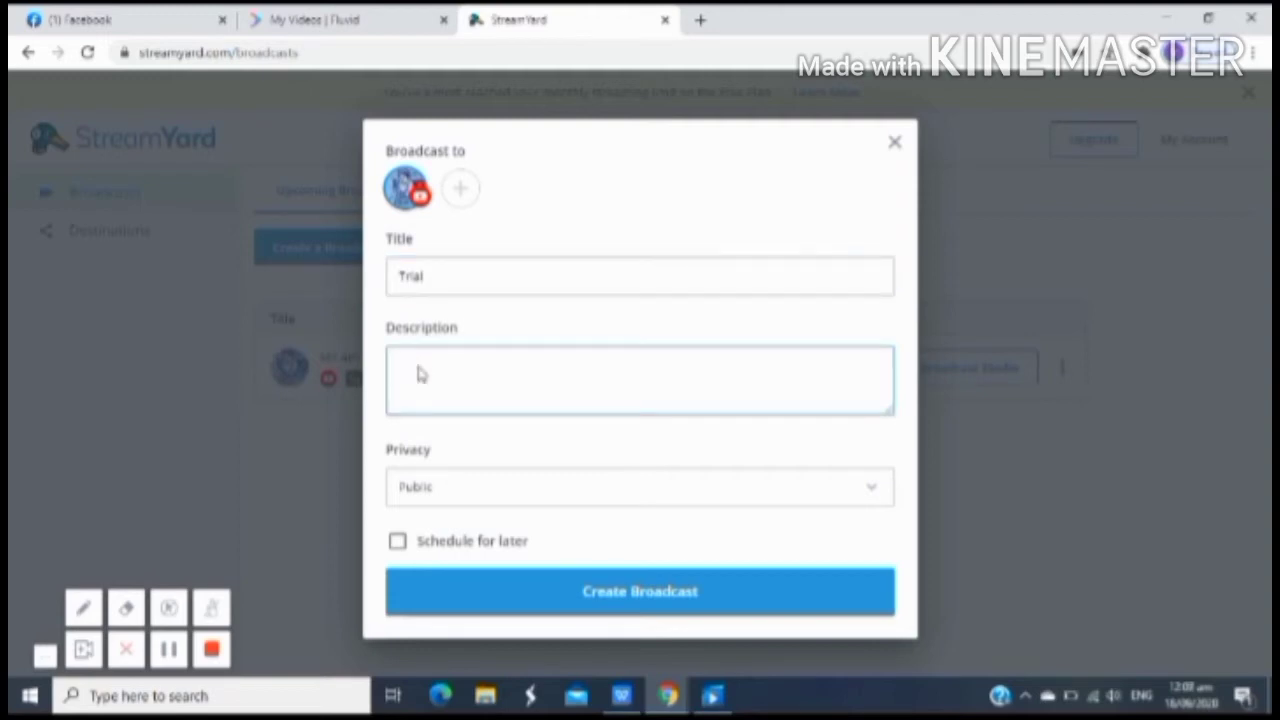
type("Trial Silent L")
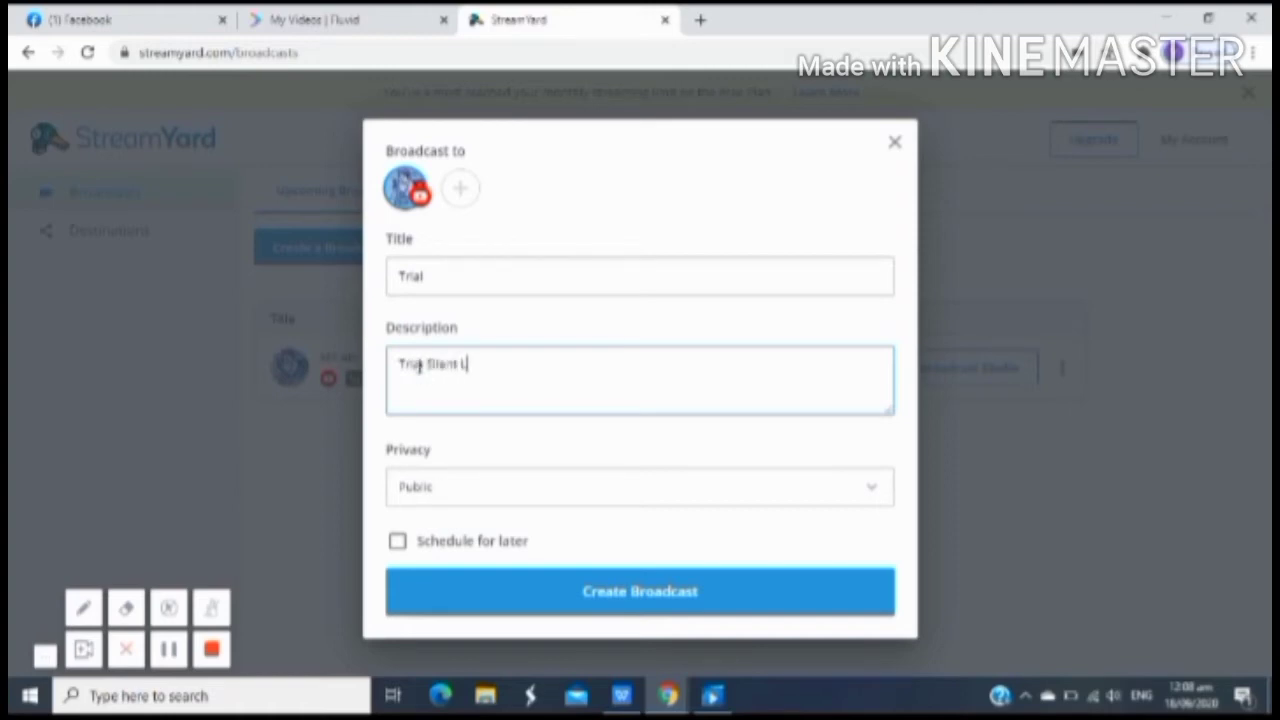
type("S")
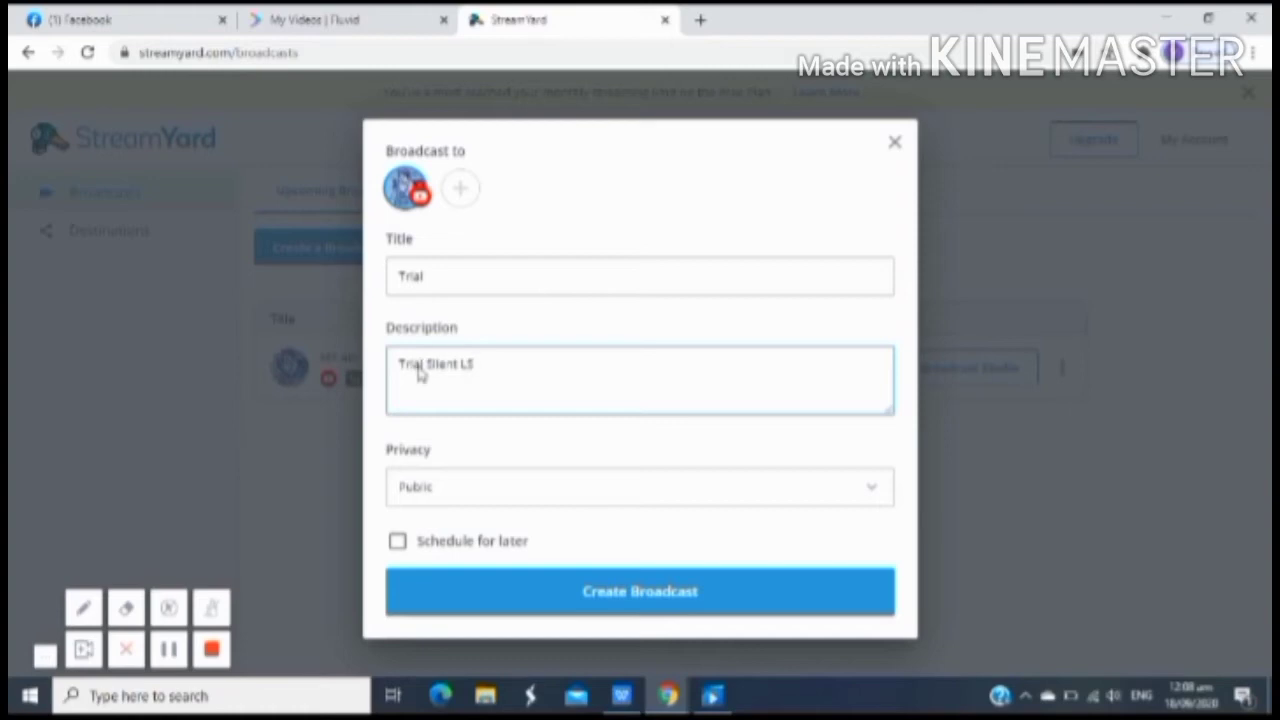
type("on Youtube")
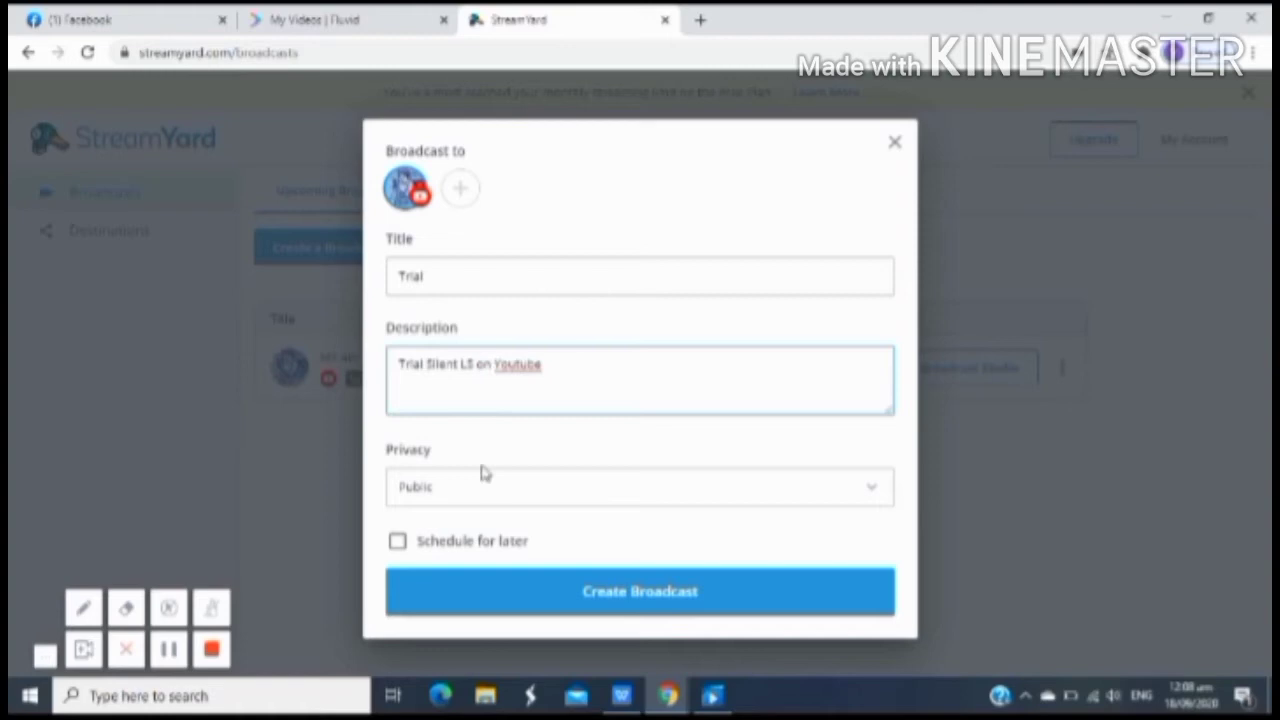
mouse_move(472, 488)
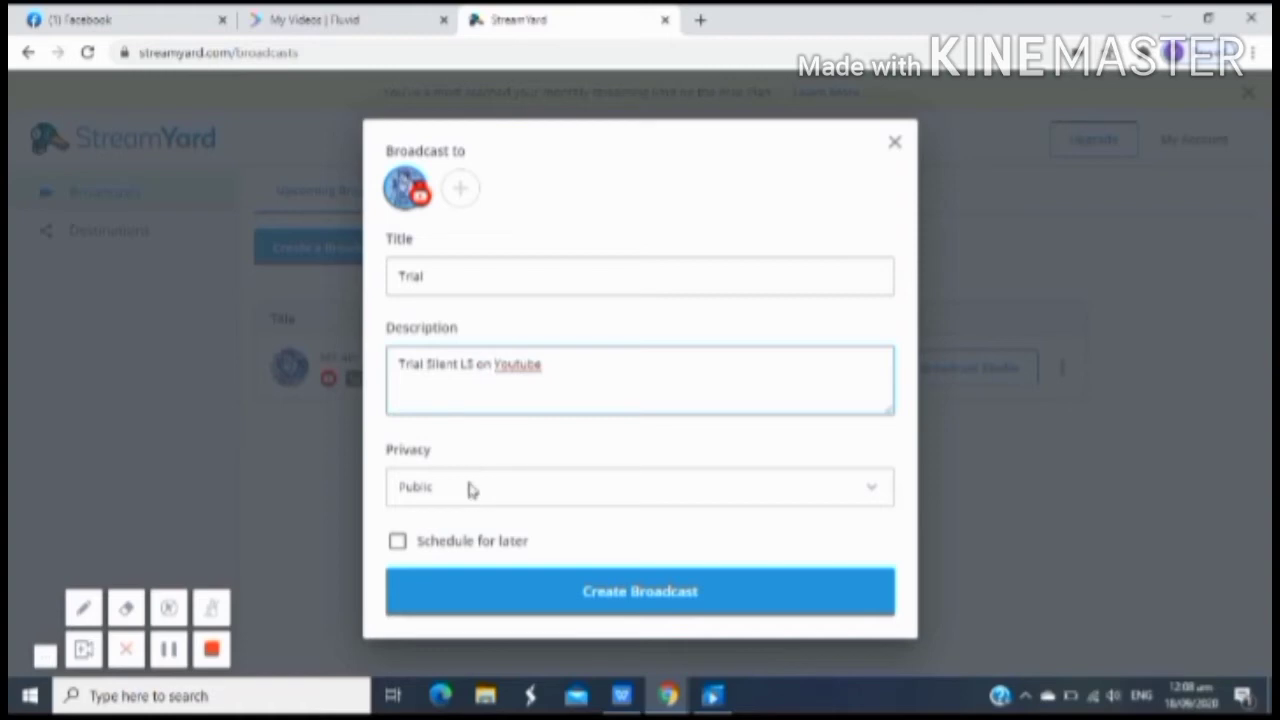
mouse_move(660, 504)
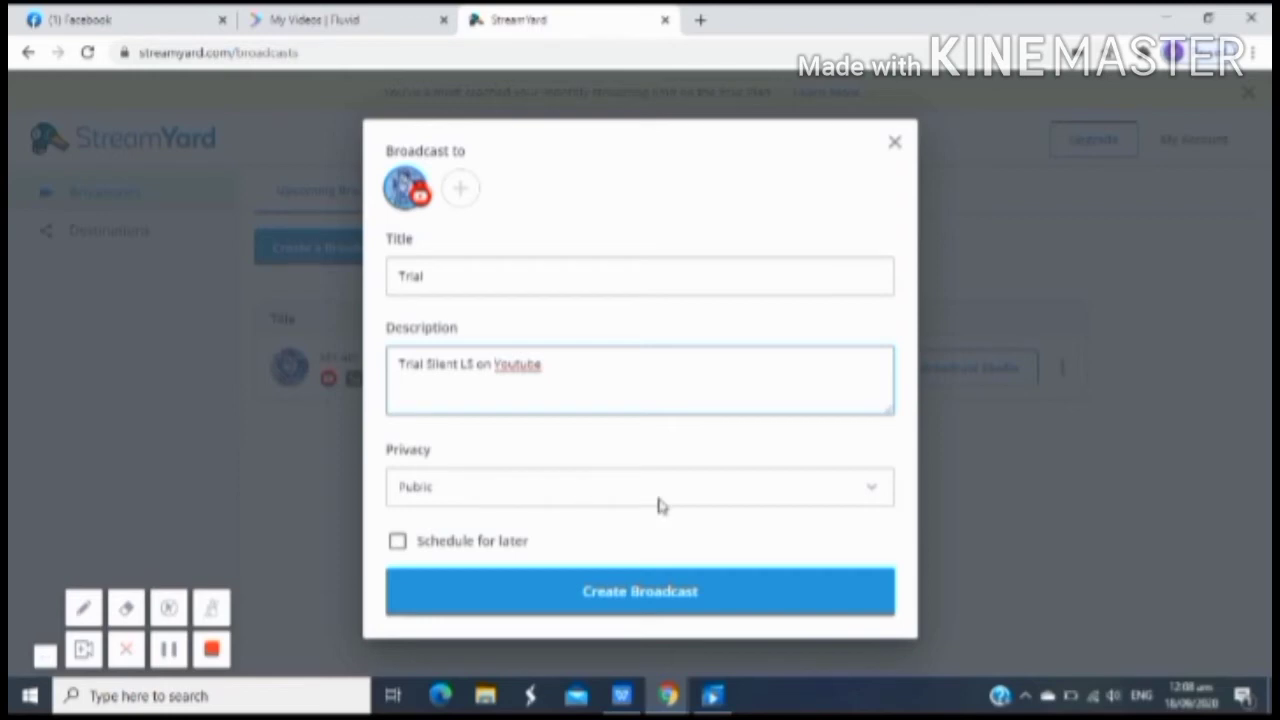
Step: Set privacy to Unlisted and enable Schedule for later, revealing the start time fields
left_click(640, 488)
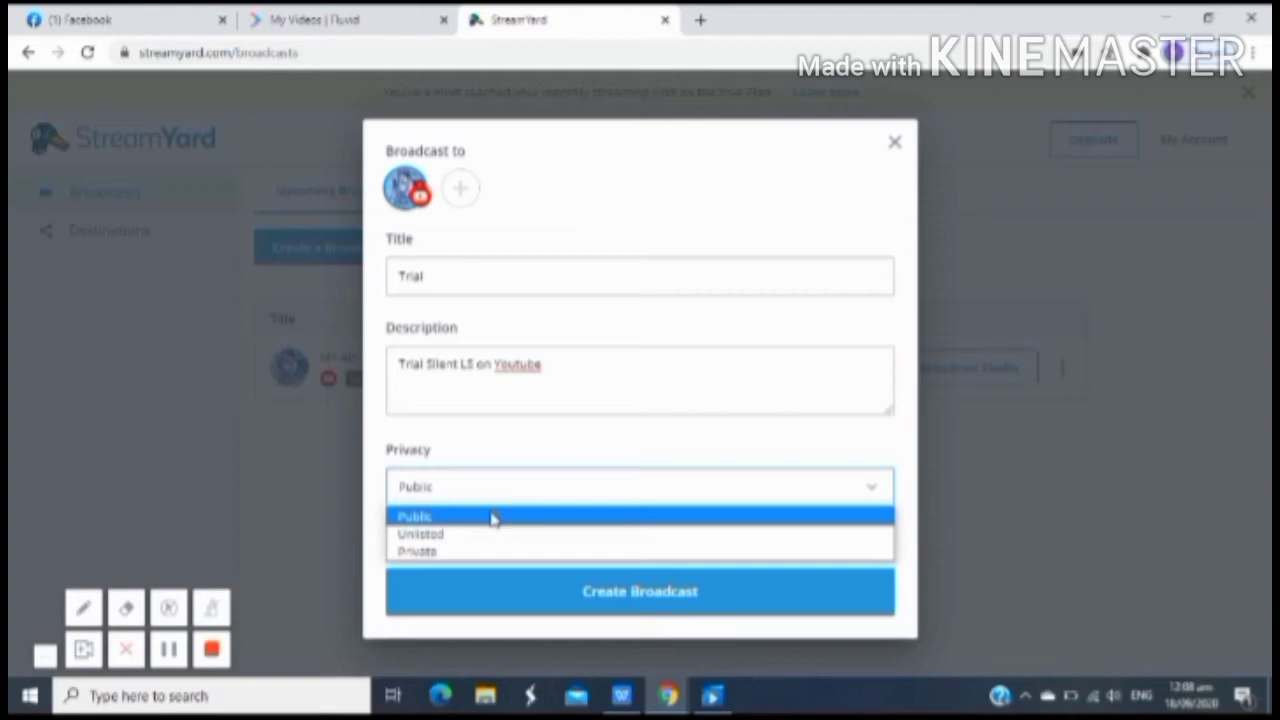
mouse_move(498, 522)
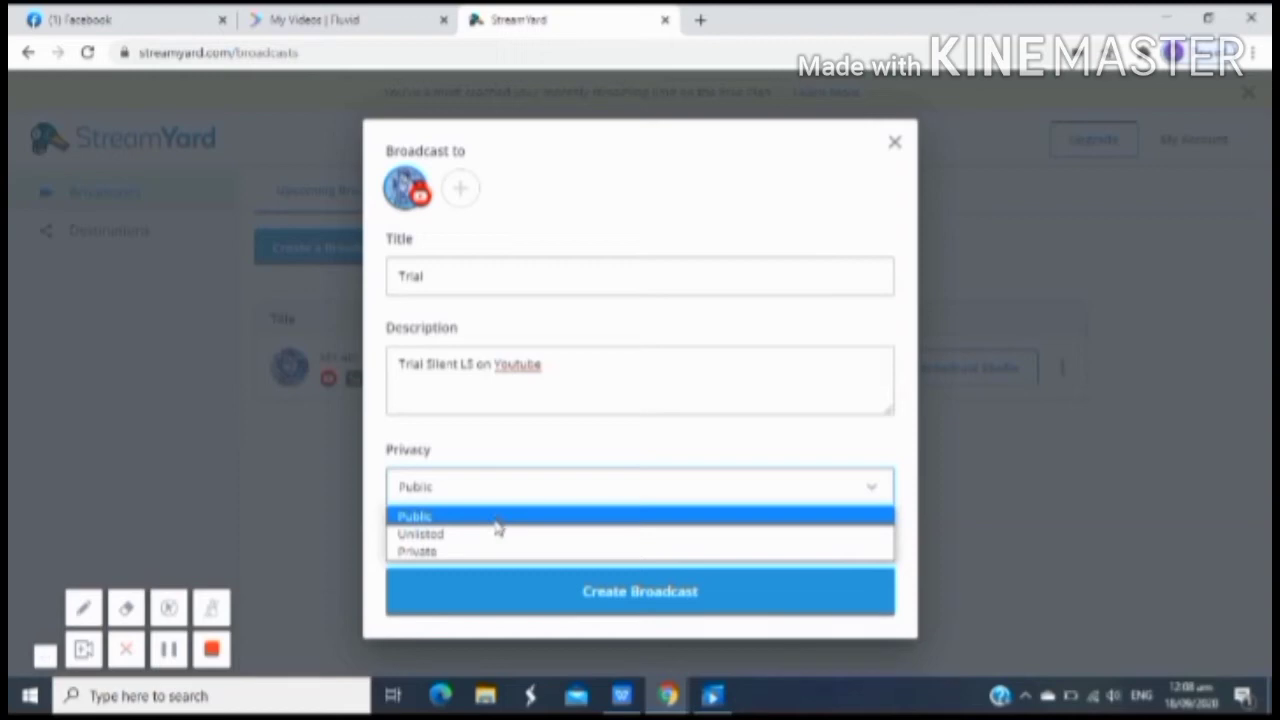
mouse_move(502, 540)
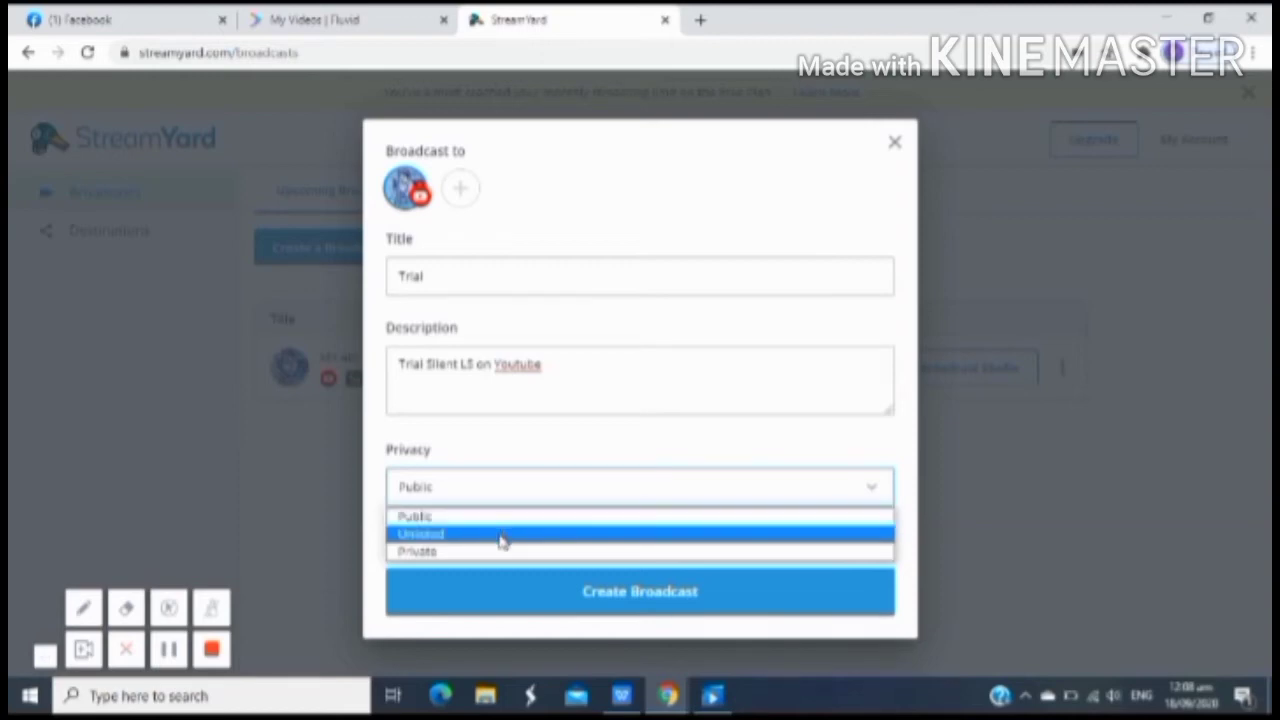
left_click(420, 532)
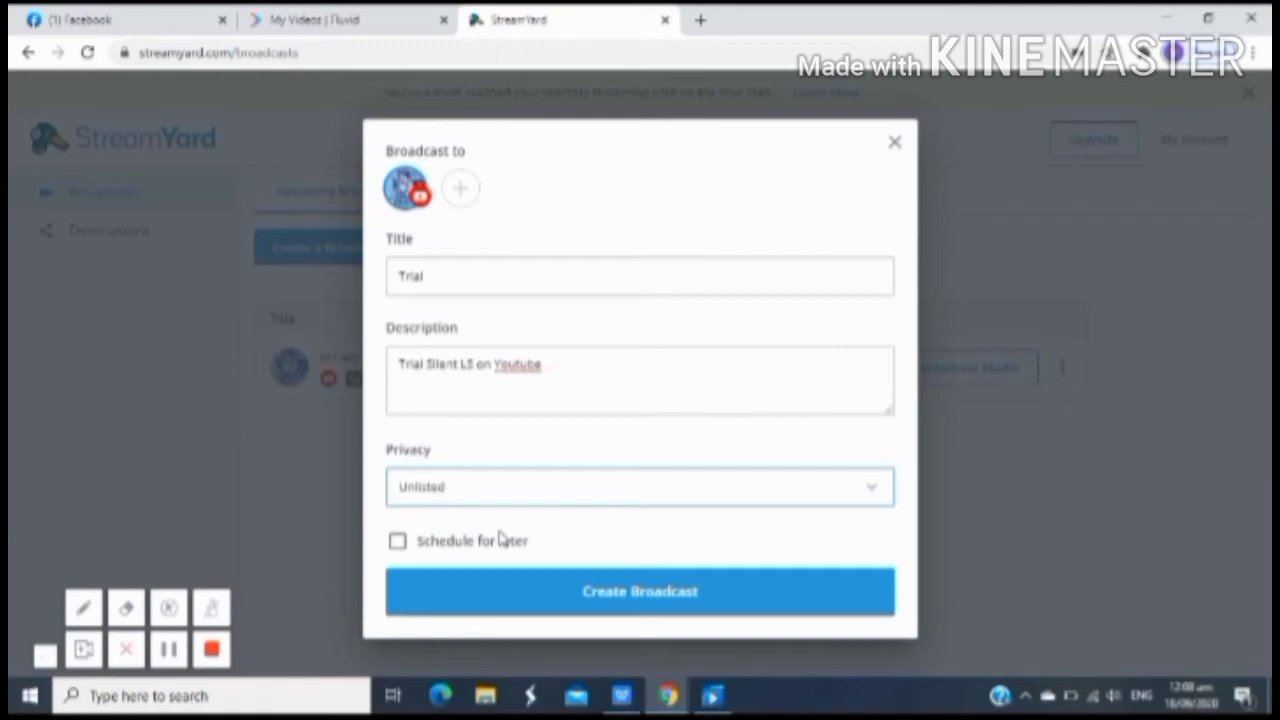
mouse_move(470, 492)
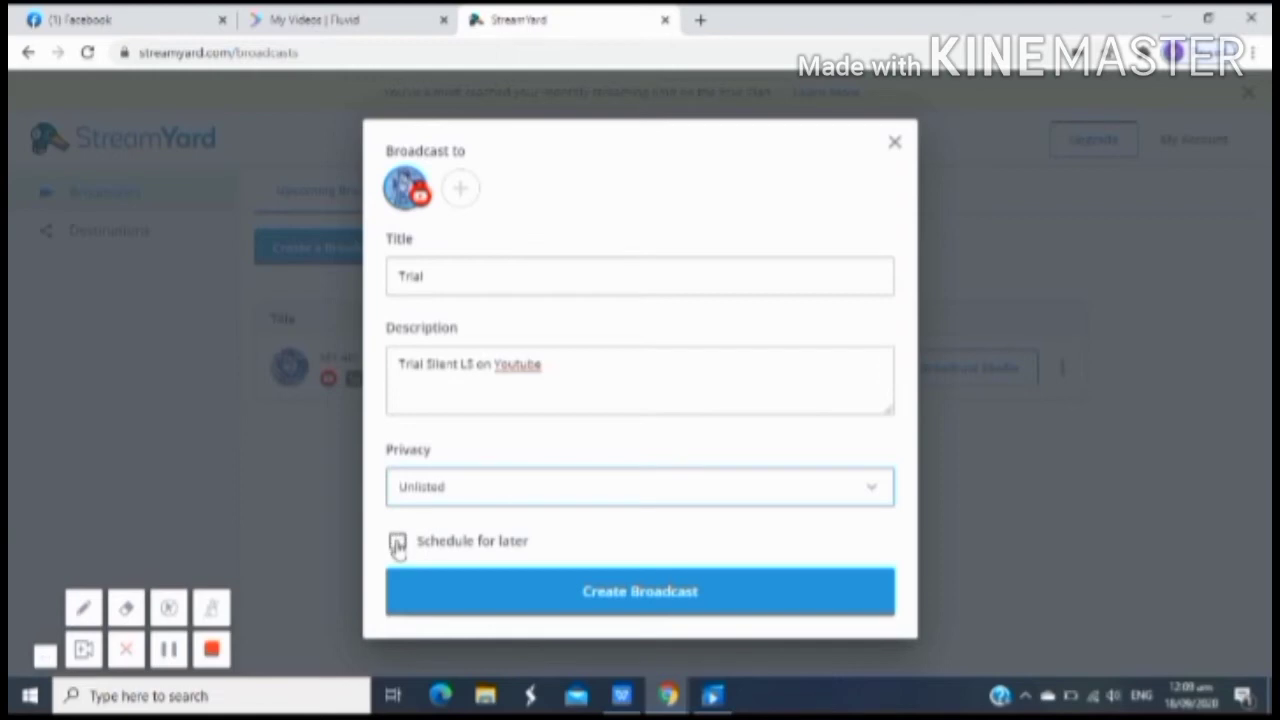
mouse_move(476, 592)
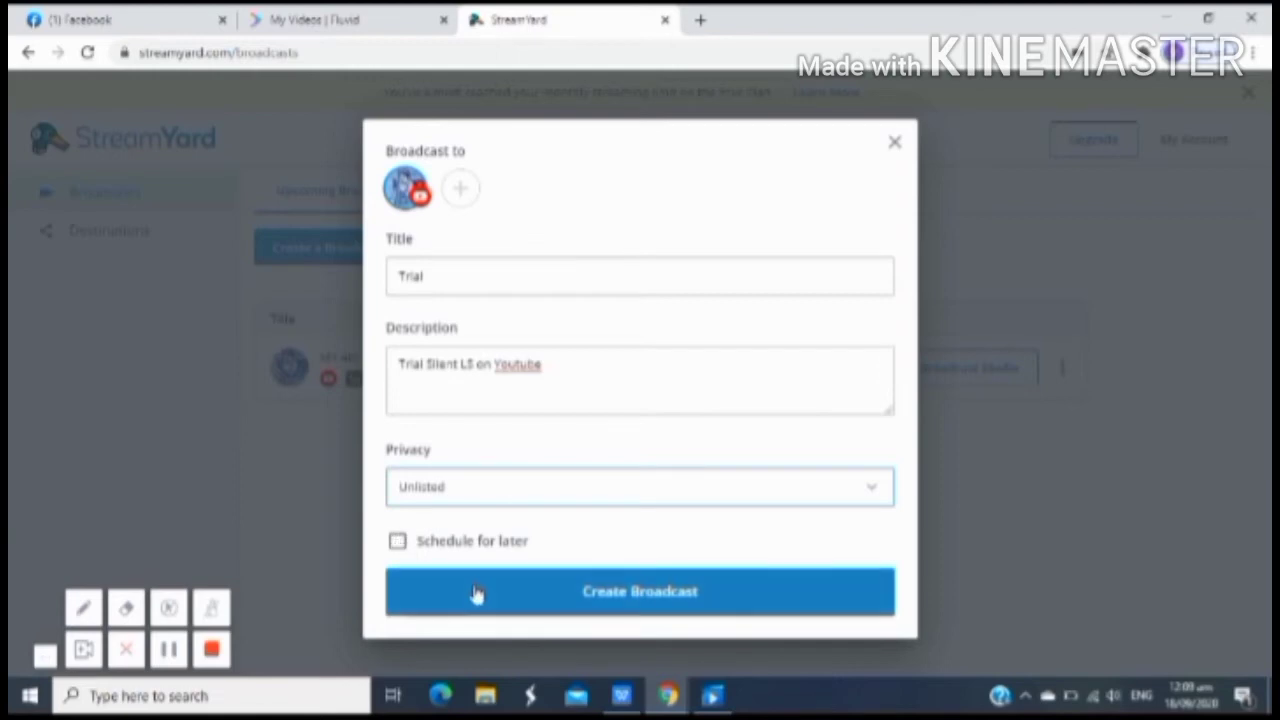
mouse_move(484, 596)
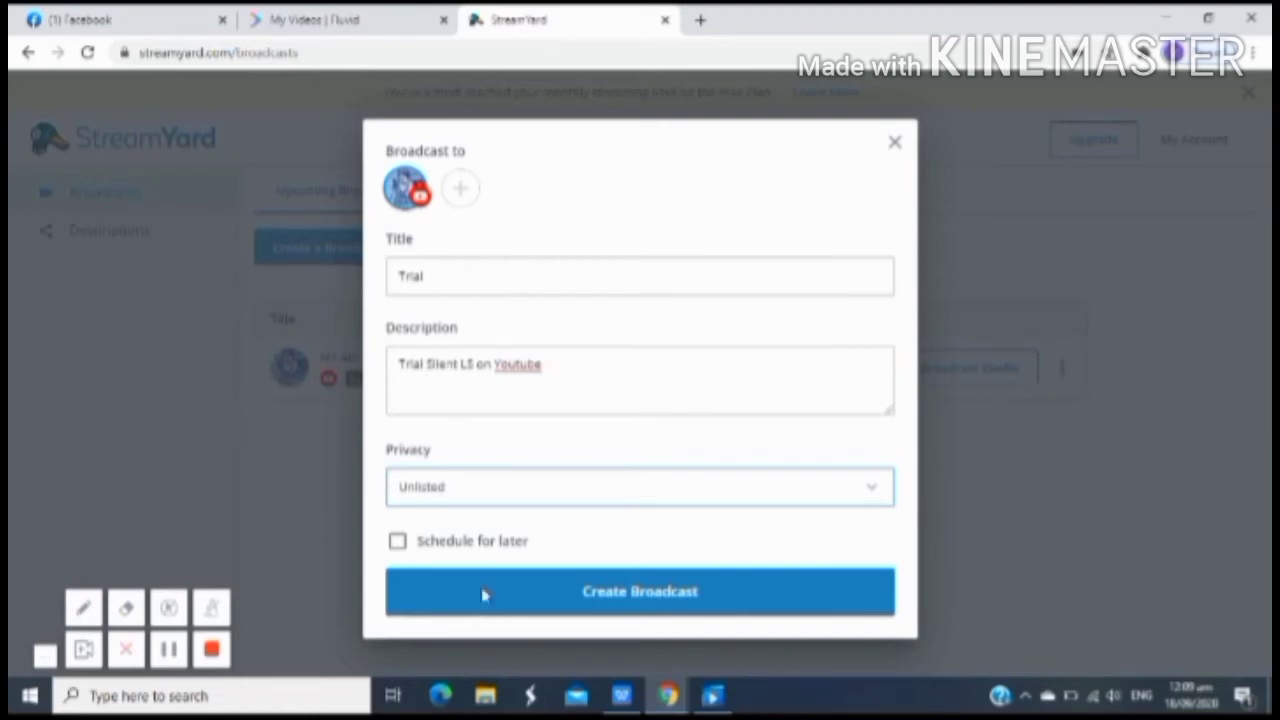
mouse_move(532, 592)
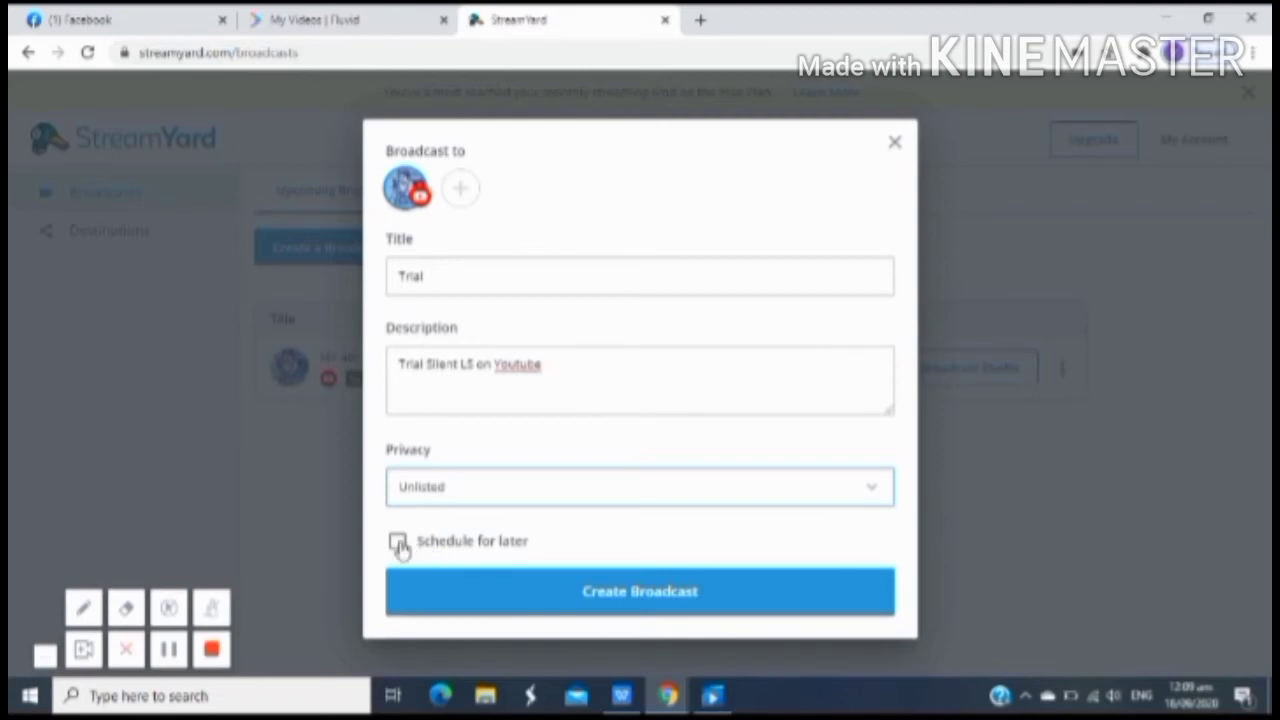
left_click(398, 540)
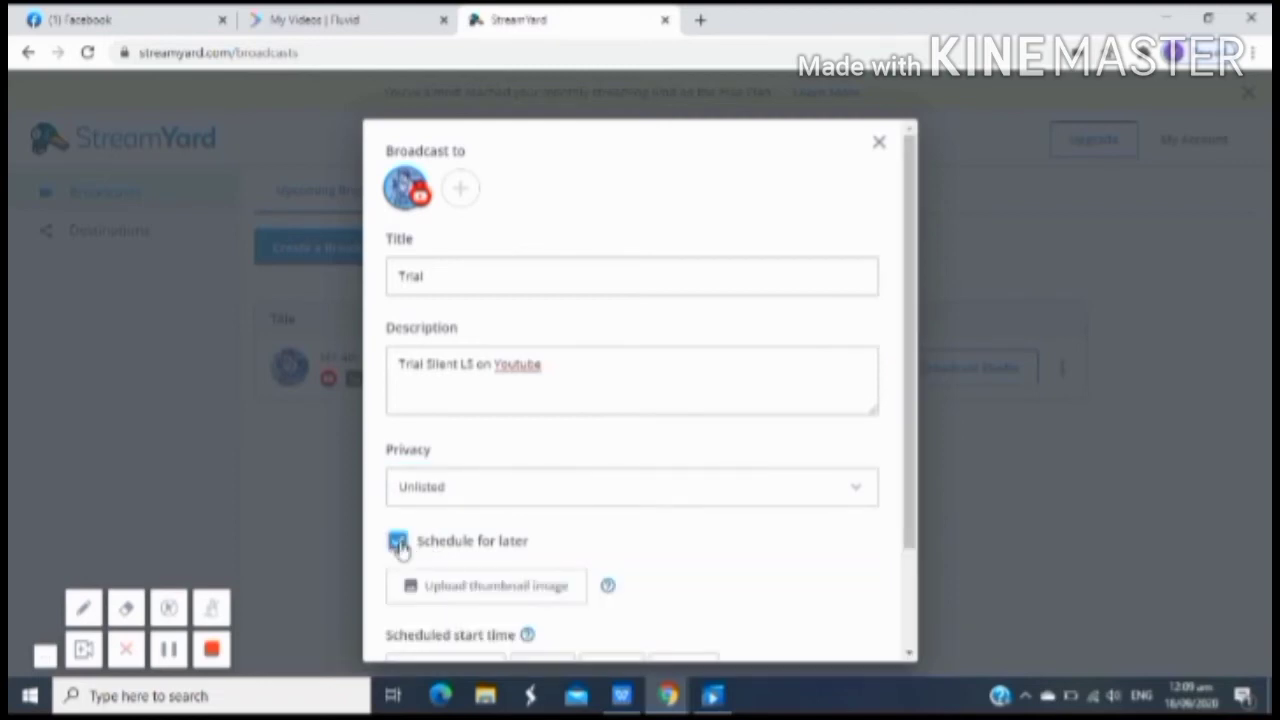
left_click(396, 540)
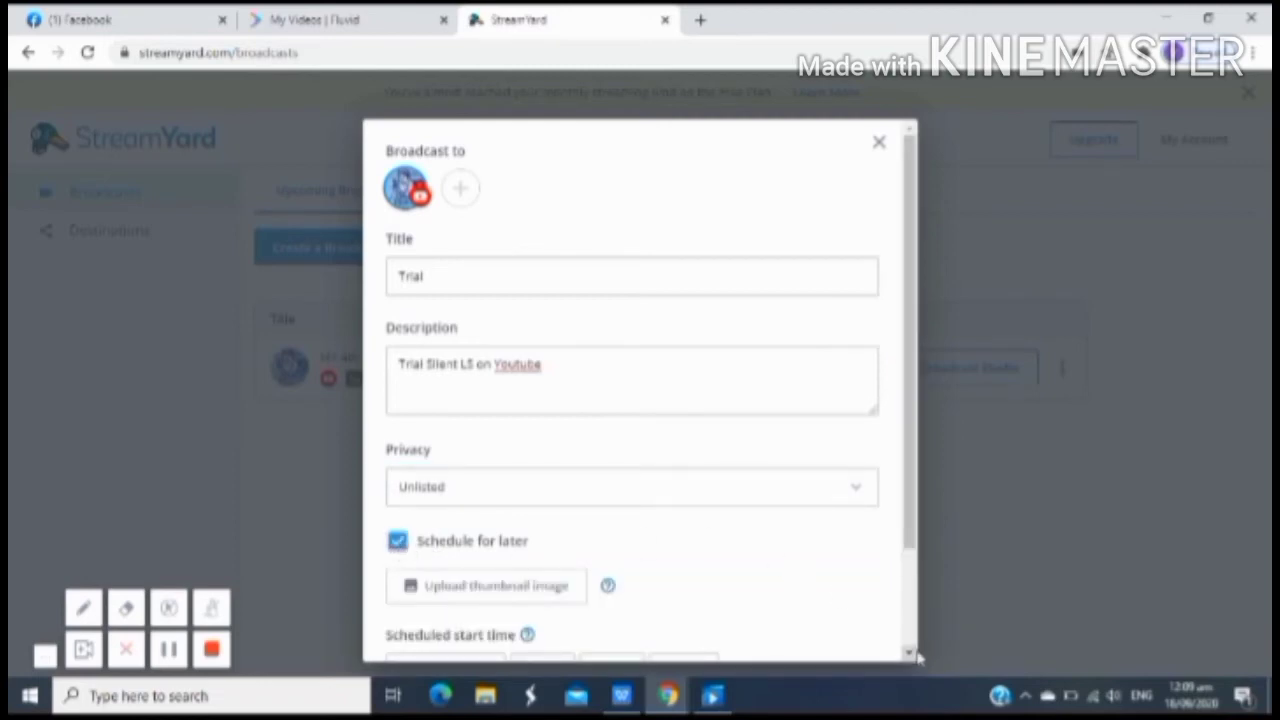
scroll("down", 3)
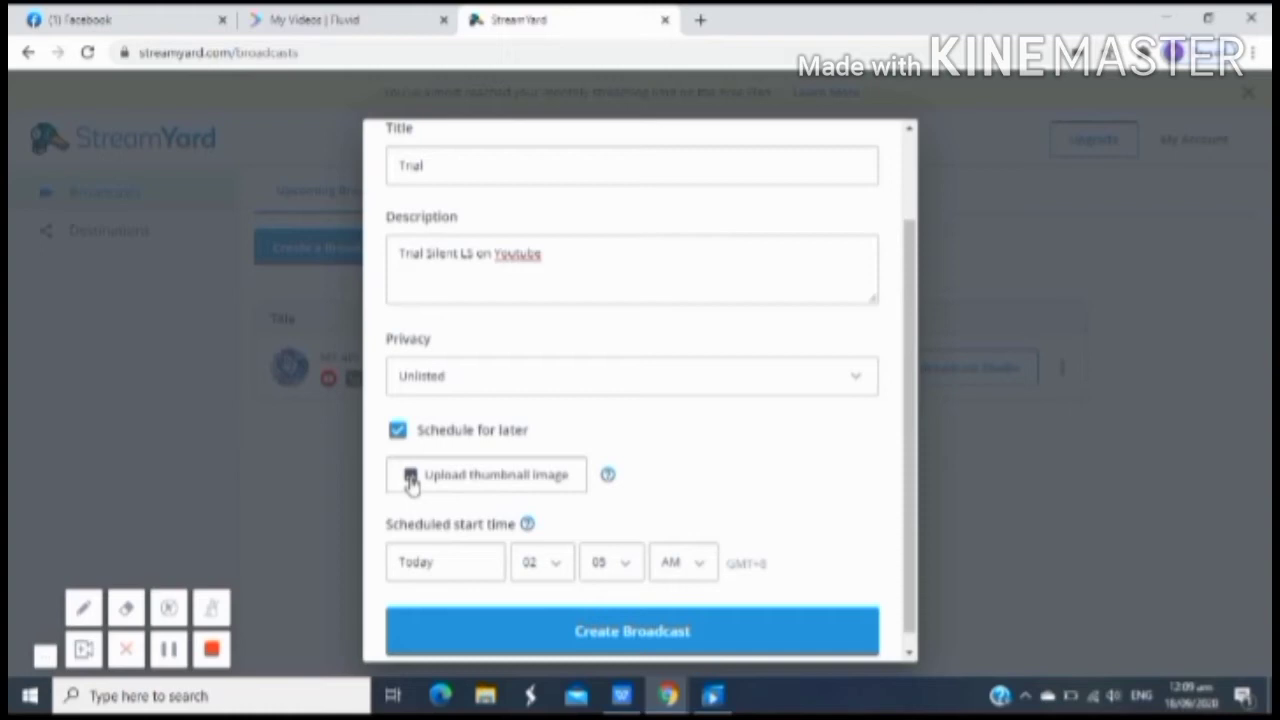
Step: Start a thumbnail upload and navigate the Open dialog to the Documents folder
left_click(484, 476)
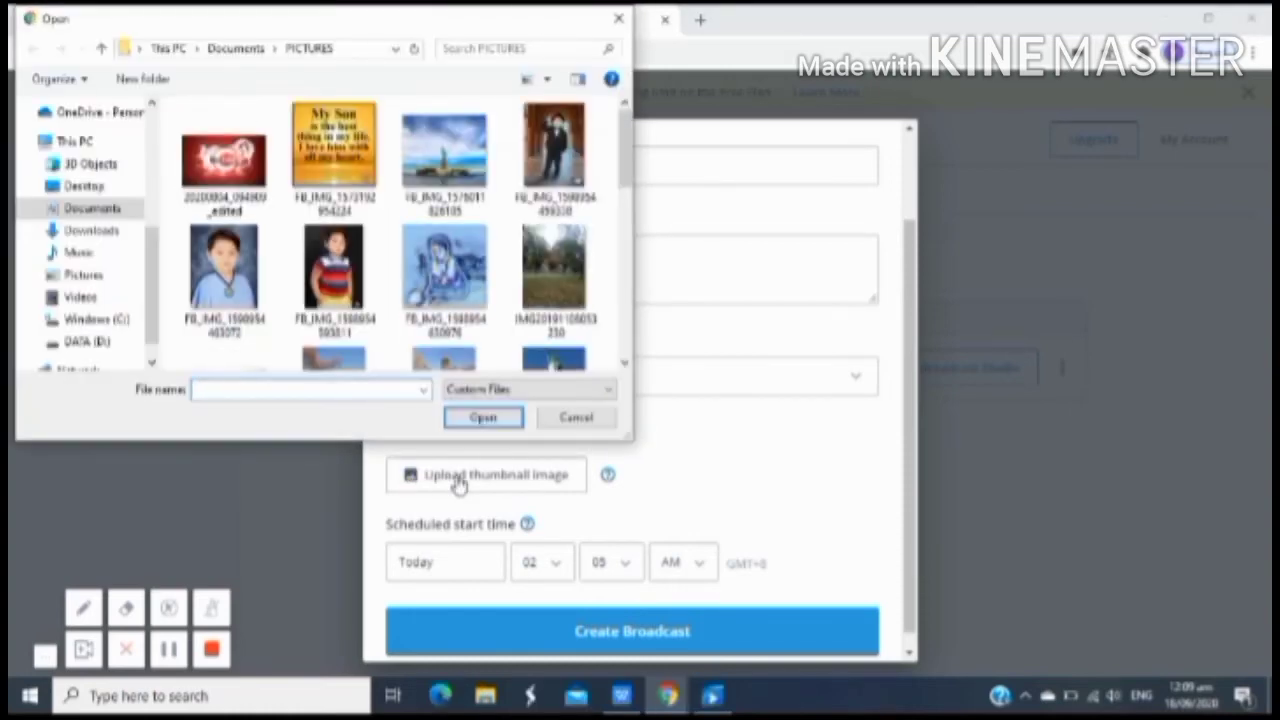
scroll("down", 3)
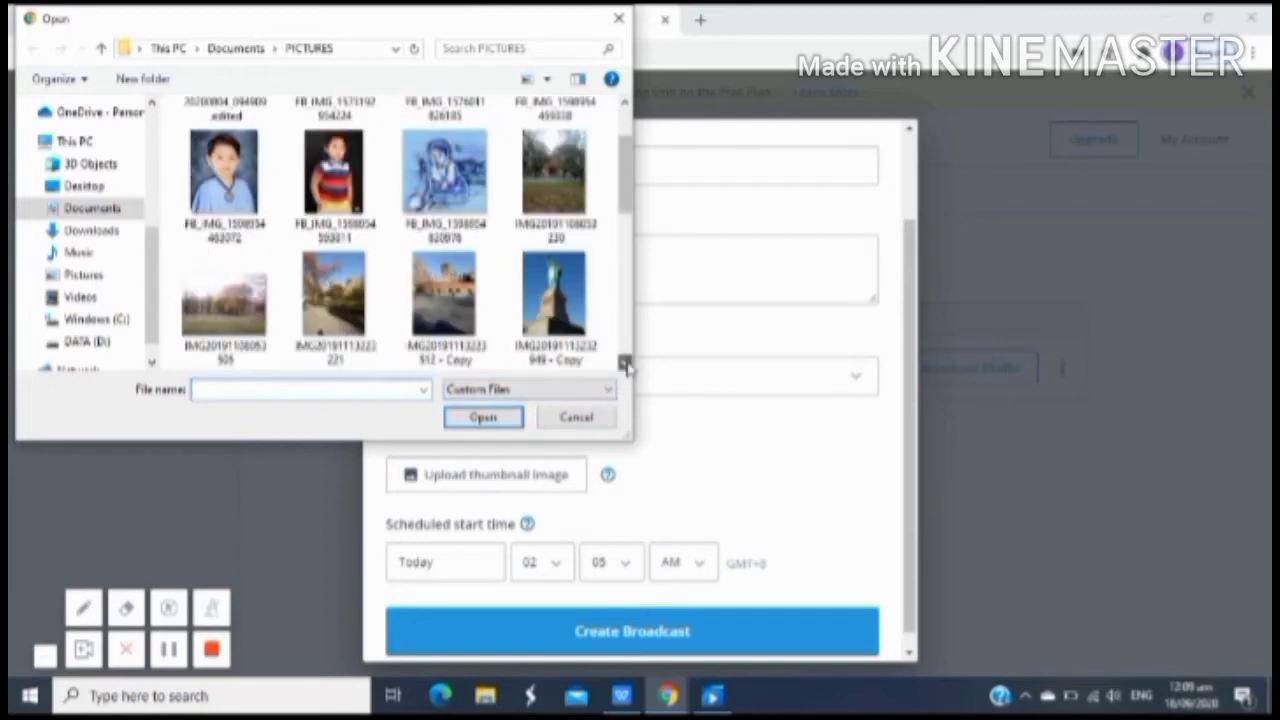
scroll("down", 3)
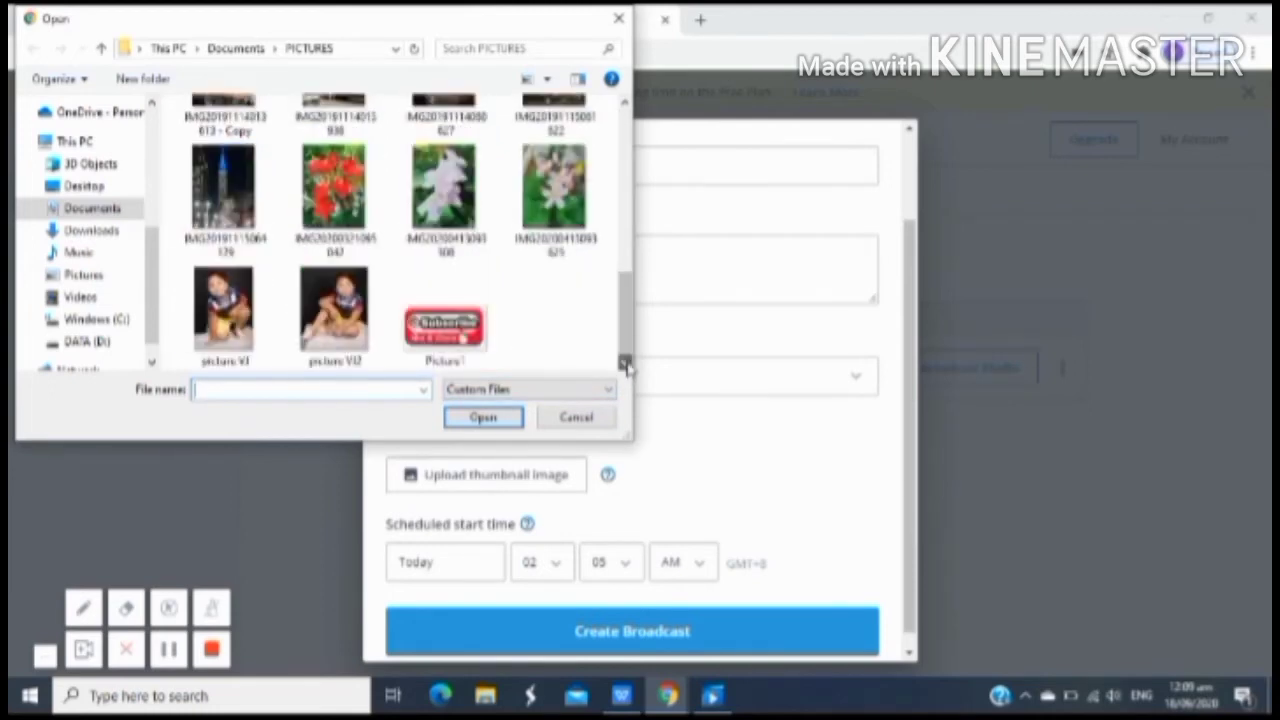
left_click(334, 190)
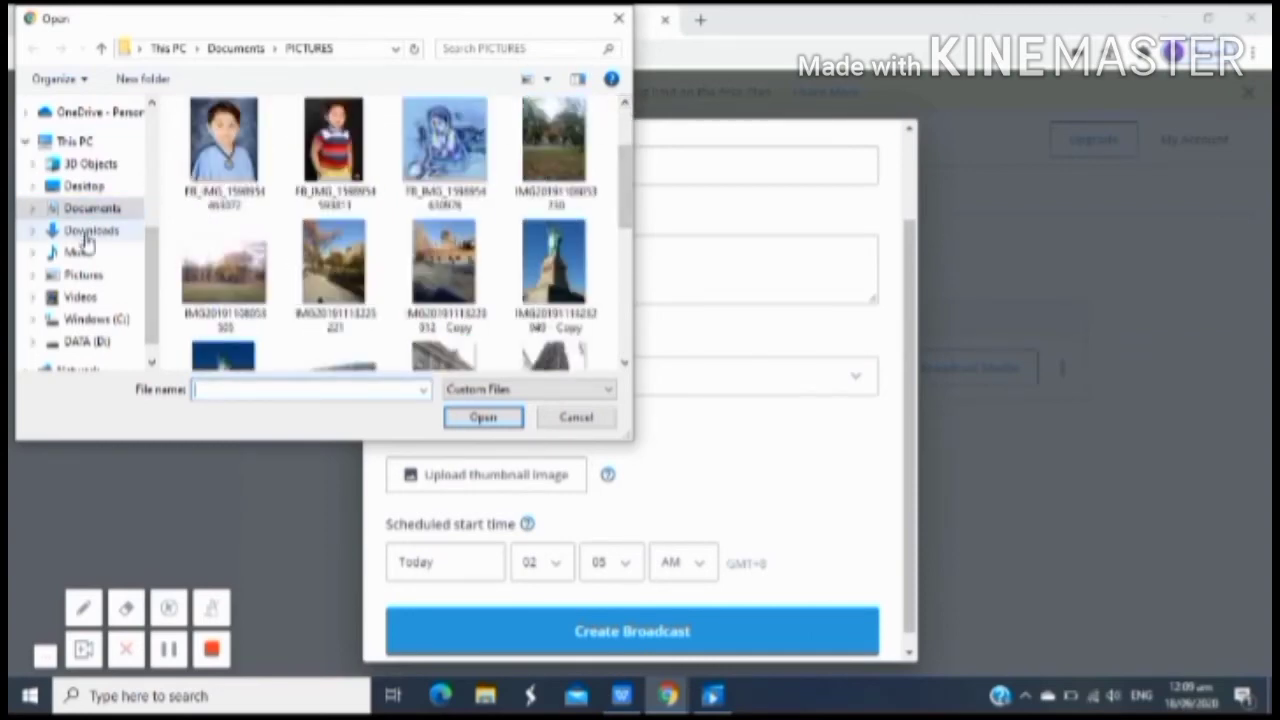
left_click(92, 210)
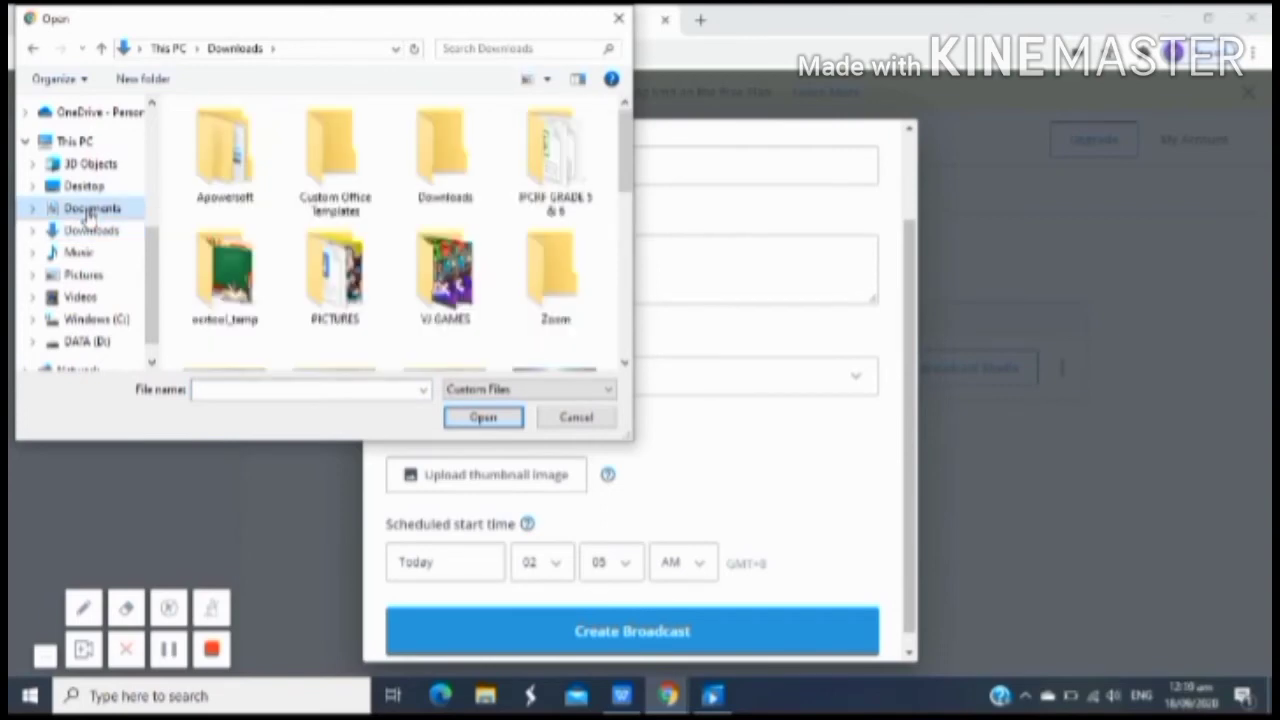
left_click(84, 208)
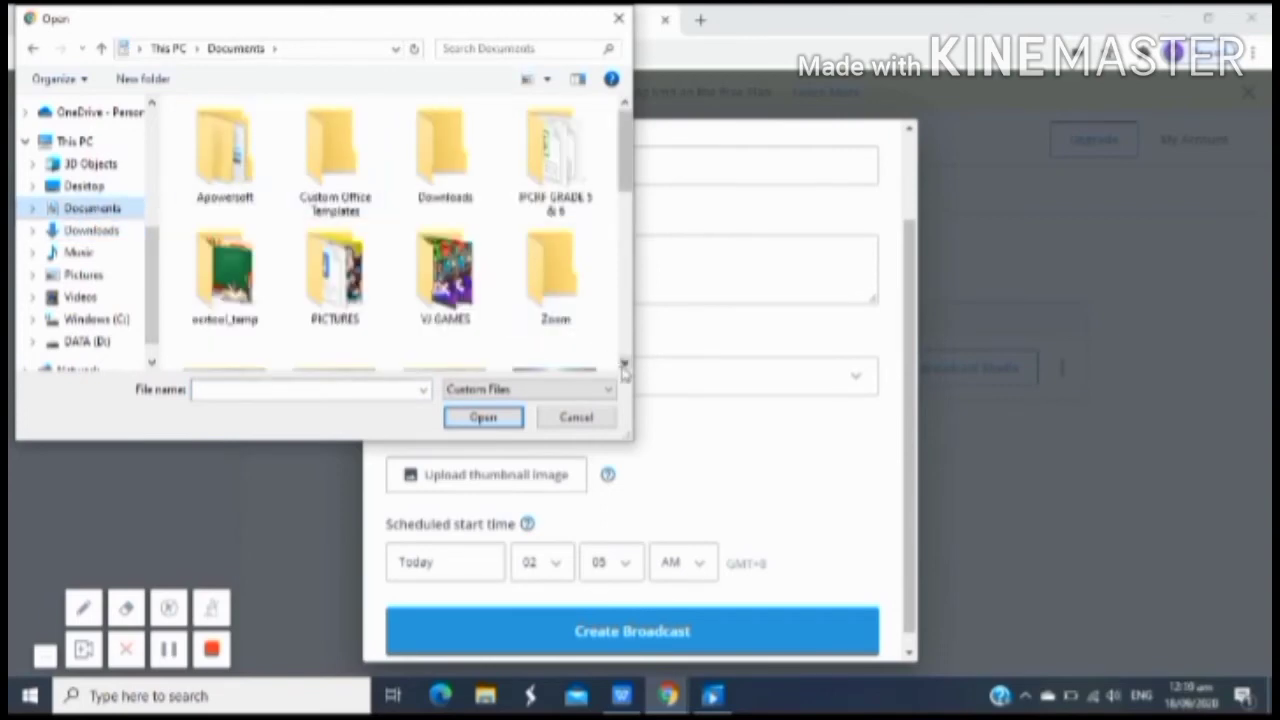
Step: Select Picture1 as the thumbnail image, bringing up its position and size preview
scroll("down", 3)
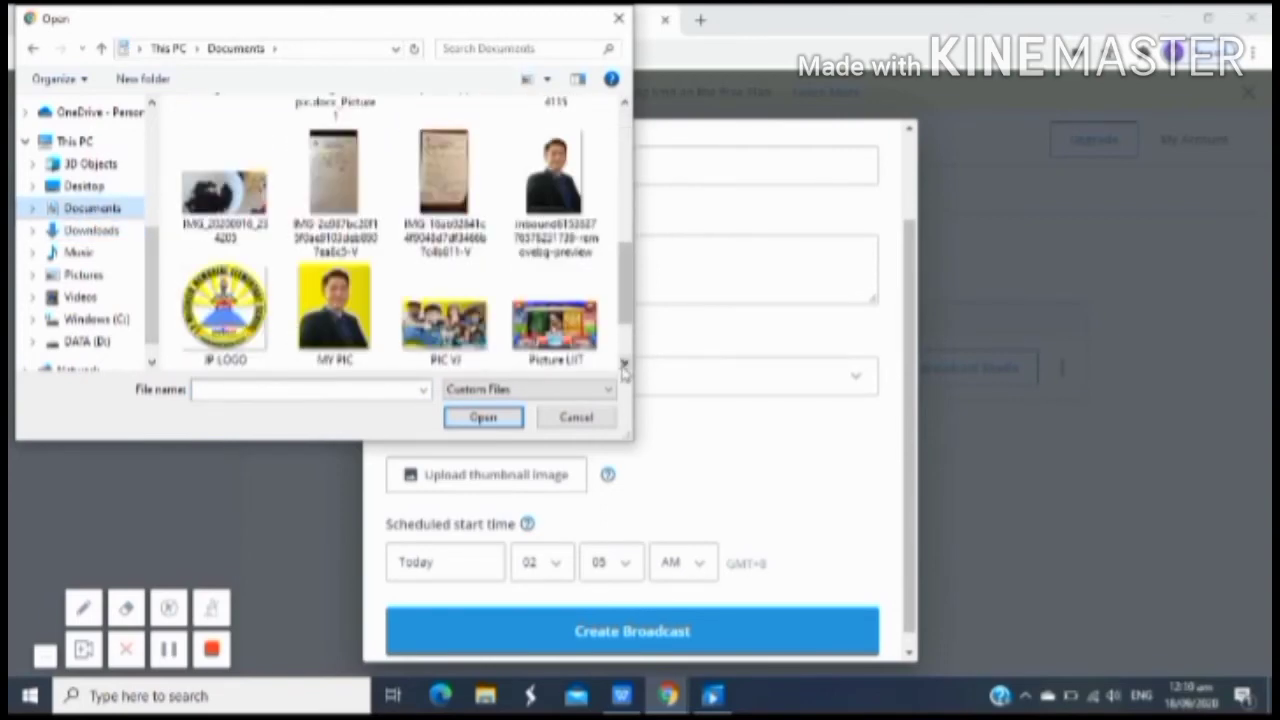
scroll("down", 3)
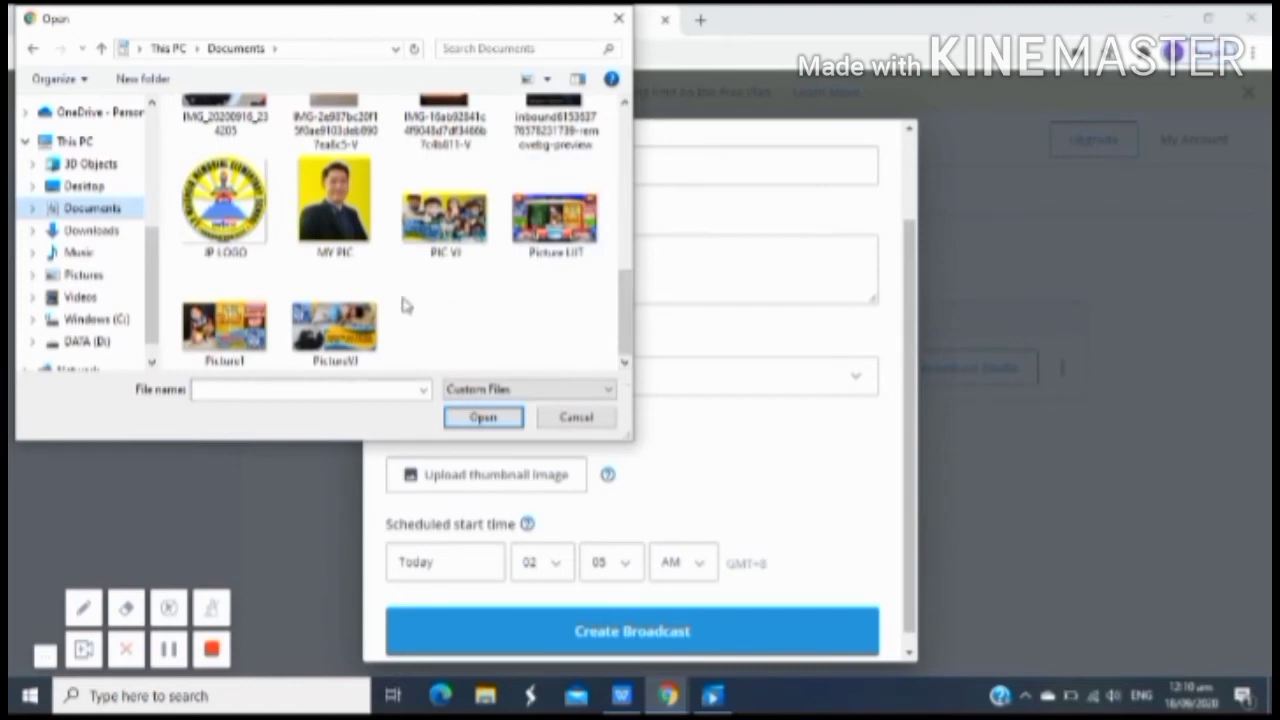
left_click(226, 328)
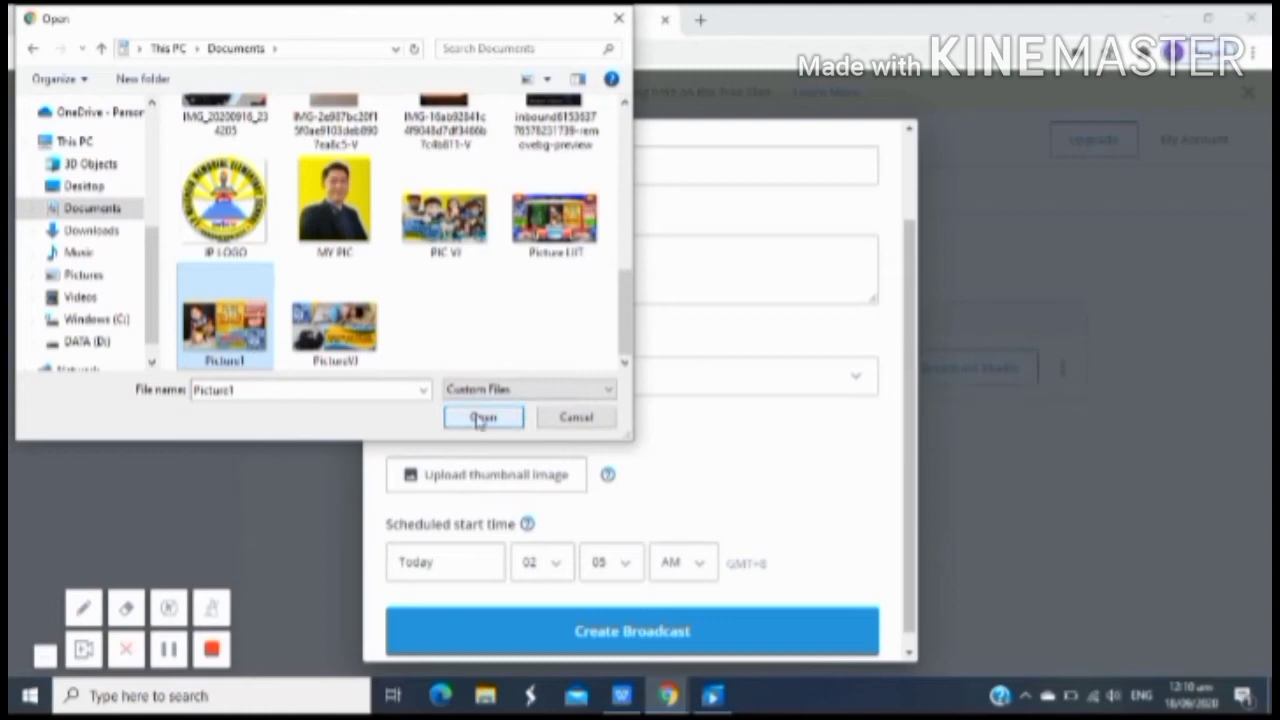
left_click(484, 418)
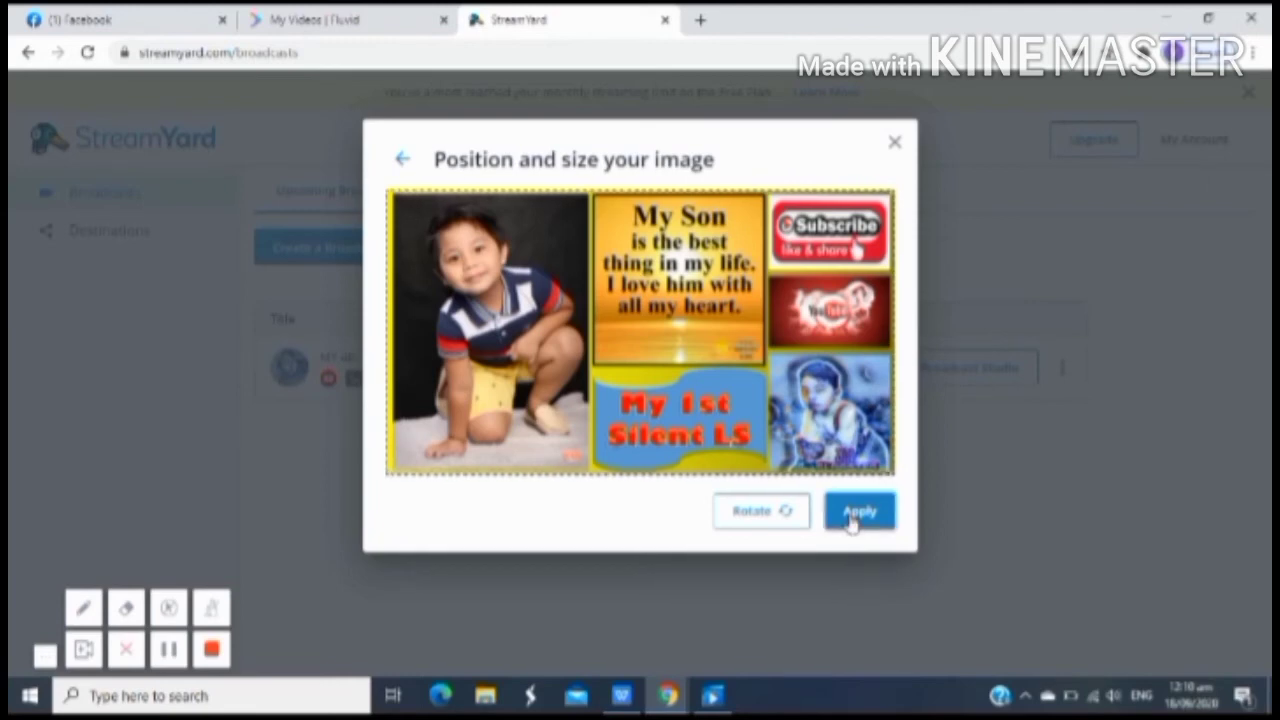
Step: Apply the image as the Trial broadcast thumbnail and move down the form
left_click(860, 510)
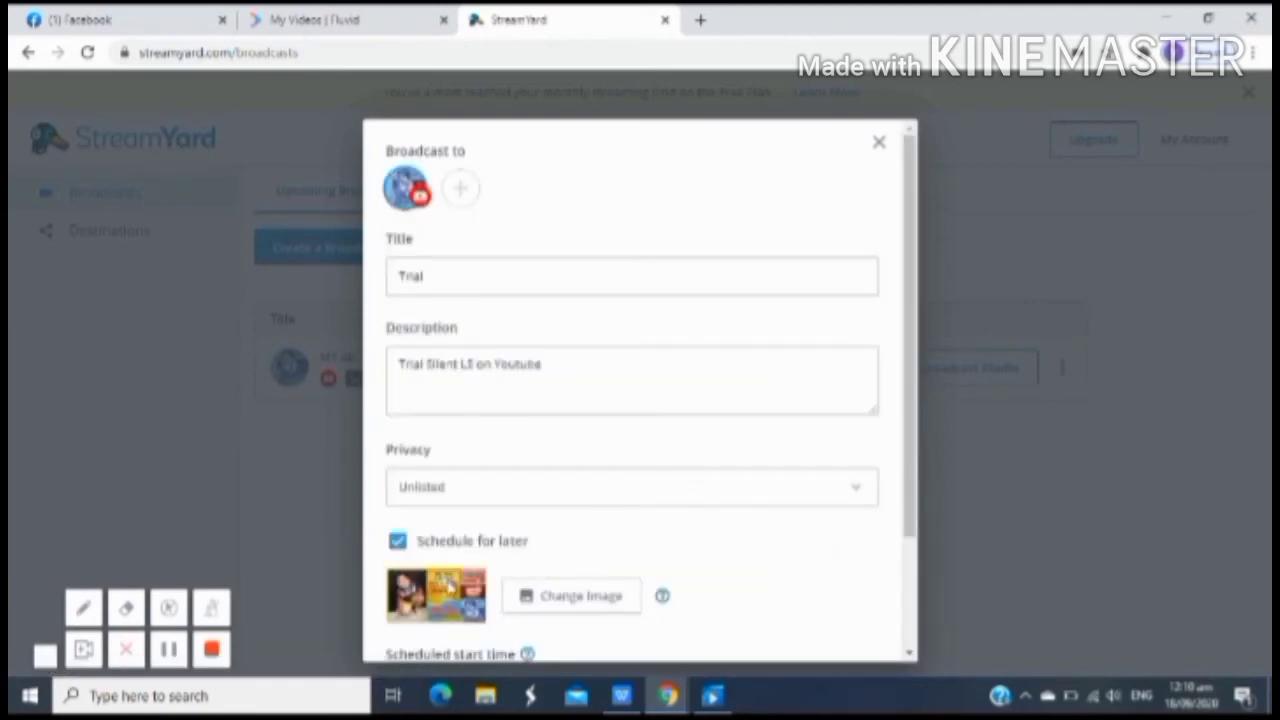
scroll("down", 3)
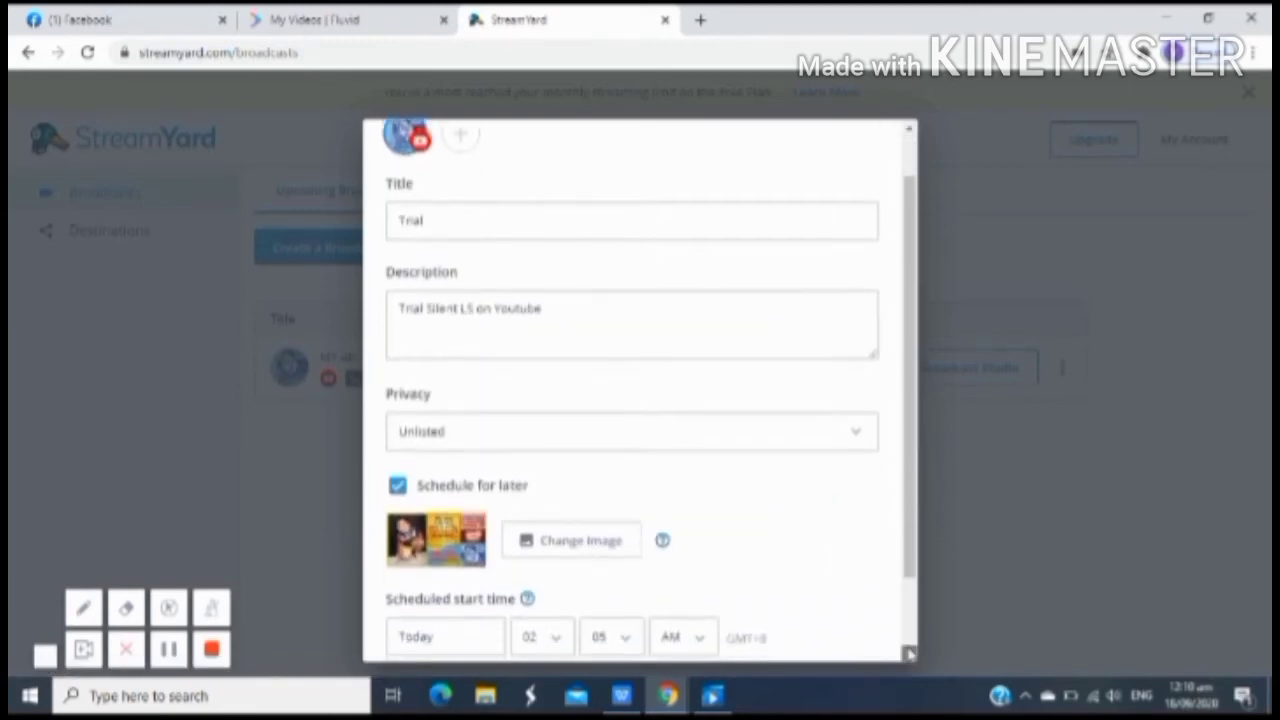
scroll("down", 3)
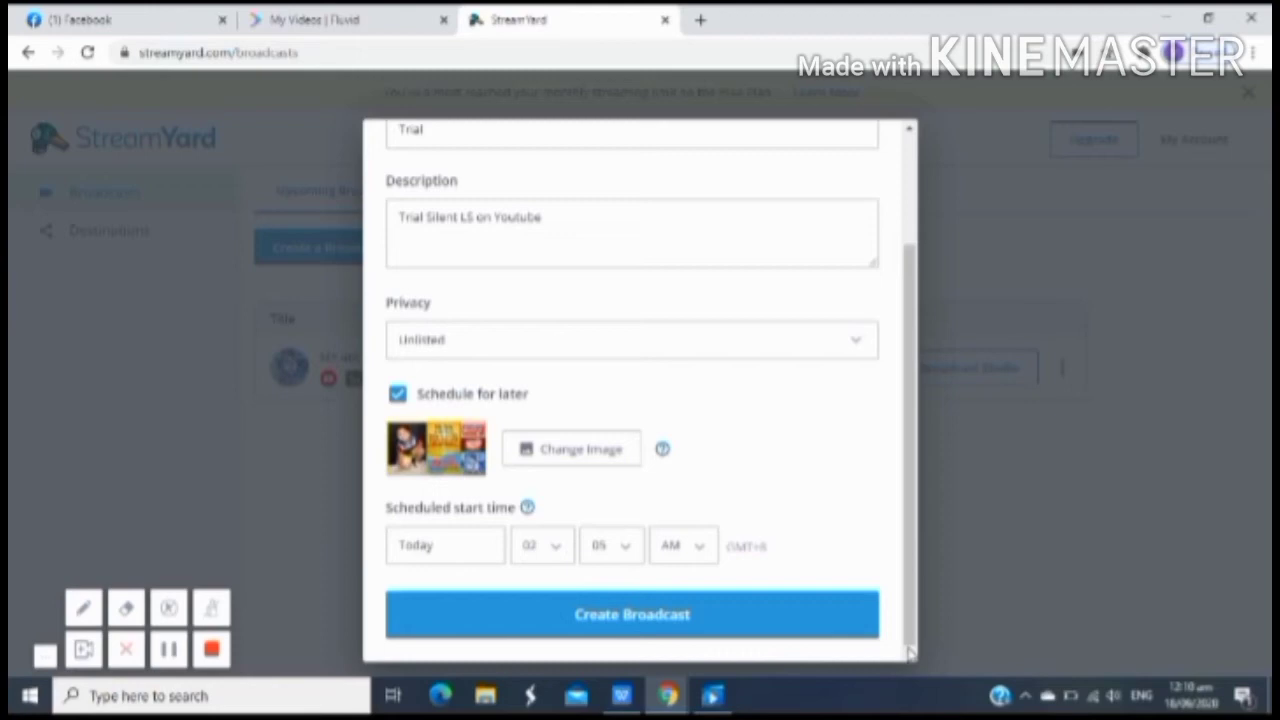
mouse_move(564, 484)
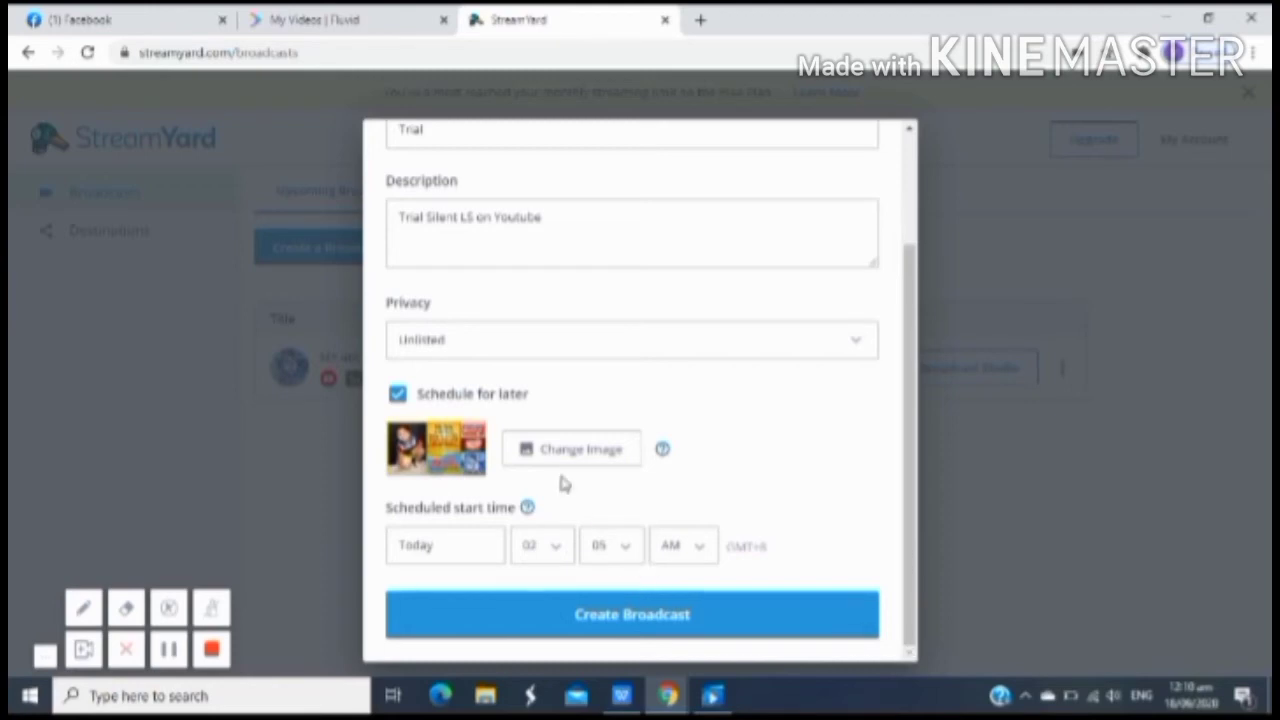
mouse_move(568, 496)
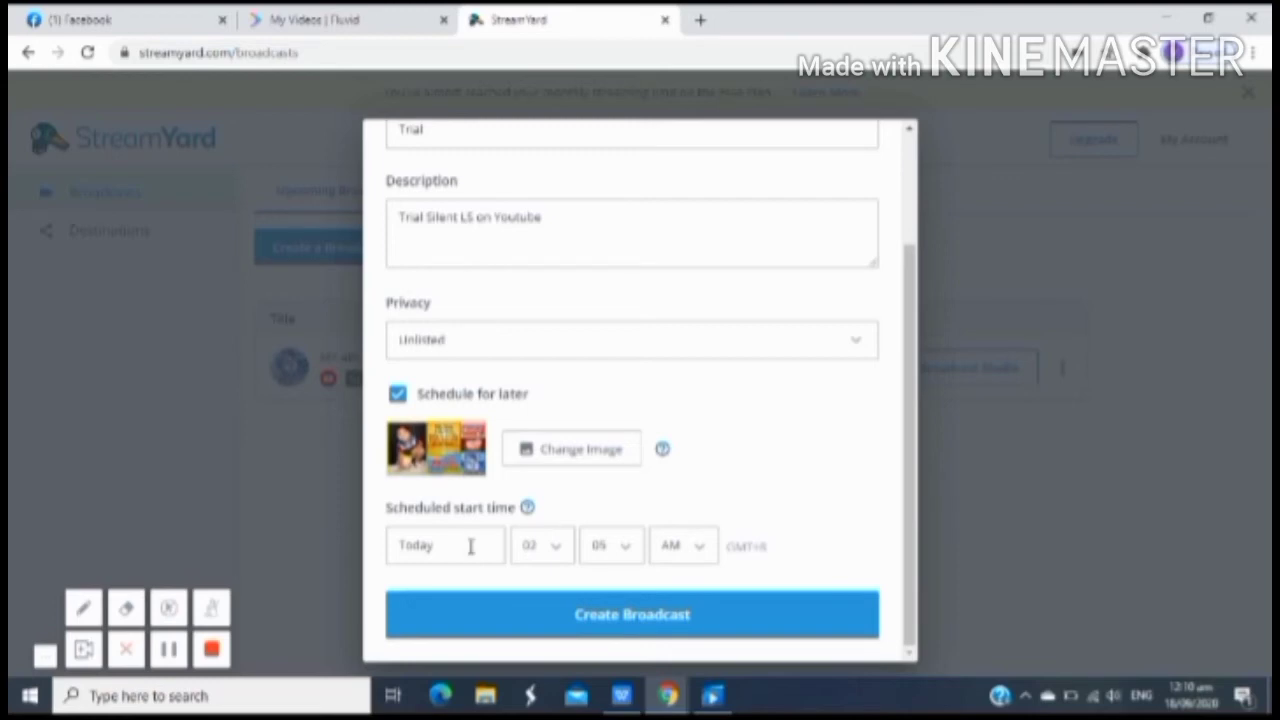
mouse_move(572, 608)
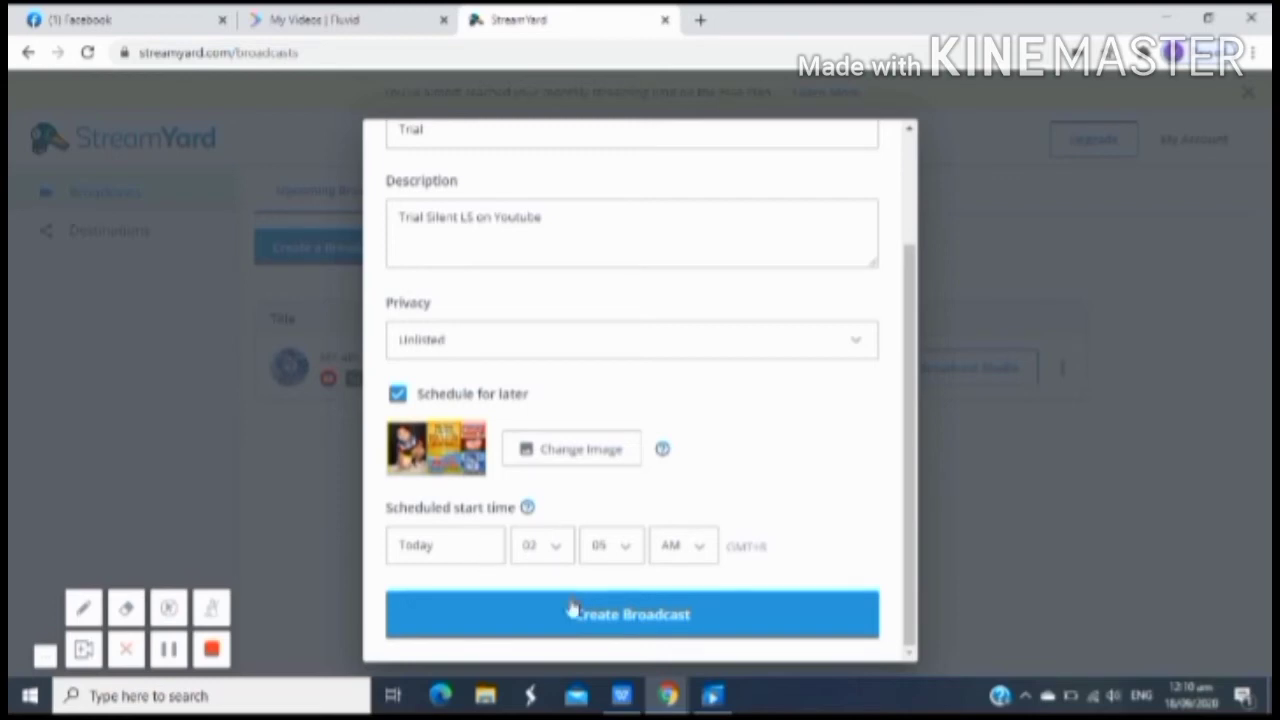
Step: Set the start to today at 02:05 PM and create the Trial broadcast
left_click(444, 544)
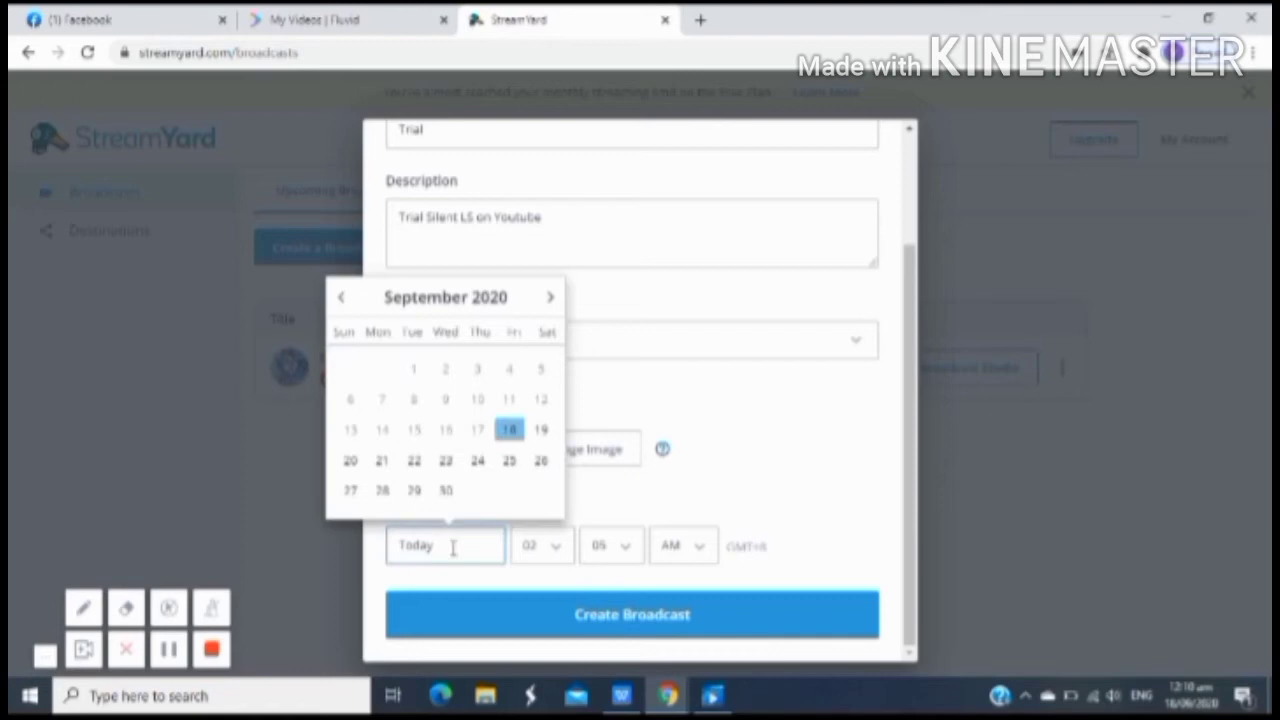
left_click(540, 428)
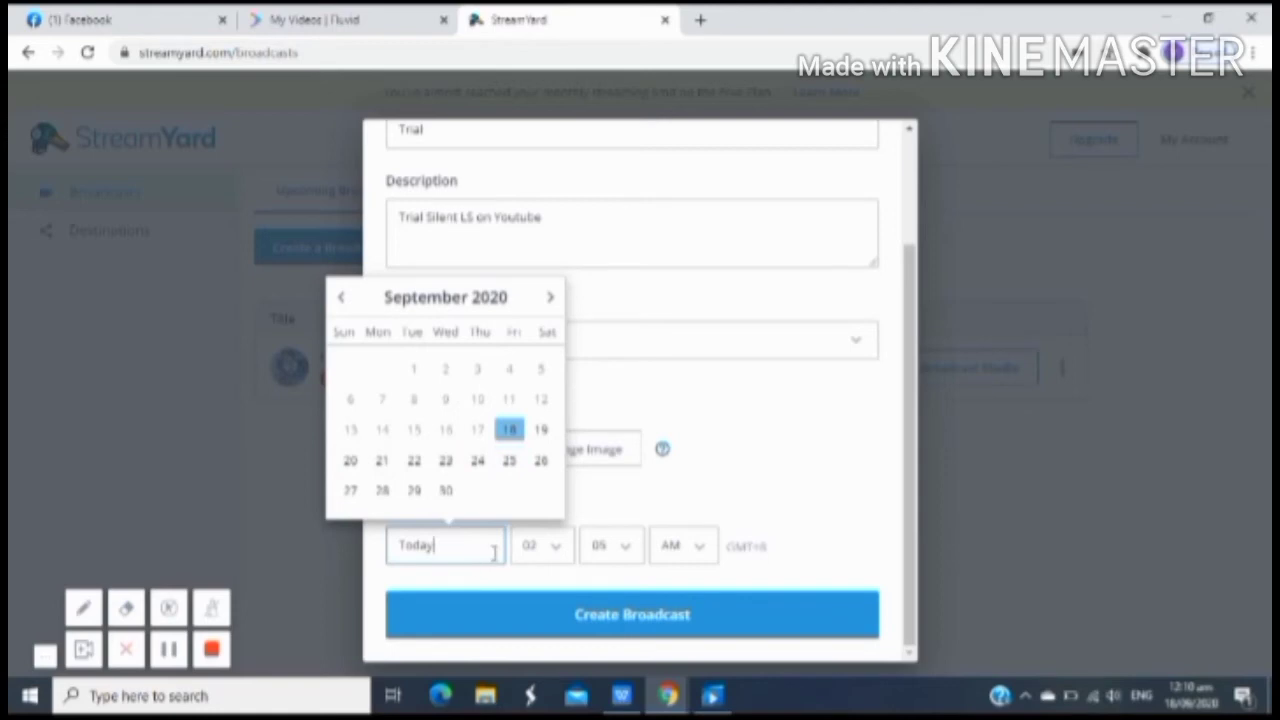
left_click(540, 544)
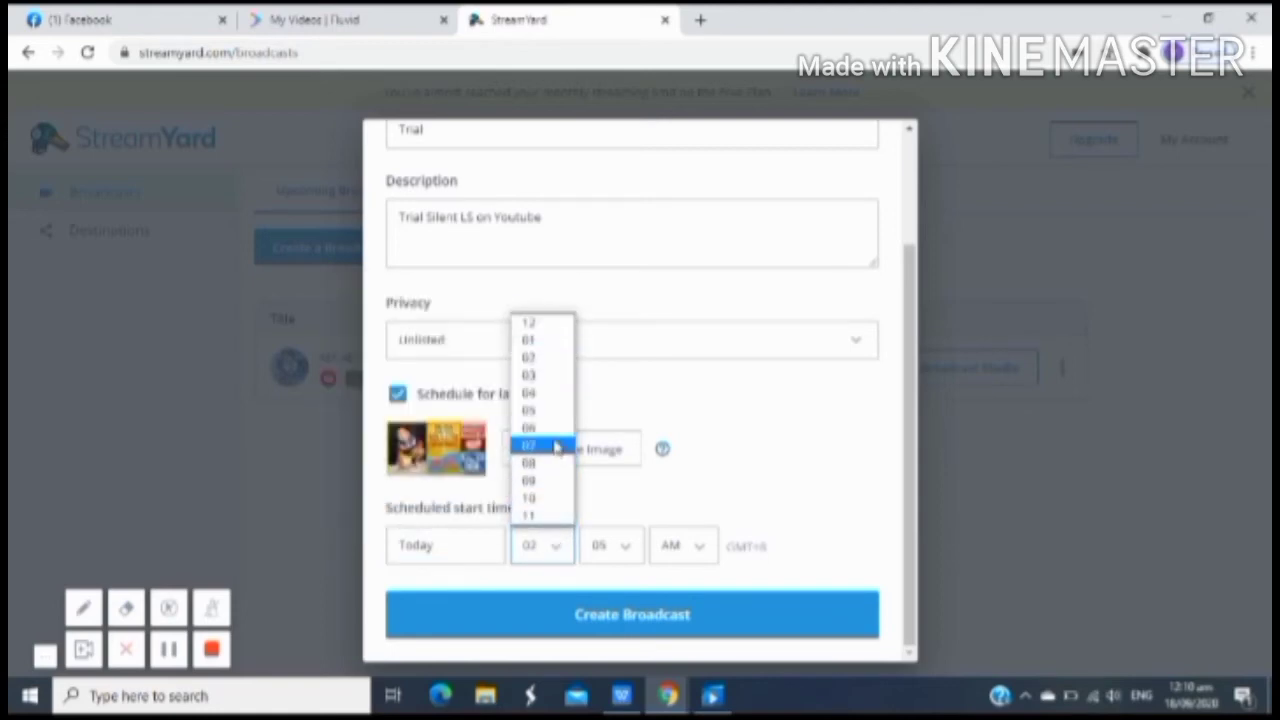
left_click(610, 544)
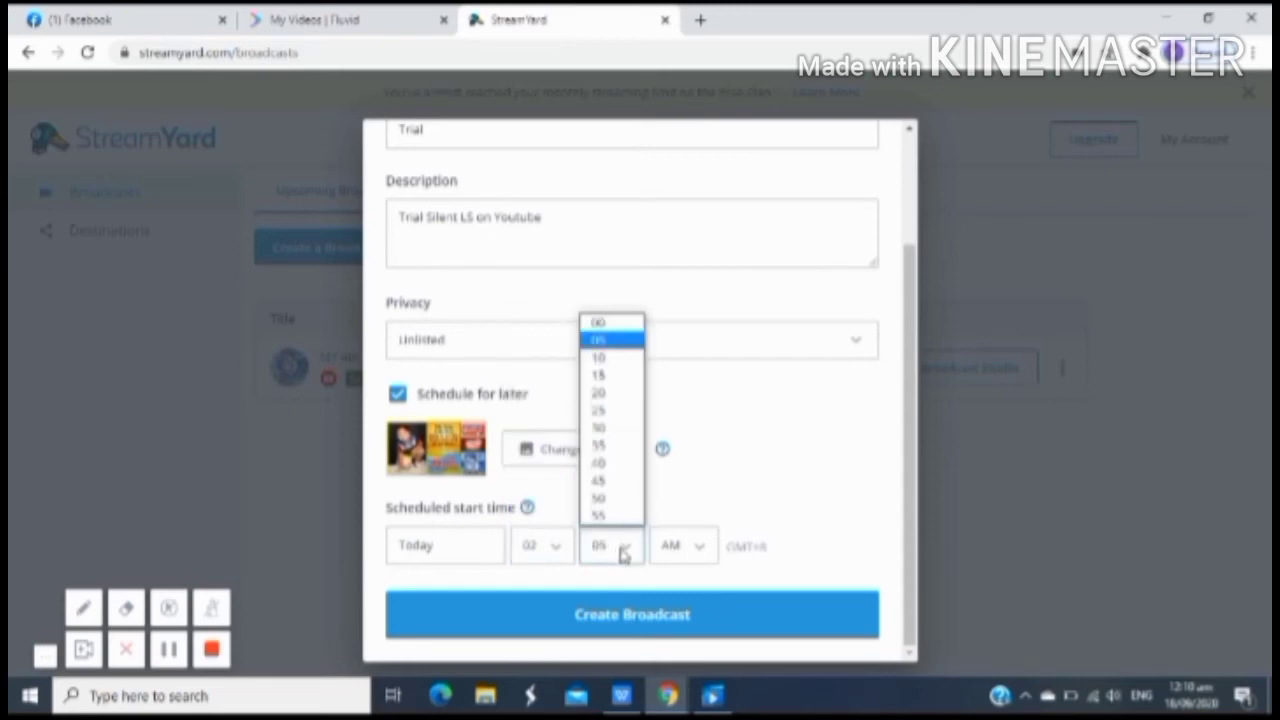
left_click(682, 544)
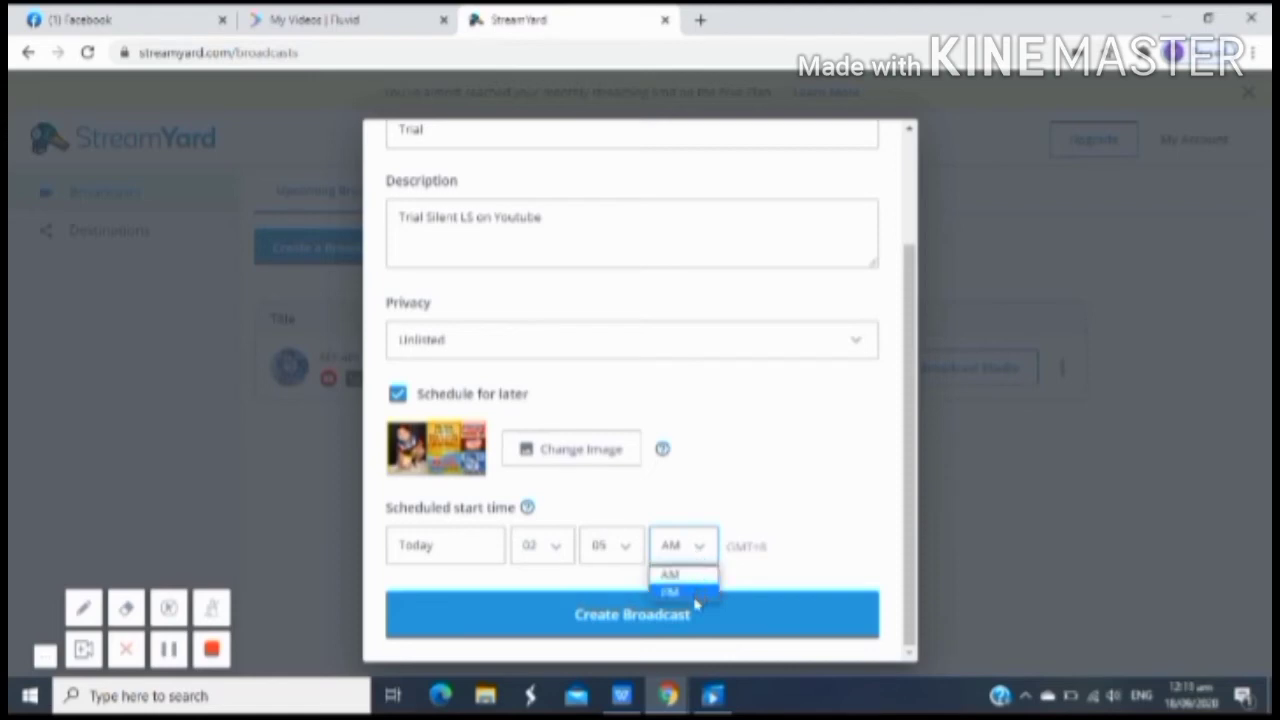
left_click(680, 590)
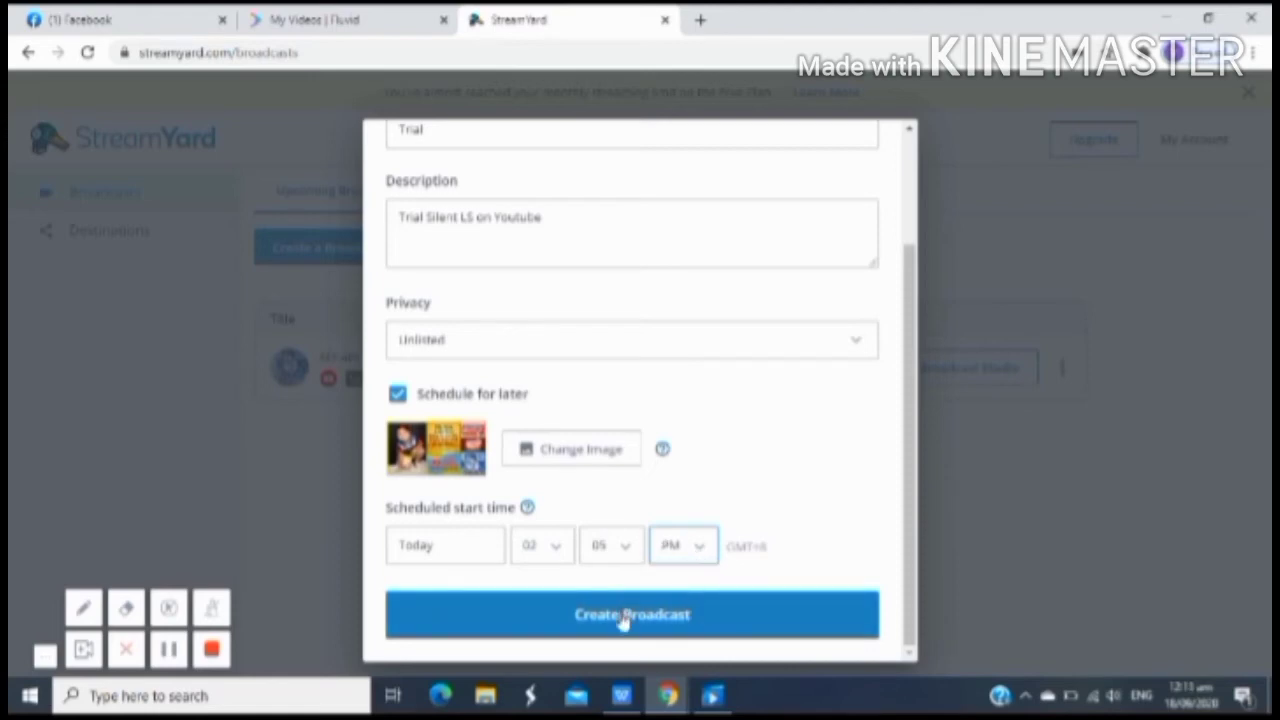
left_click(632, 616)
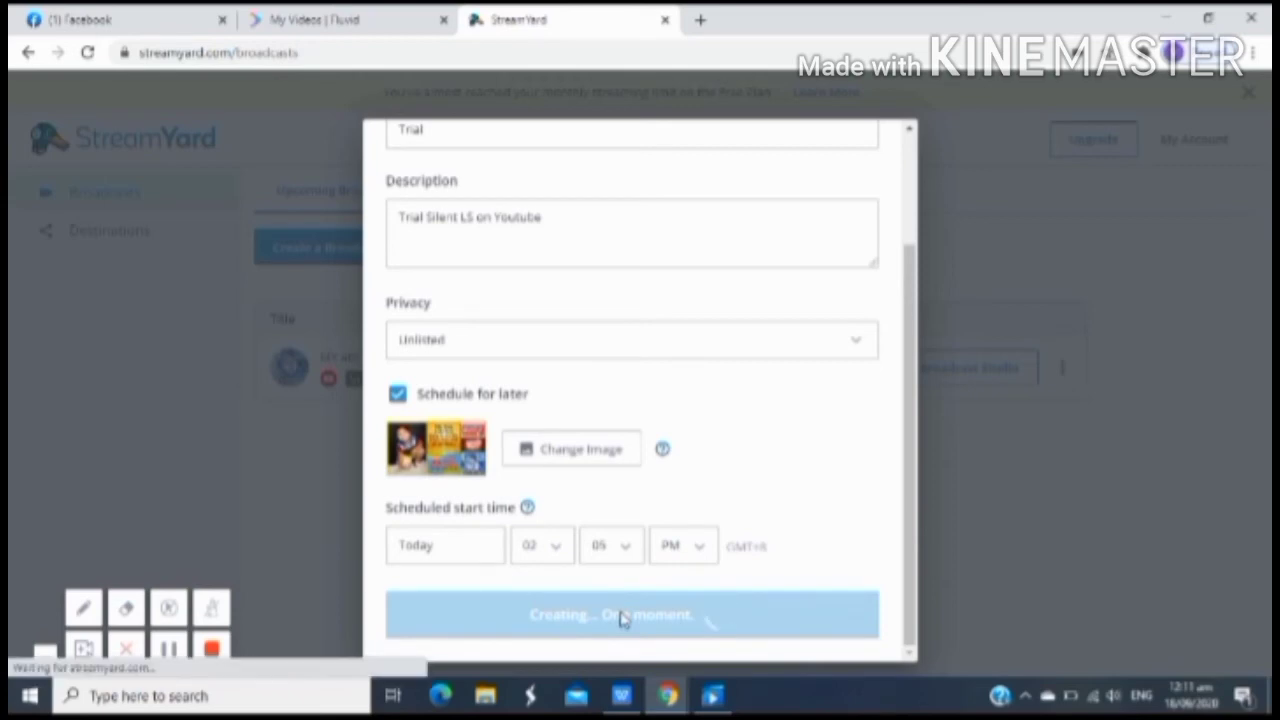
Step: Confirm creation so Trial appears in Upcoming Broadcasts scheduled for 02:05 PM
left_click(632, 614)
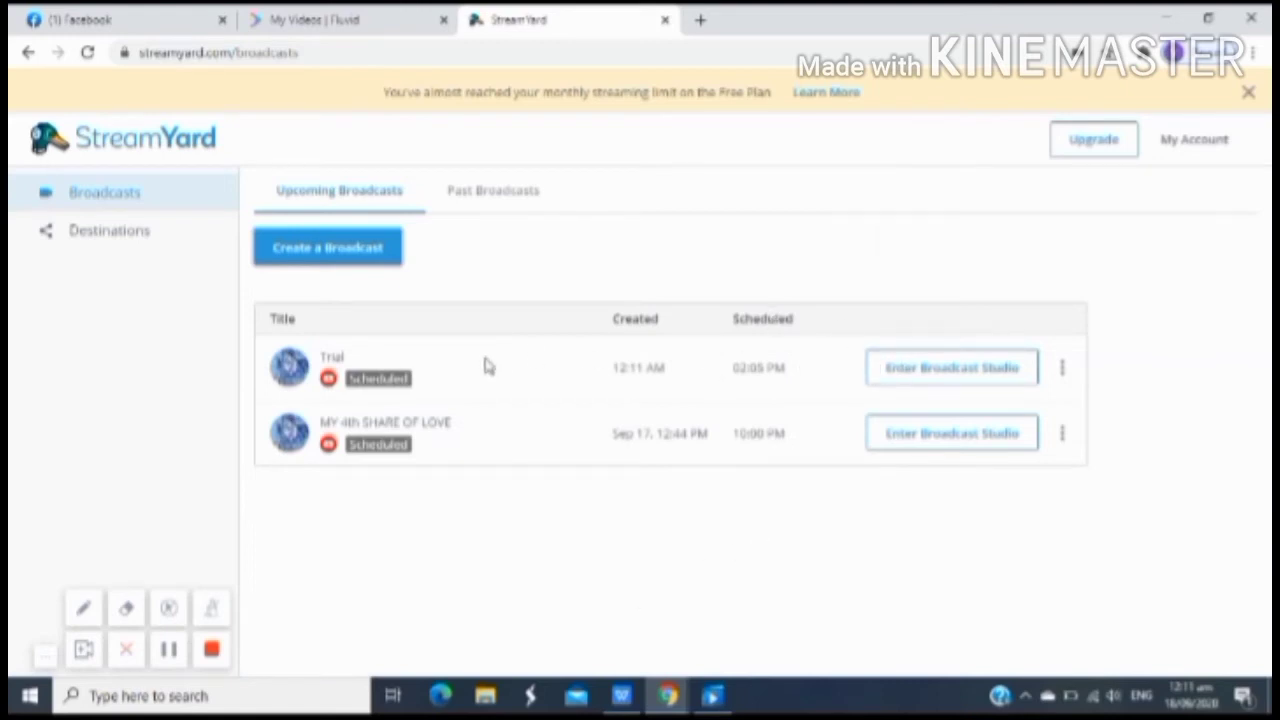
mouse_move(822, 364)
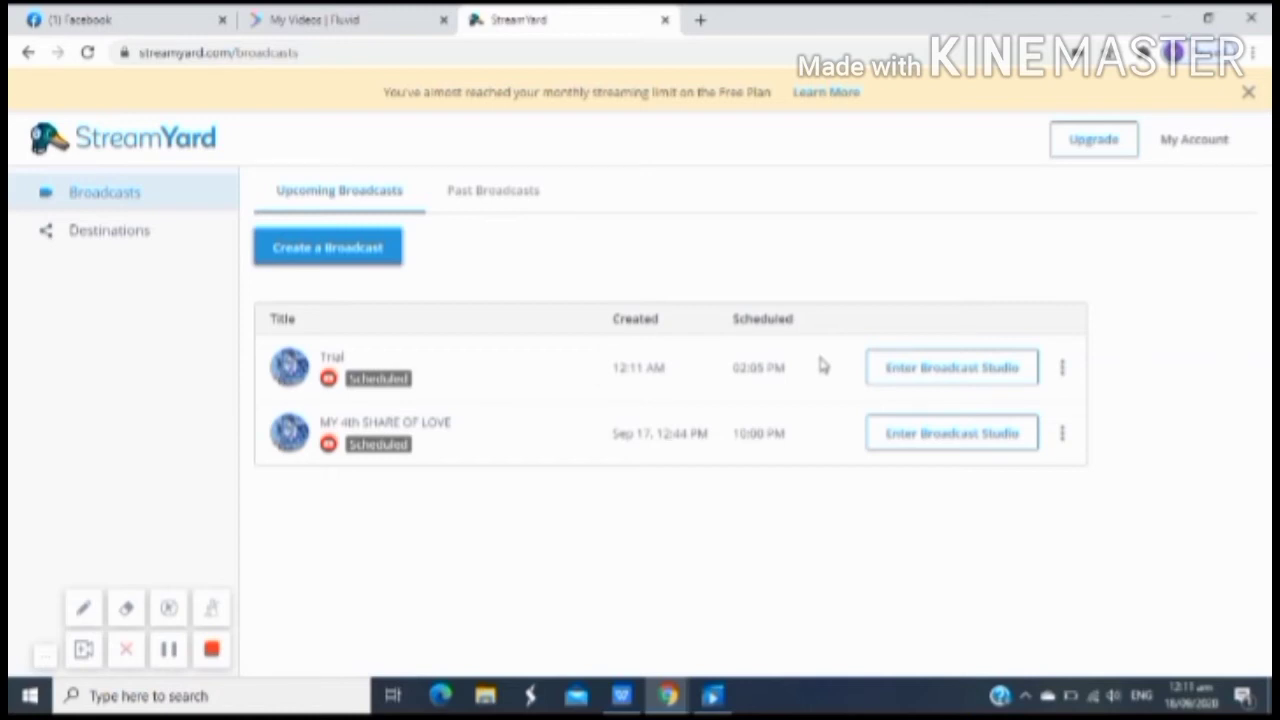
mouse_move(892, 378)
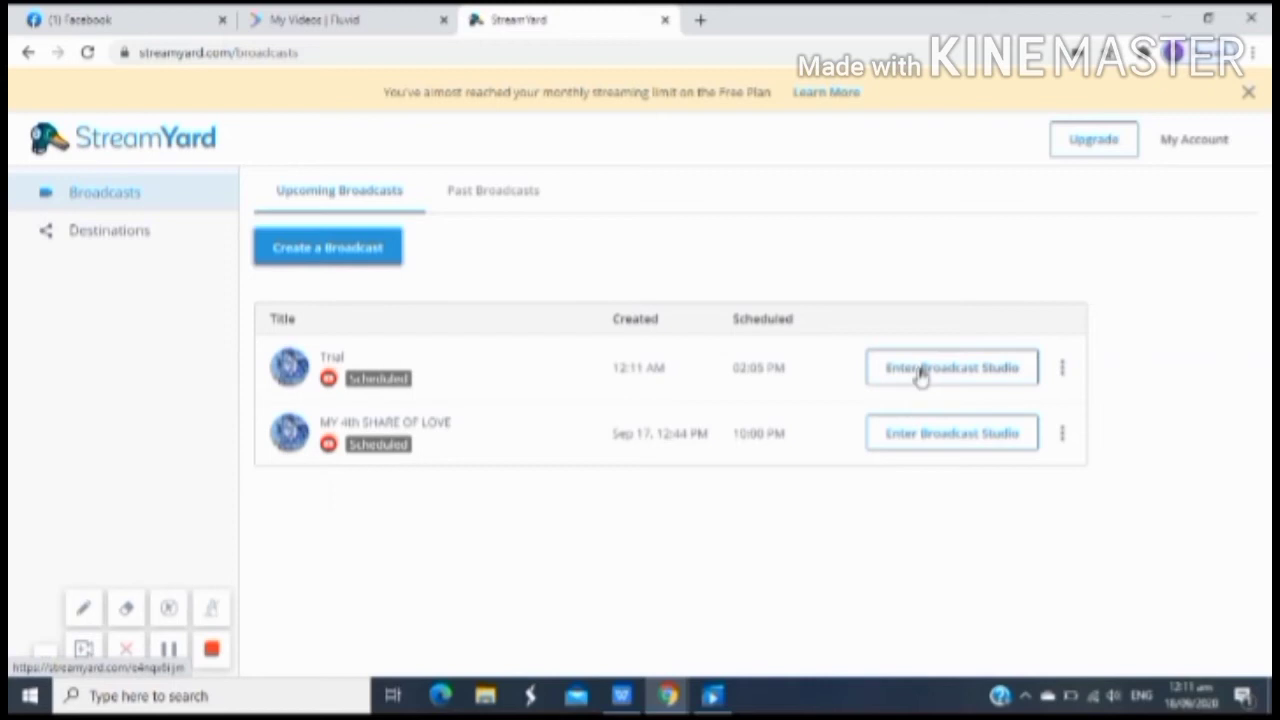
left_click(952, 368)
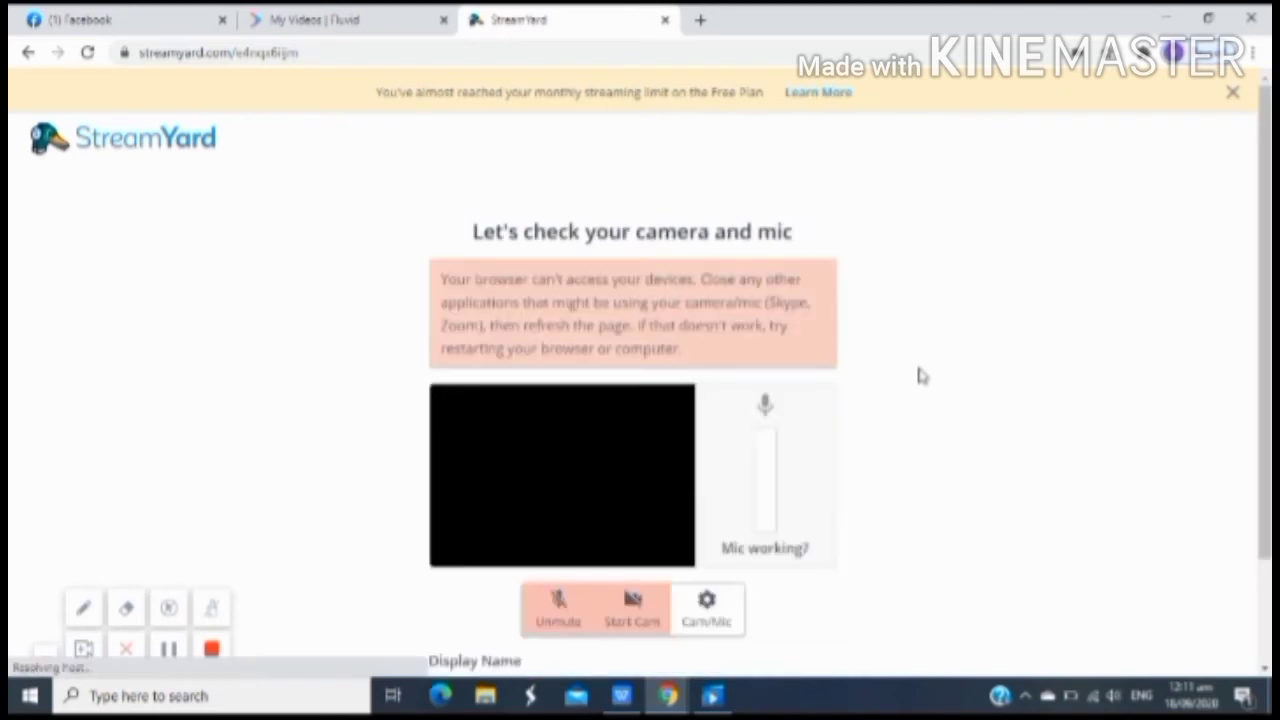
mouse_move(828, 340)
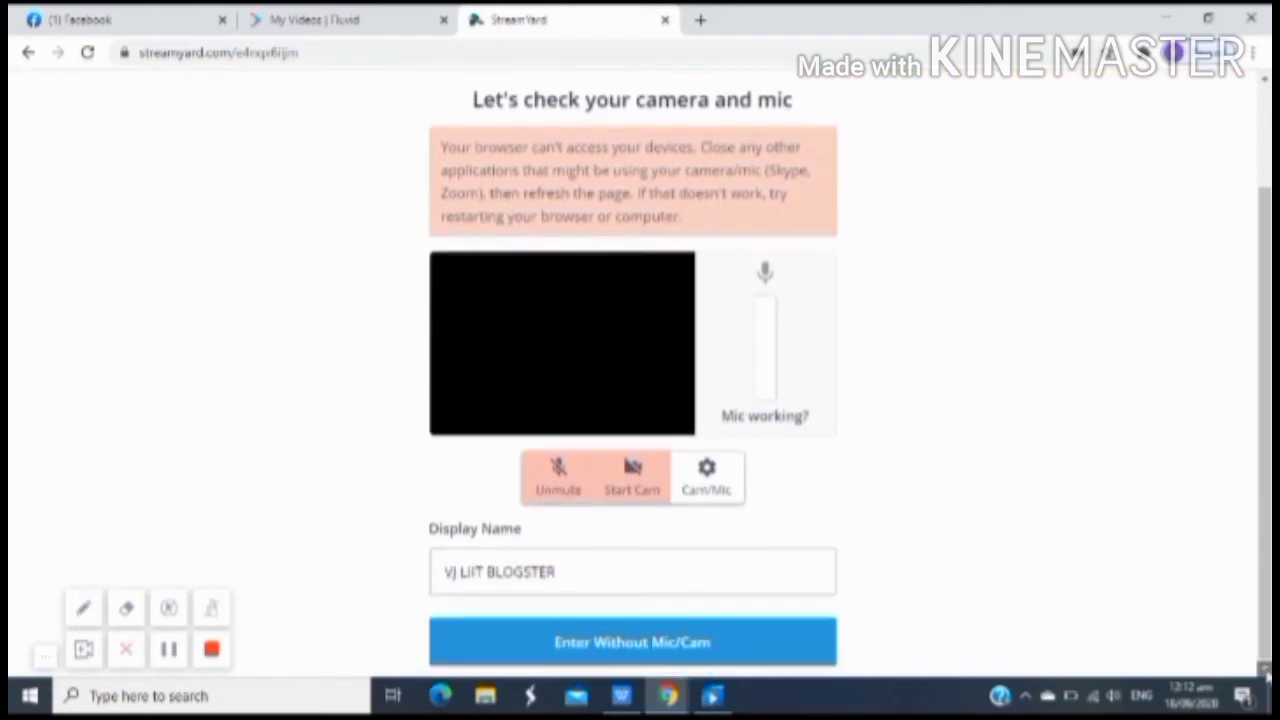
mouse_move(532, 636)
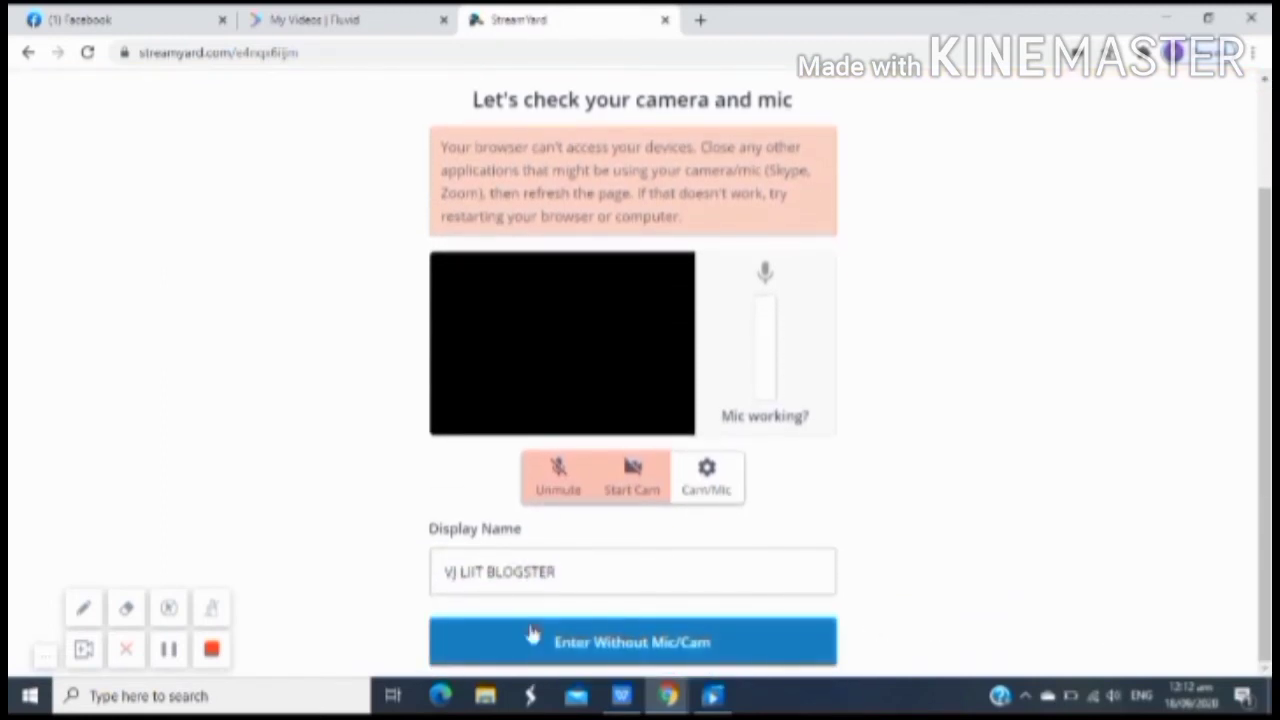
mouse_move(532, 308)
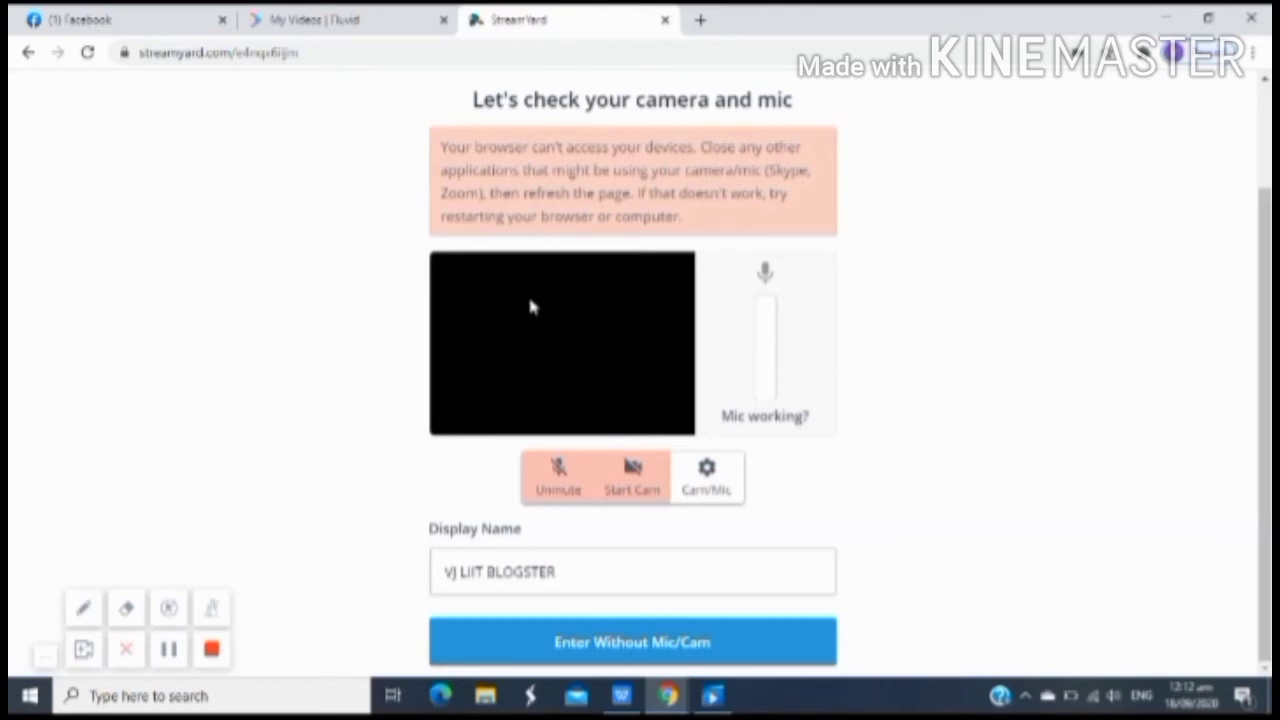
mouse_move(570, 356)
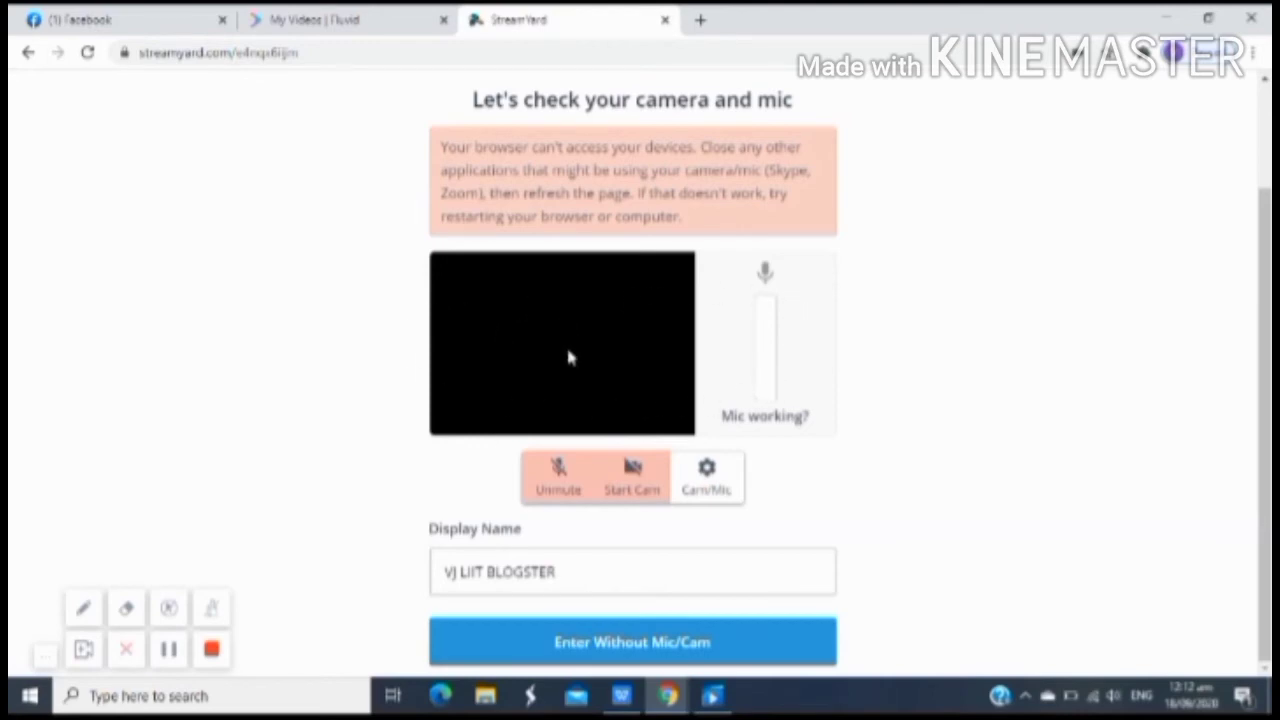
mouse_move(498, 552)
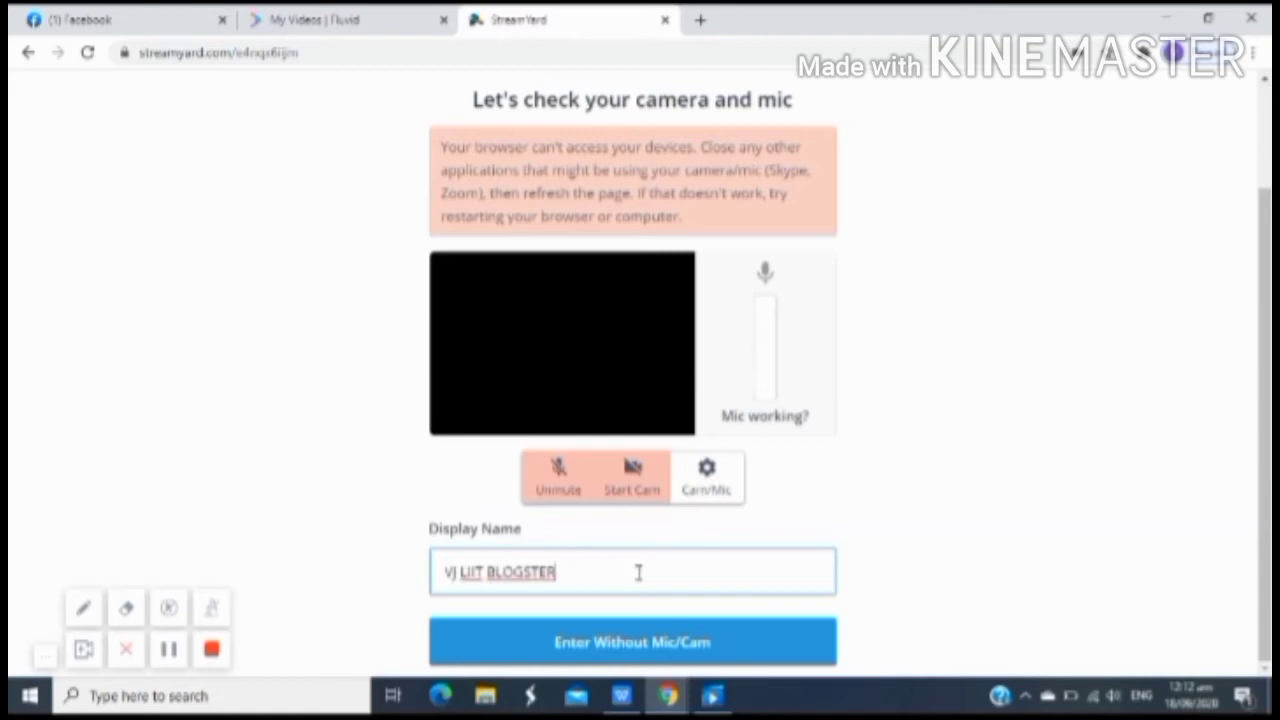
mouse_move(936, 618)
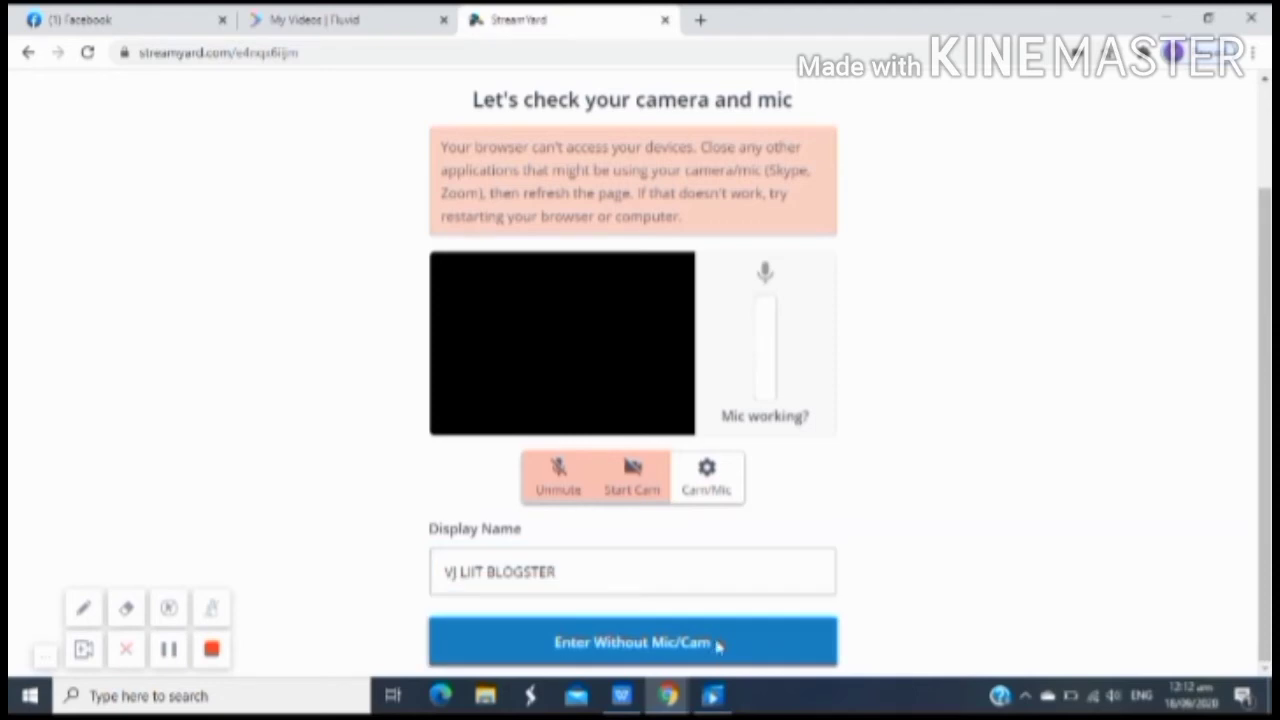
left_click(632, 640)
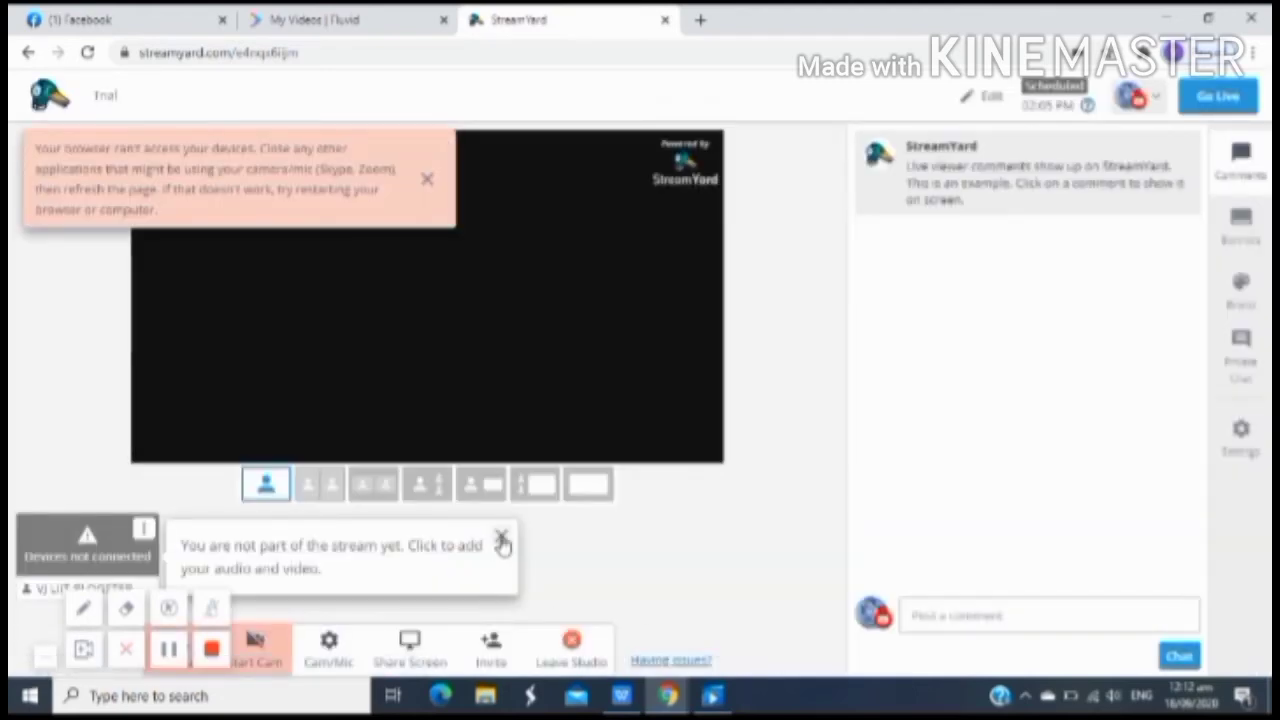
Step: Dismiss the stream-join note and device warning, then try adding yourself to the stream
left_click(502, 544)
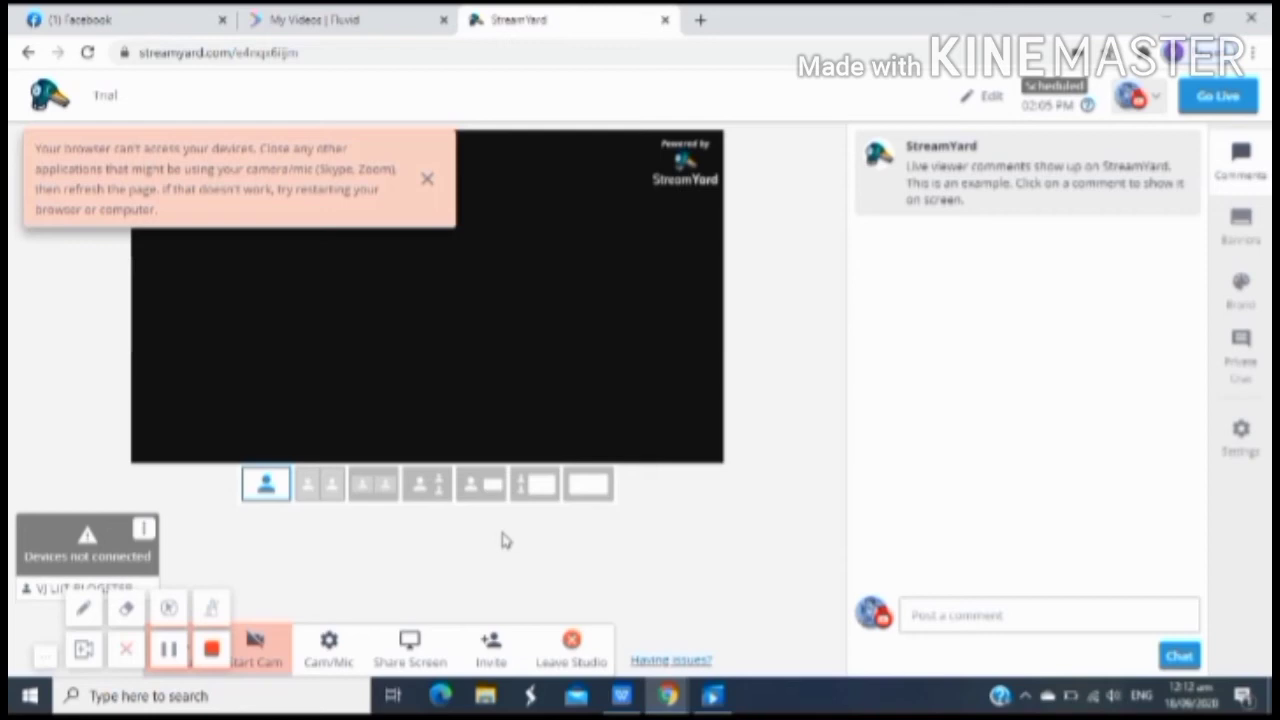
mouse_move(430, 184)
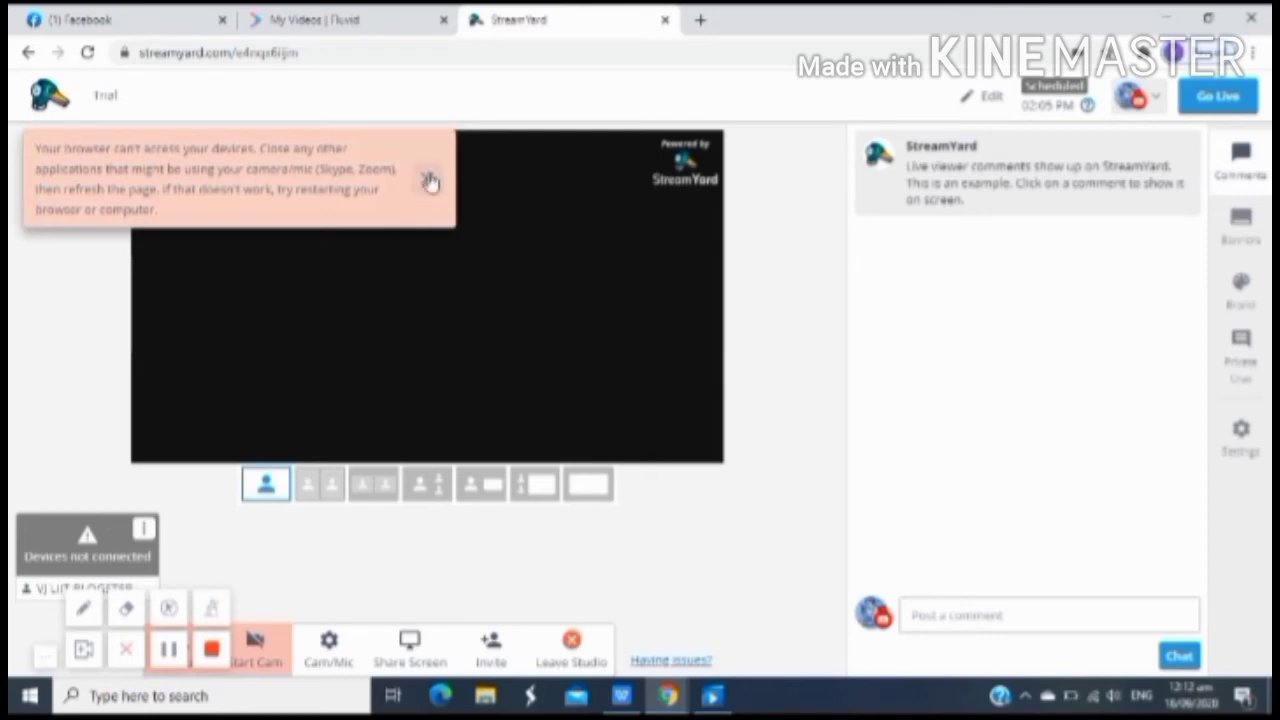
left_click(432, 180)
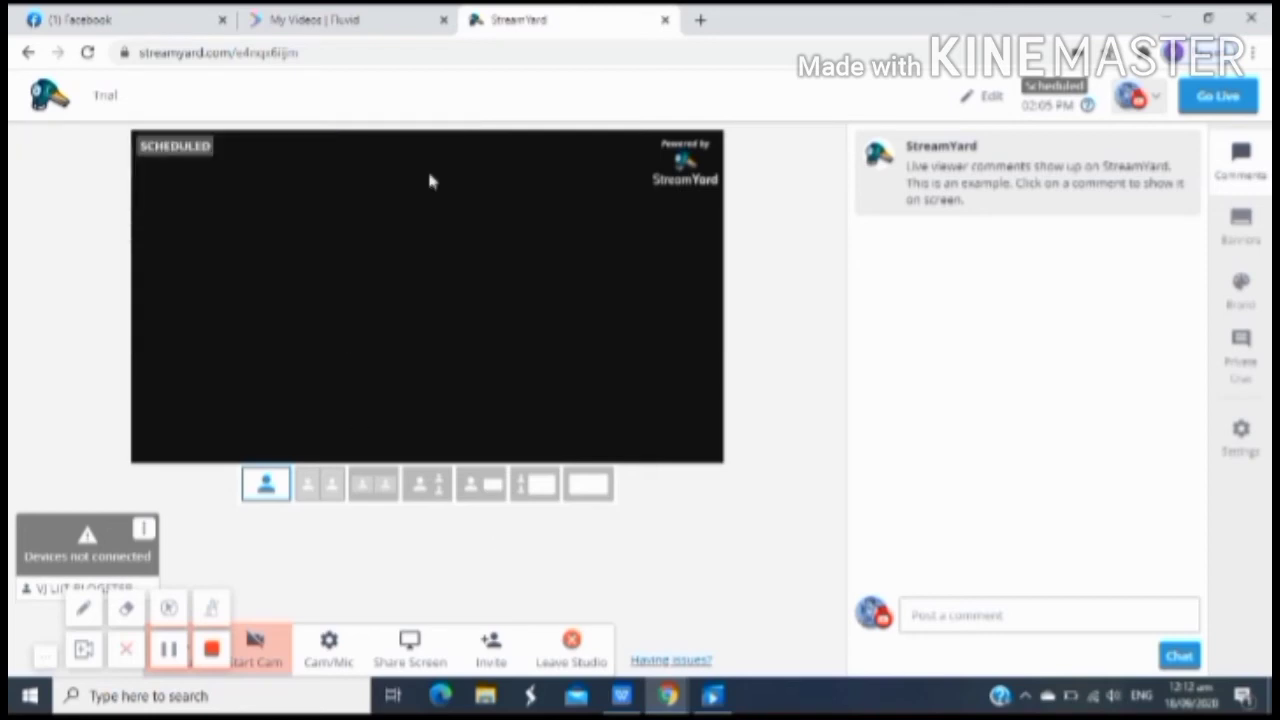
mouse_move(516, 544)
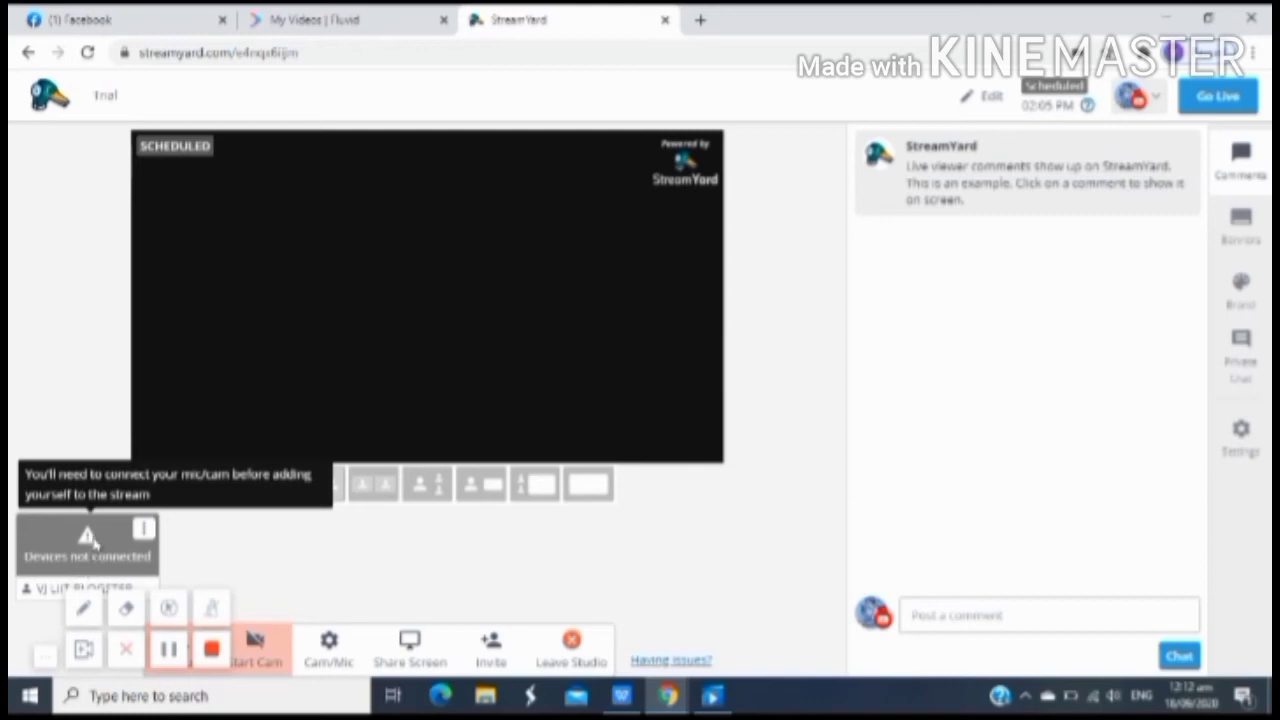
mouse_move(92, 552)
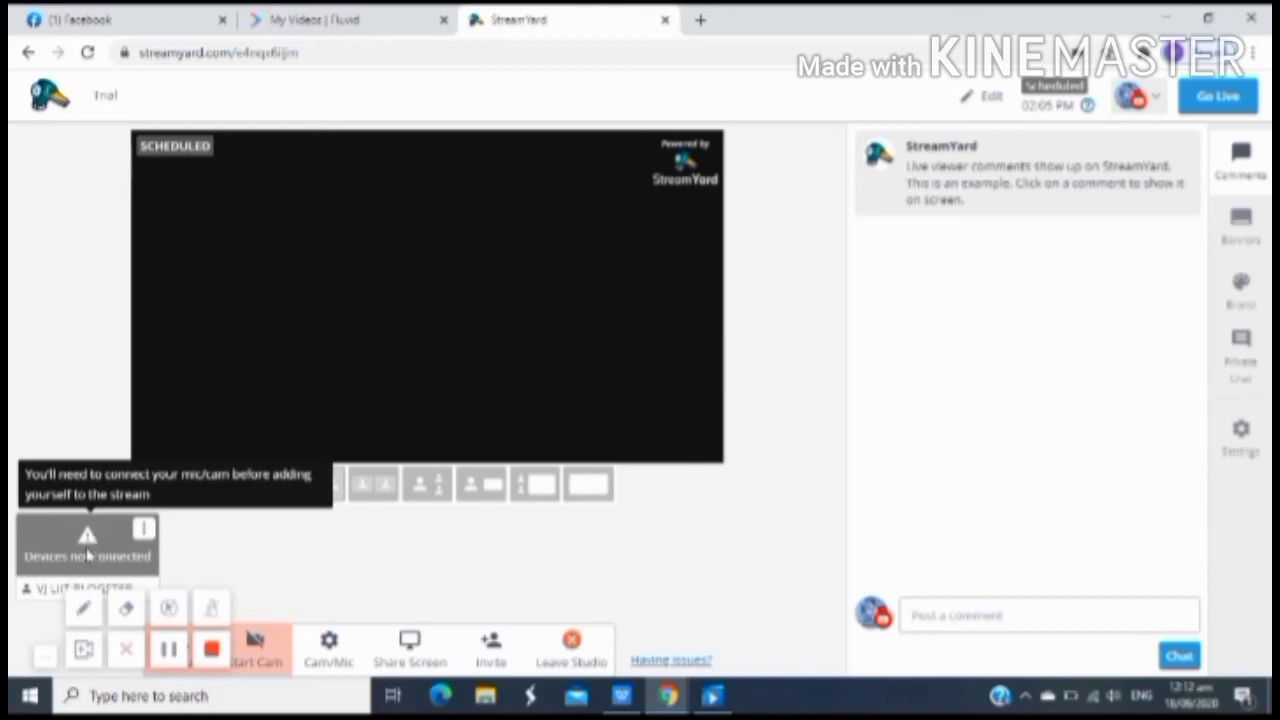
left_click(266, 484)
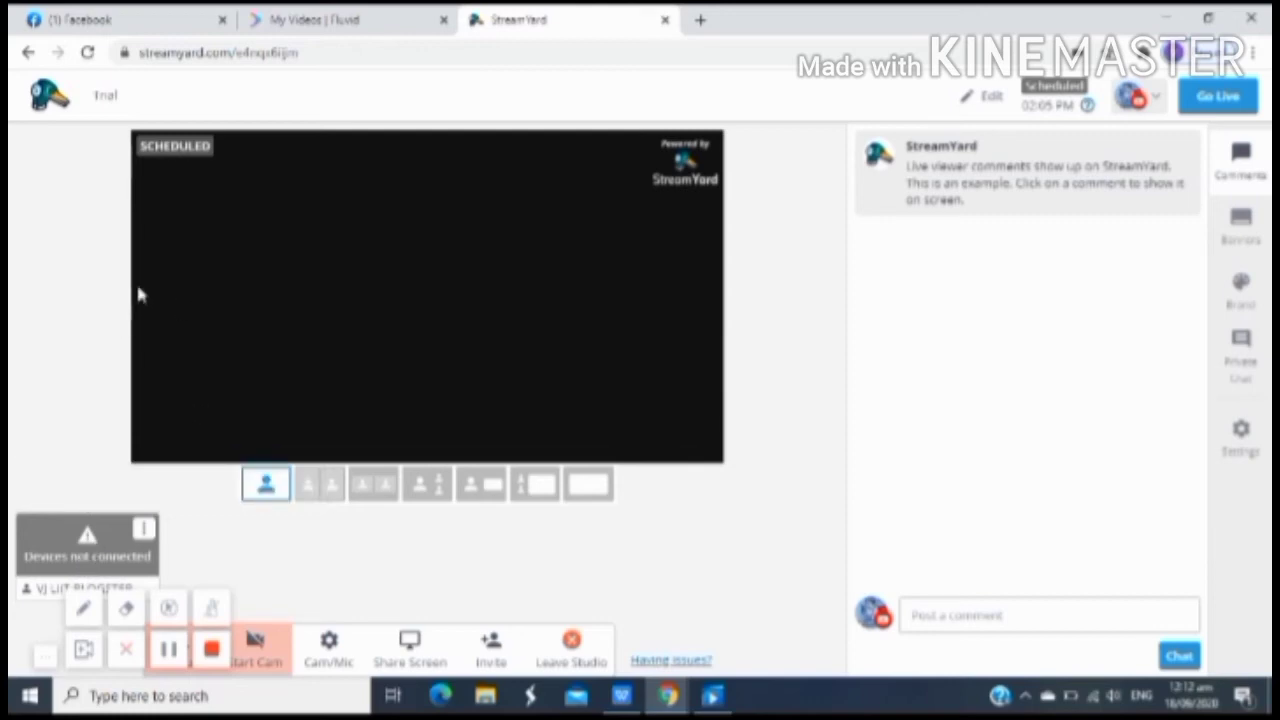
mouse_move(156, 310)
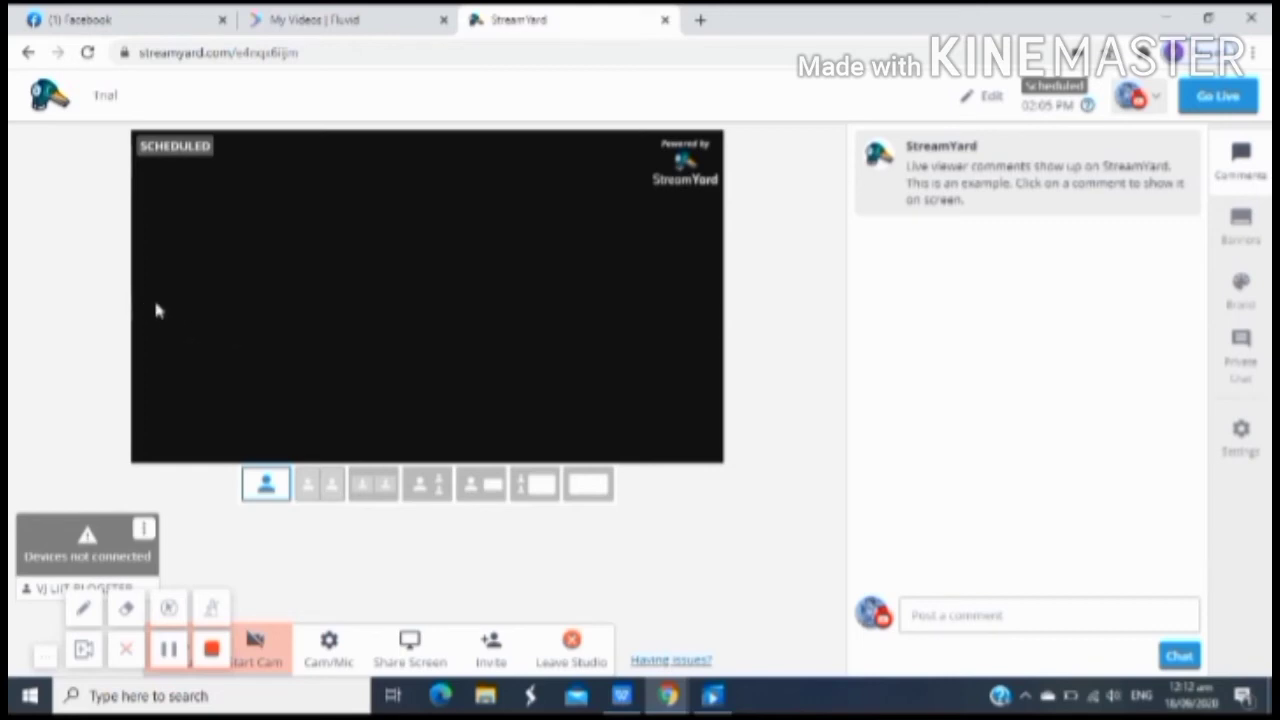
mouse_move(220, 344)
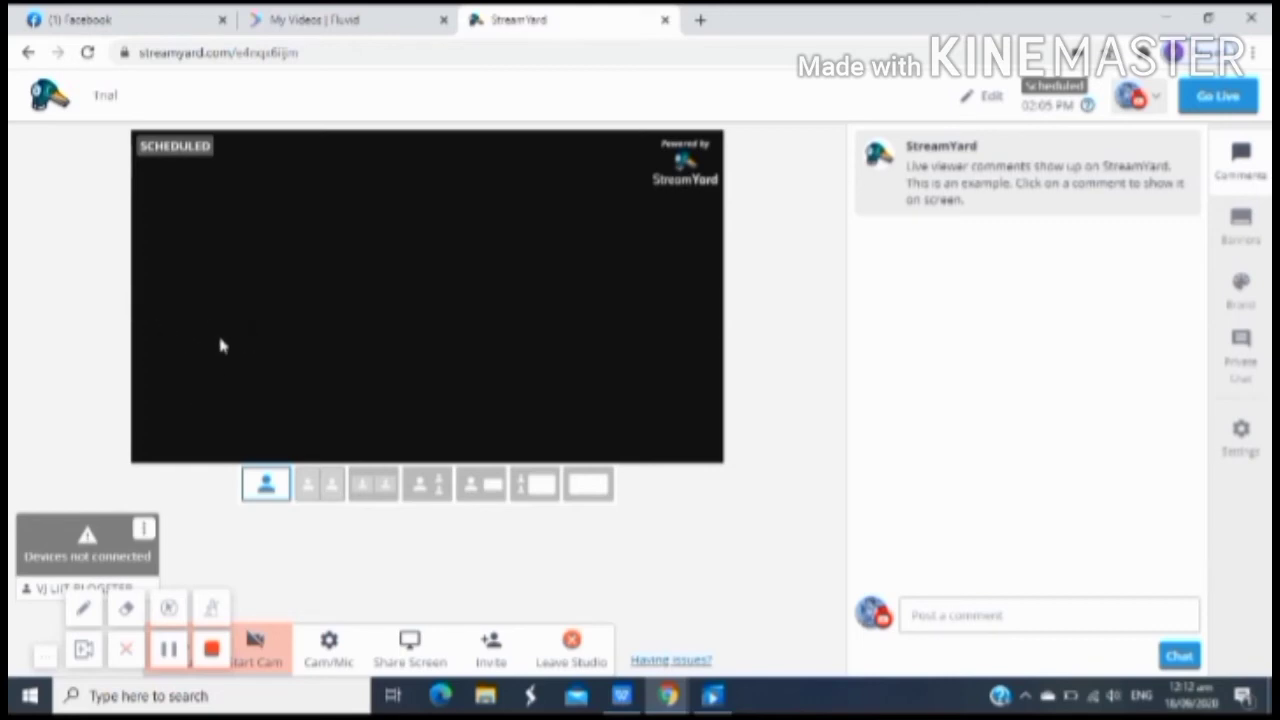
mouse_move(204, 328)
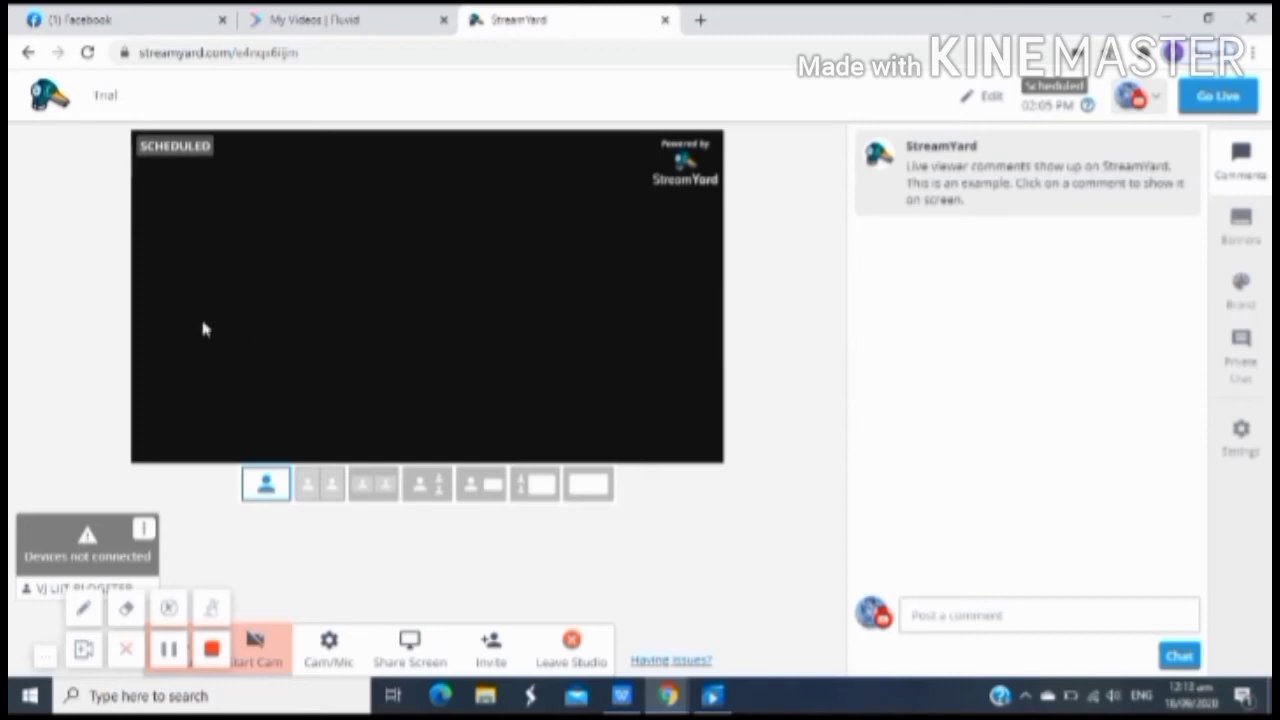
mouse_move(172, 336)
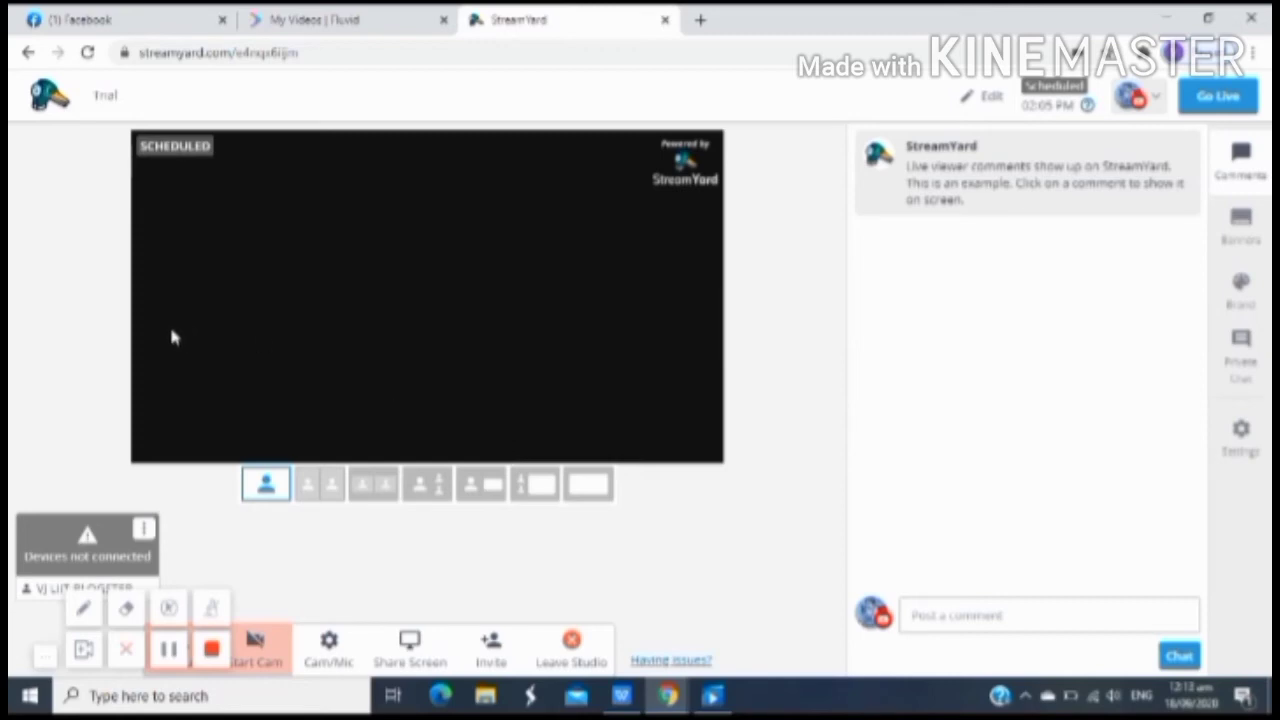
mouse_move(200, 352)
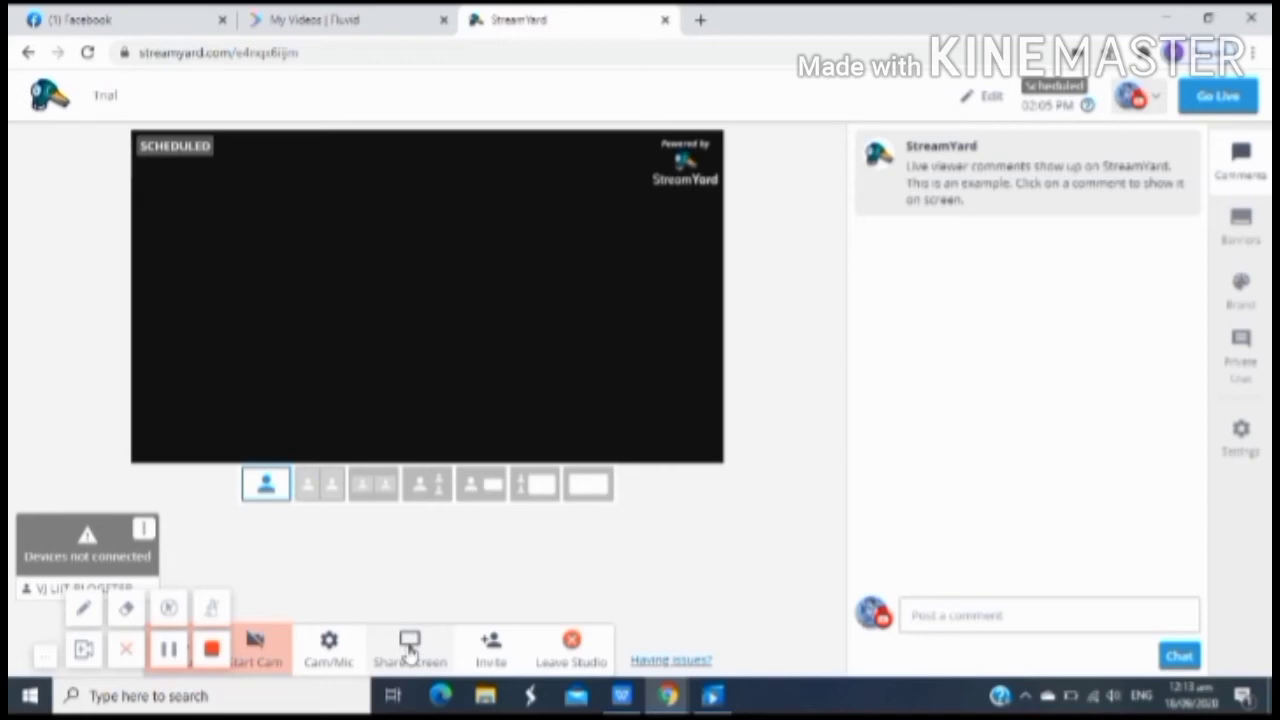
Step: Start Share Screen, bringing up the screen sharing tips
left_click(406, 648)
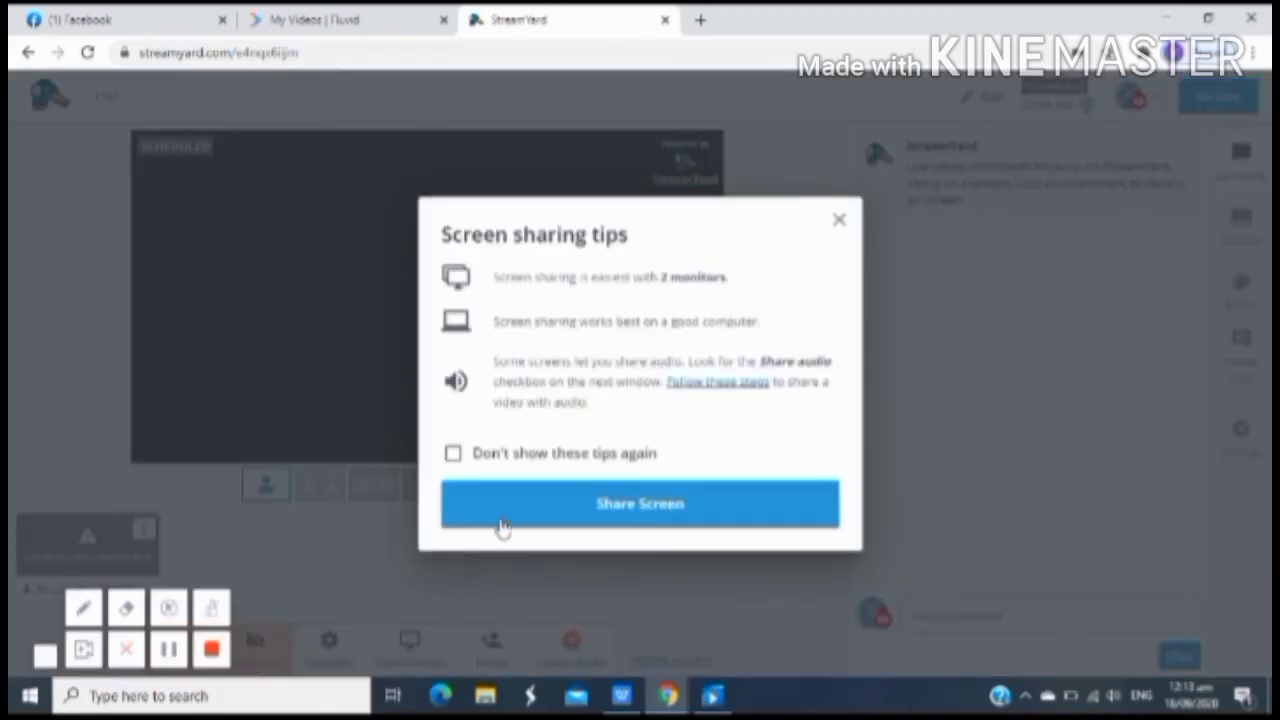
mouse_move(512, 296)
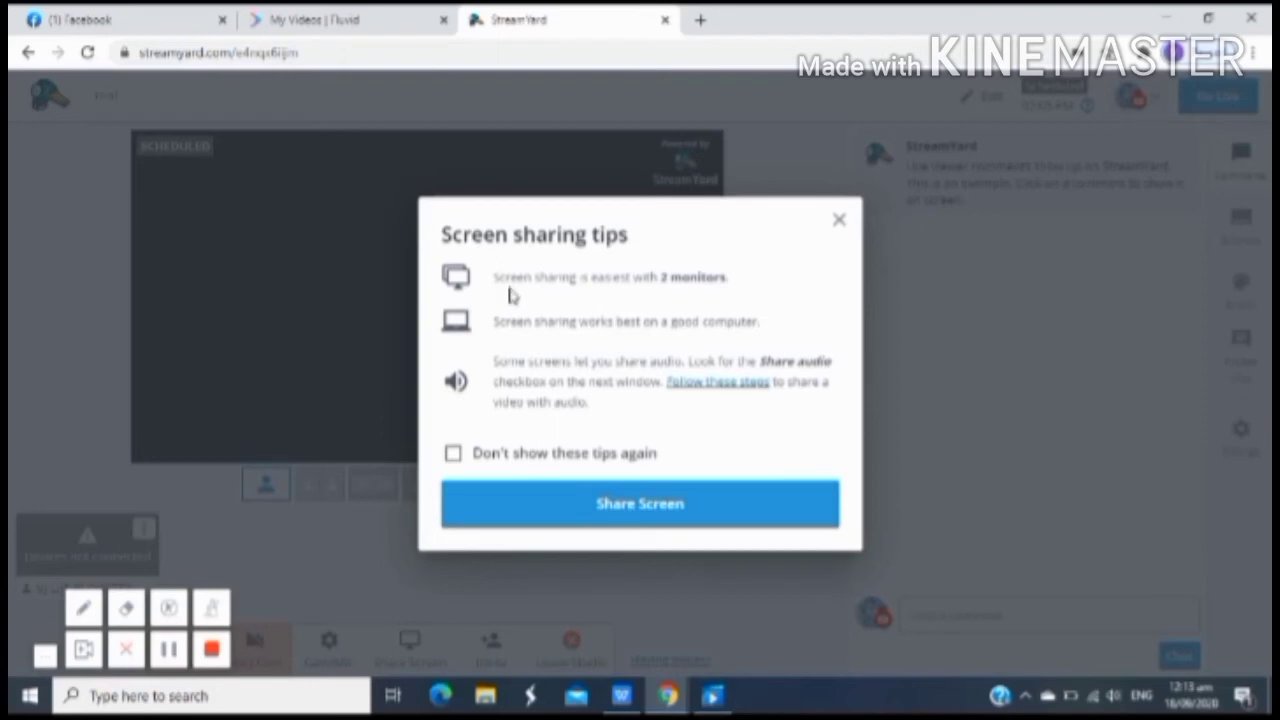
mouse_move(554, 500)
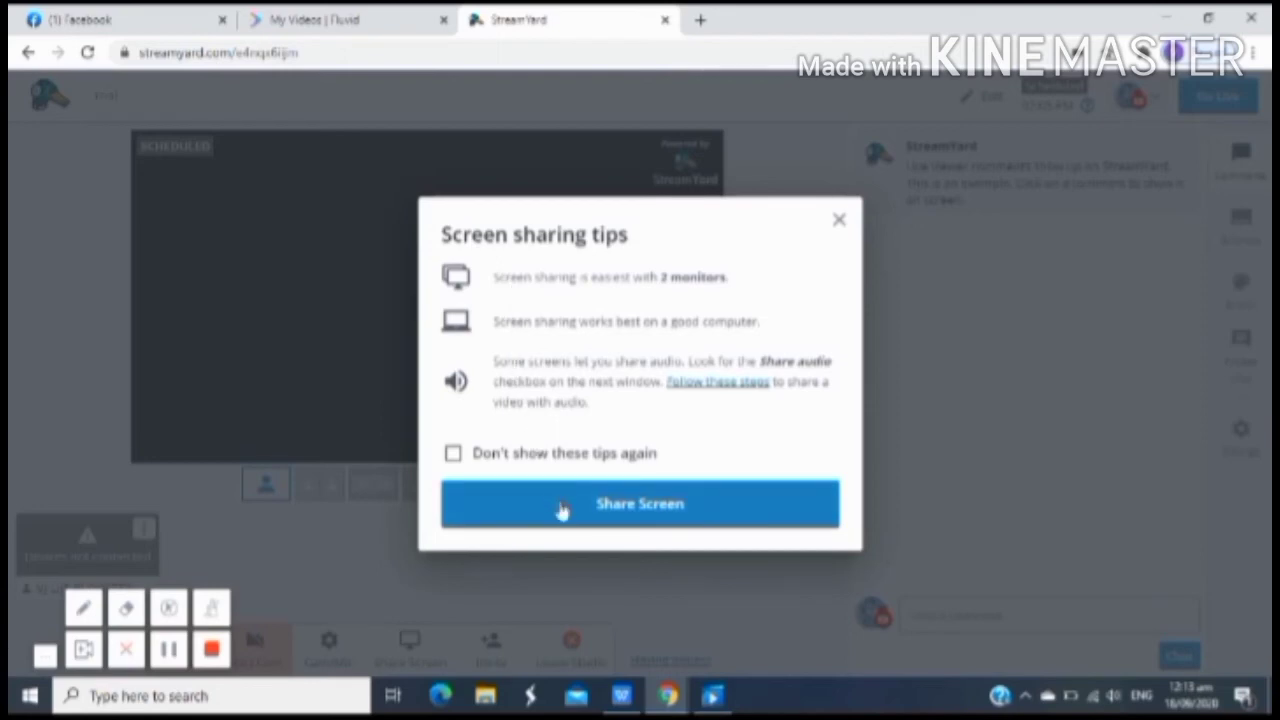
Step: Select Your Entire Screen as the share source, keeping Share audio ticked
left_click(640, 504)
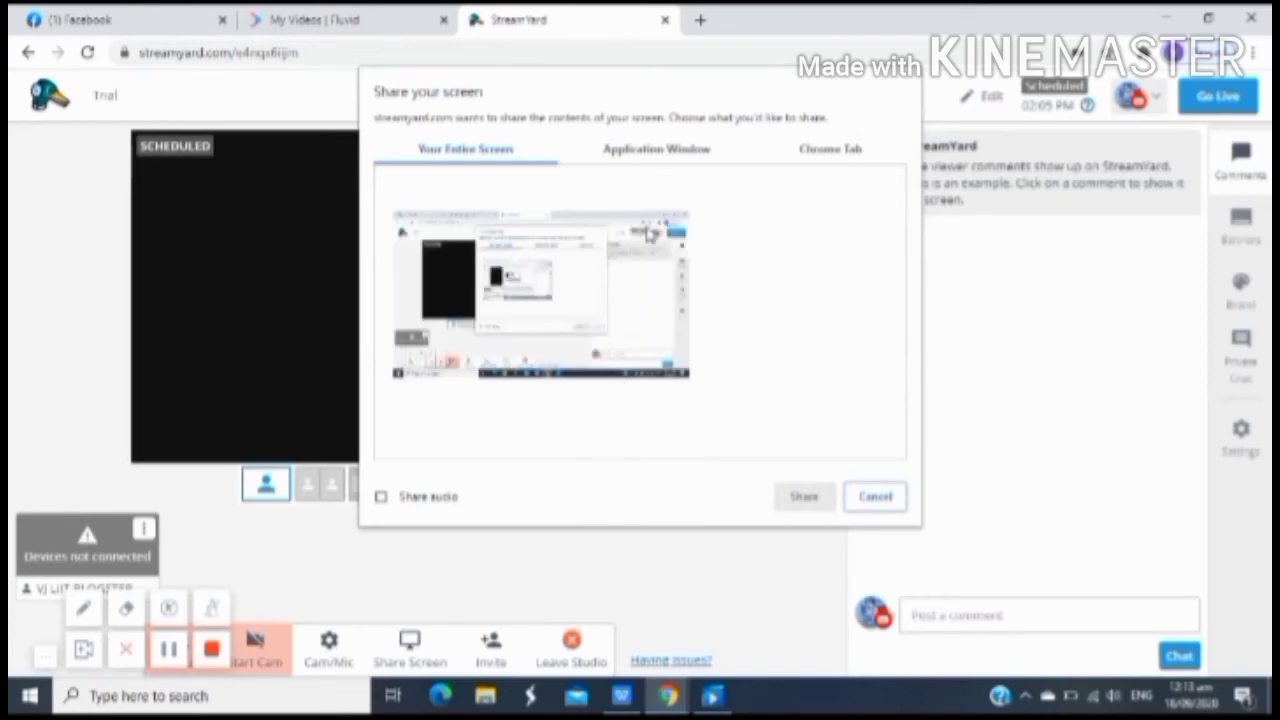
mouse_move(746, 176)
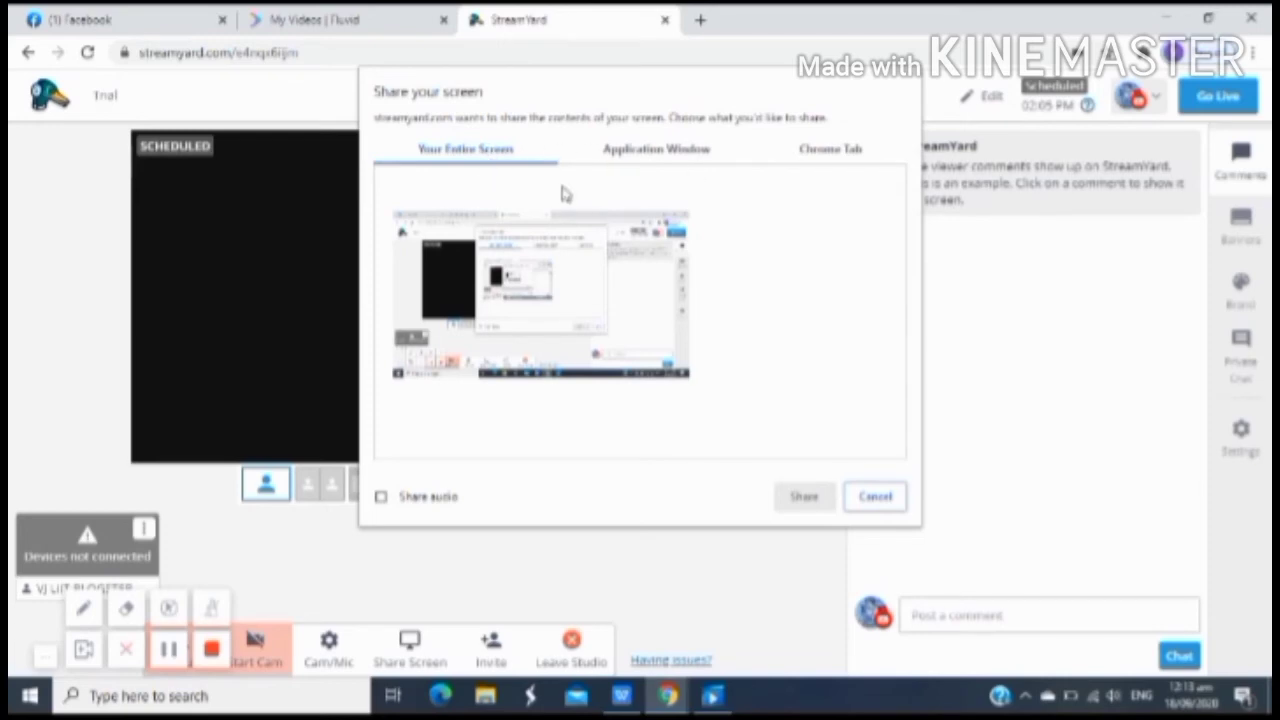
mouse_move(598, 270)
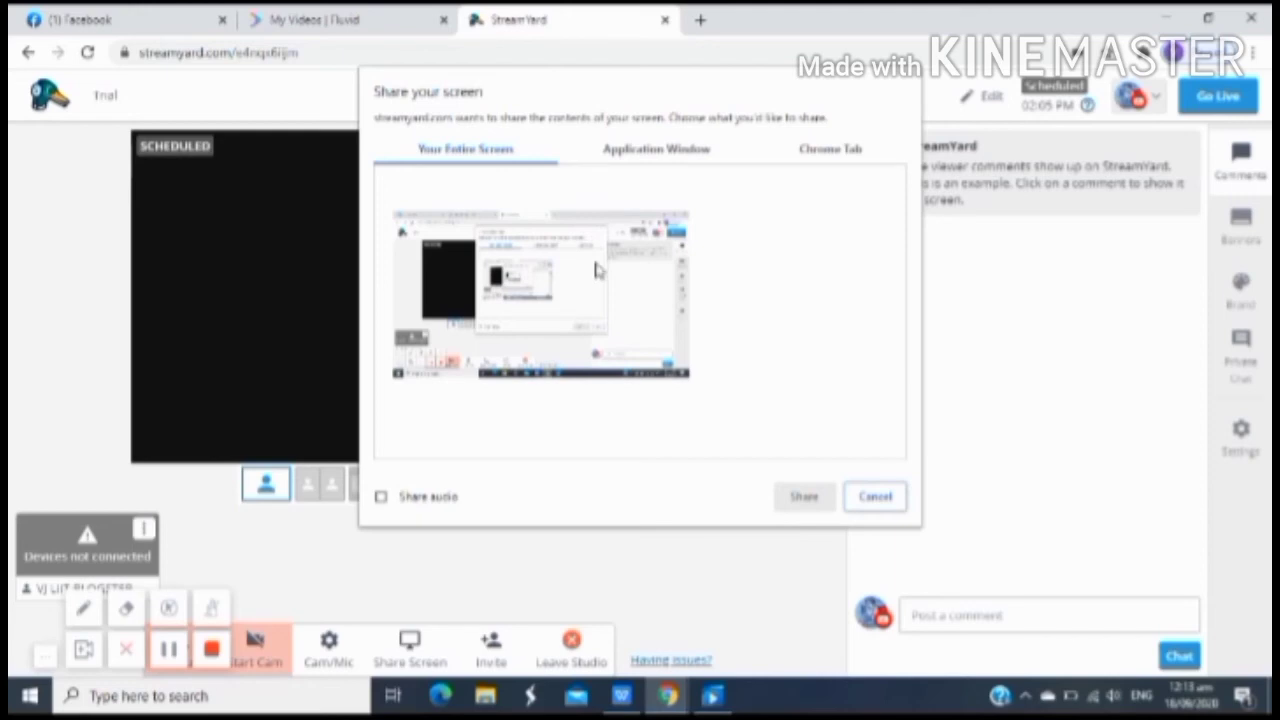
mouse_move(554, 288)
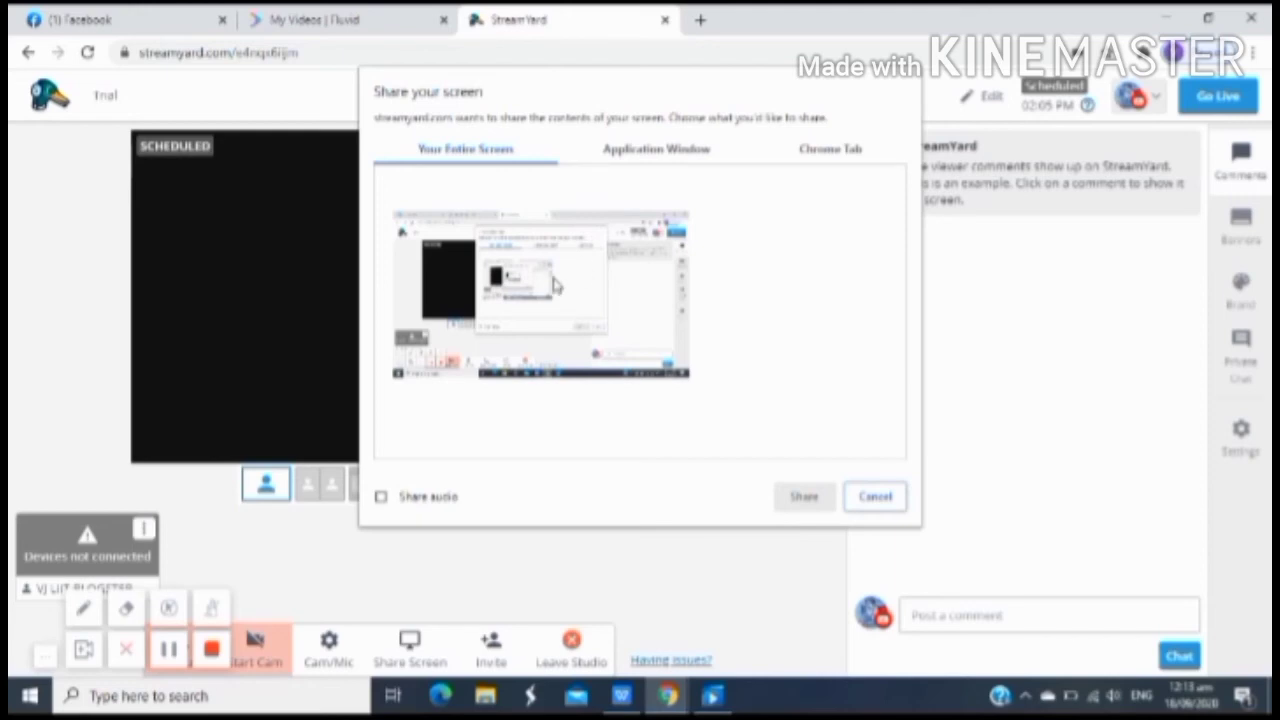
left_click(540, 296)
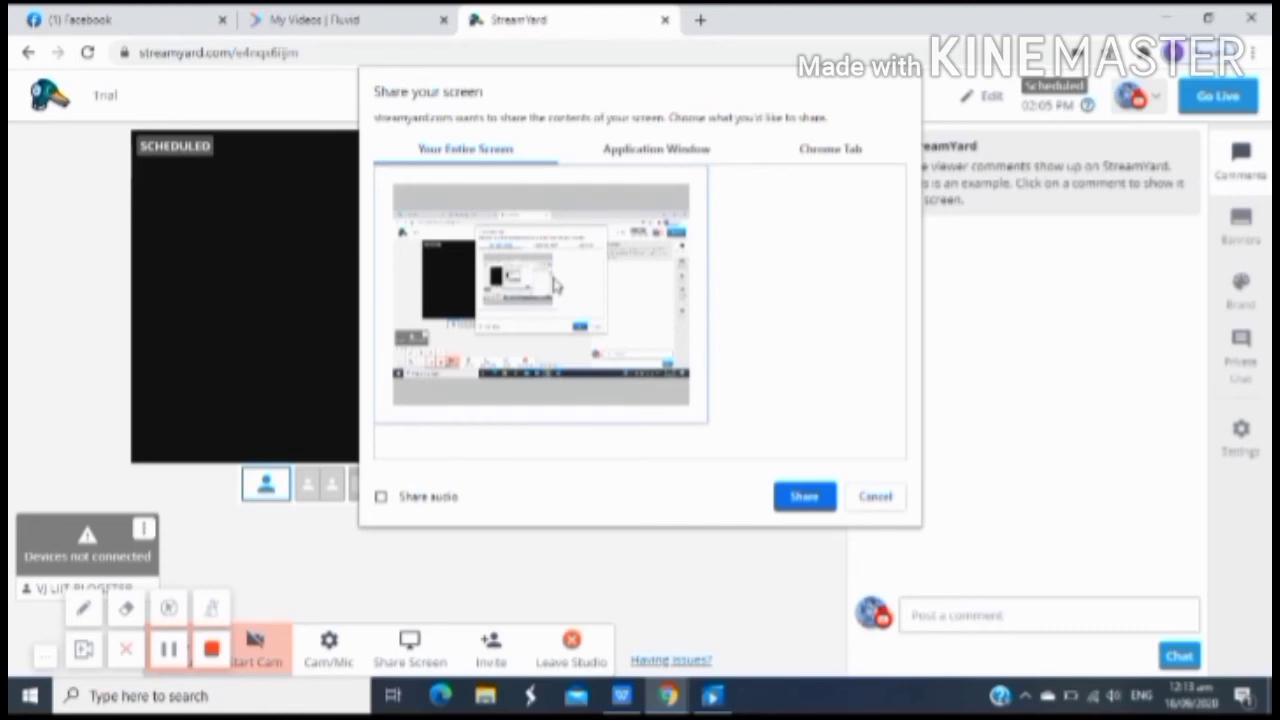
mouse_move(730, 326)
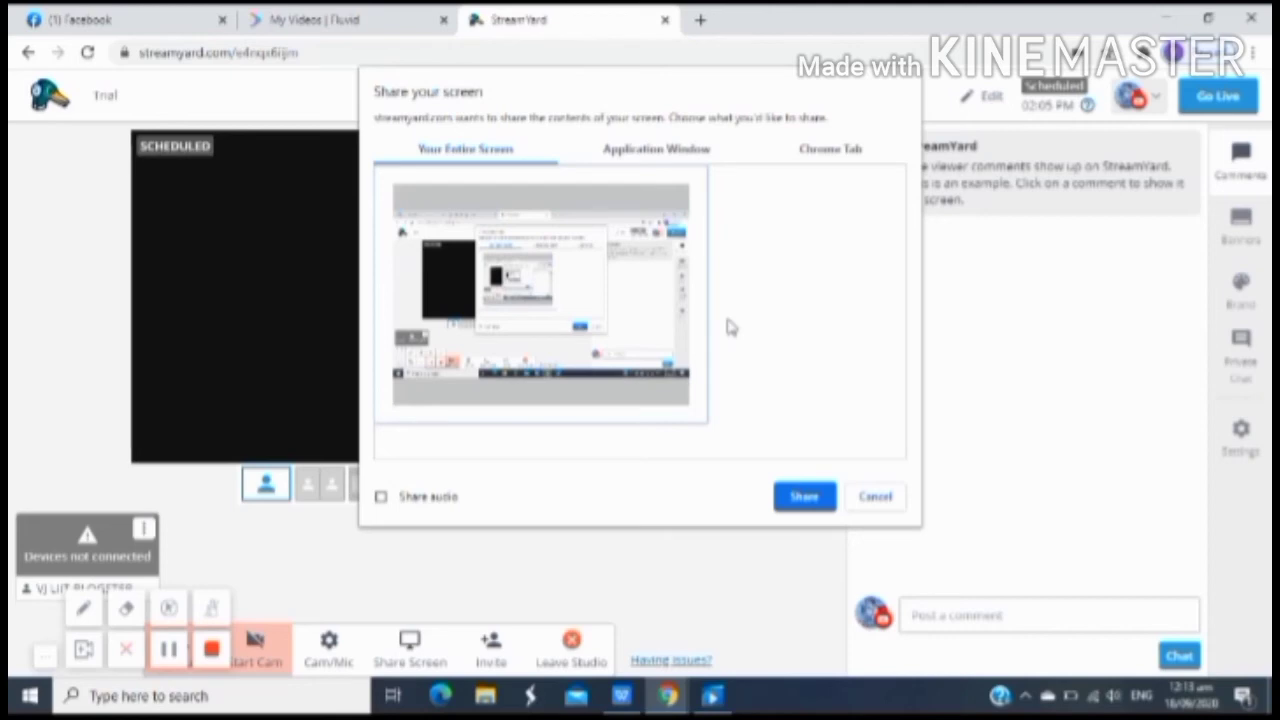
mouse_move(762, 340)
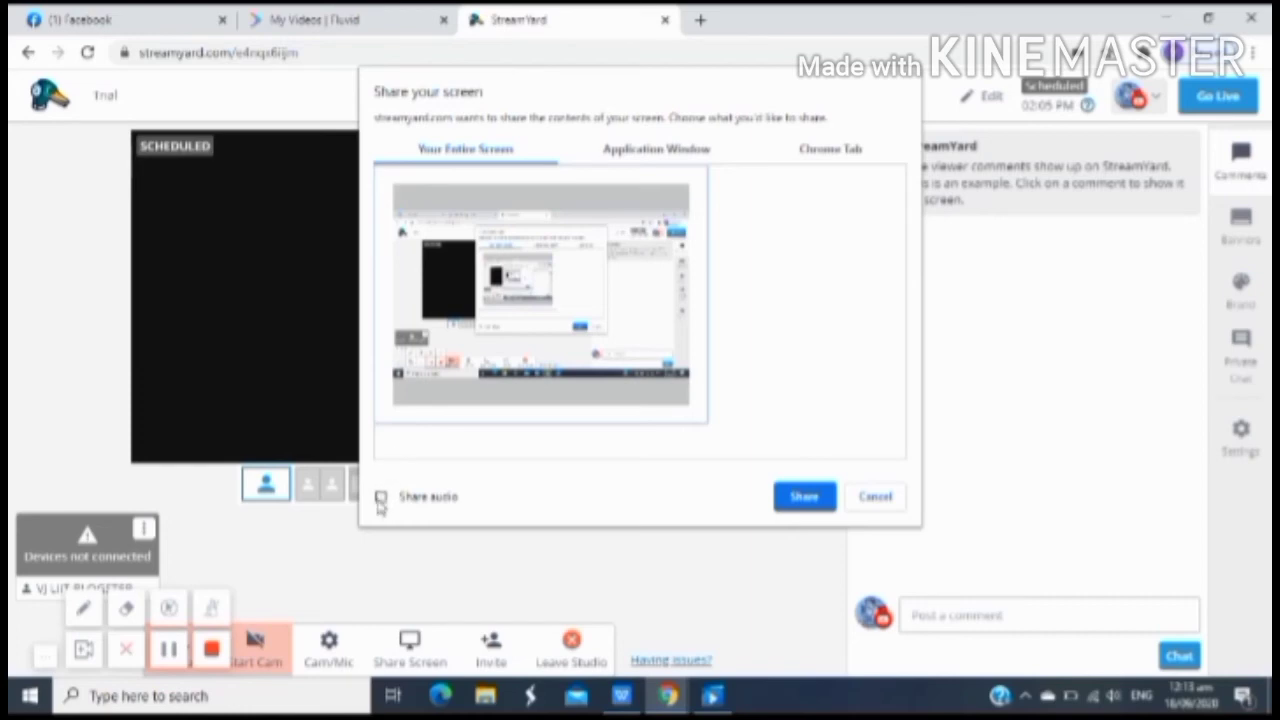
left_click(380, 496)
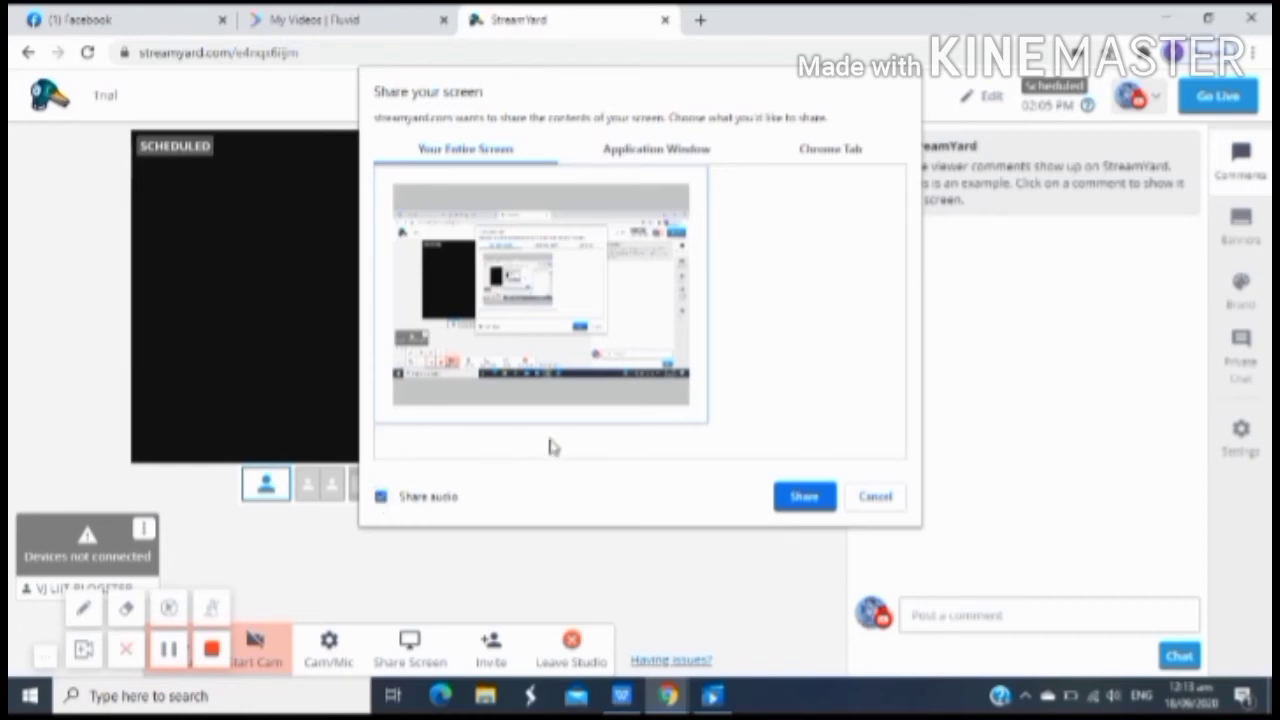
mouse_move(564, 446)
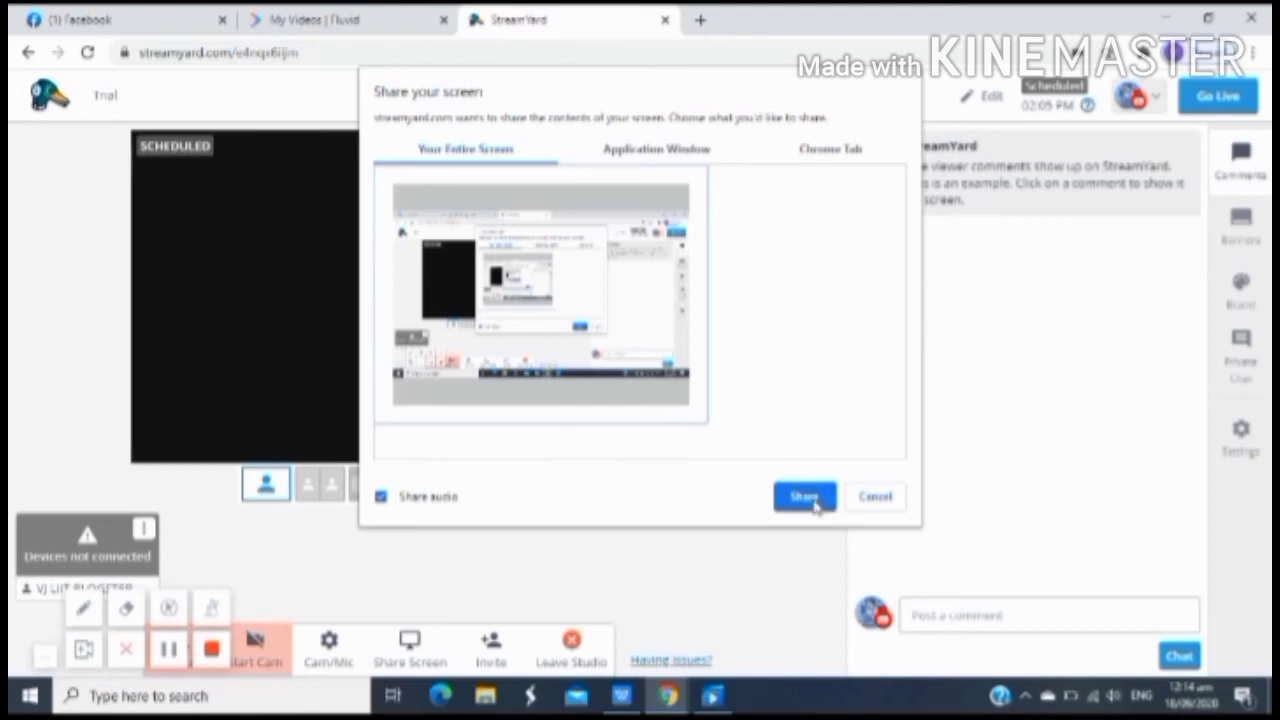
Step: Begin sharing the screen with audio and dismiss the screen-audio ProTip
left_click(804, 496)
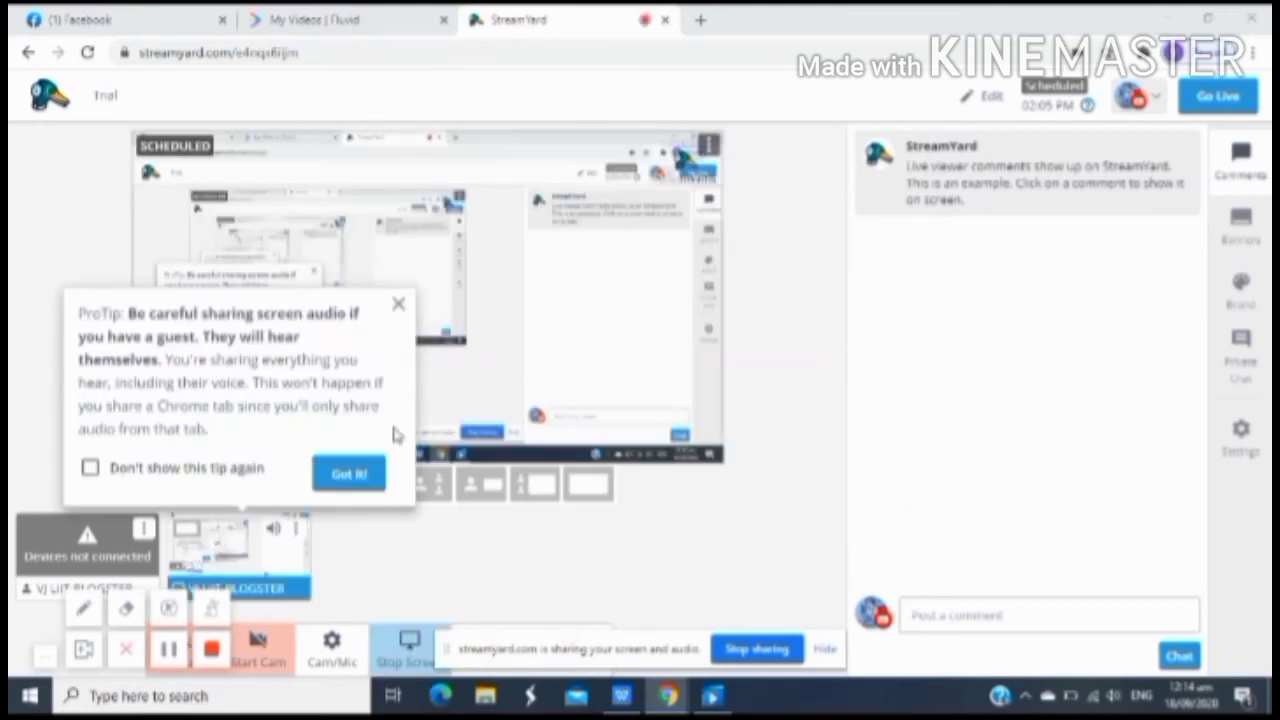
left_click(348, 472)
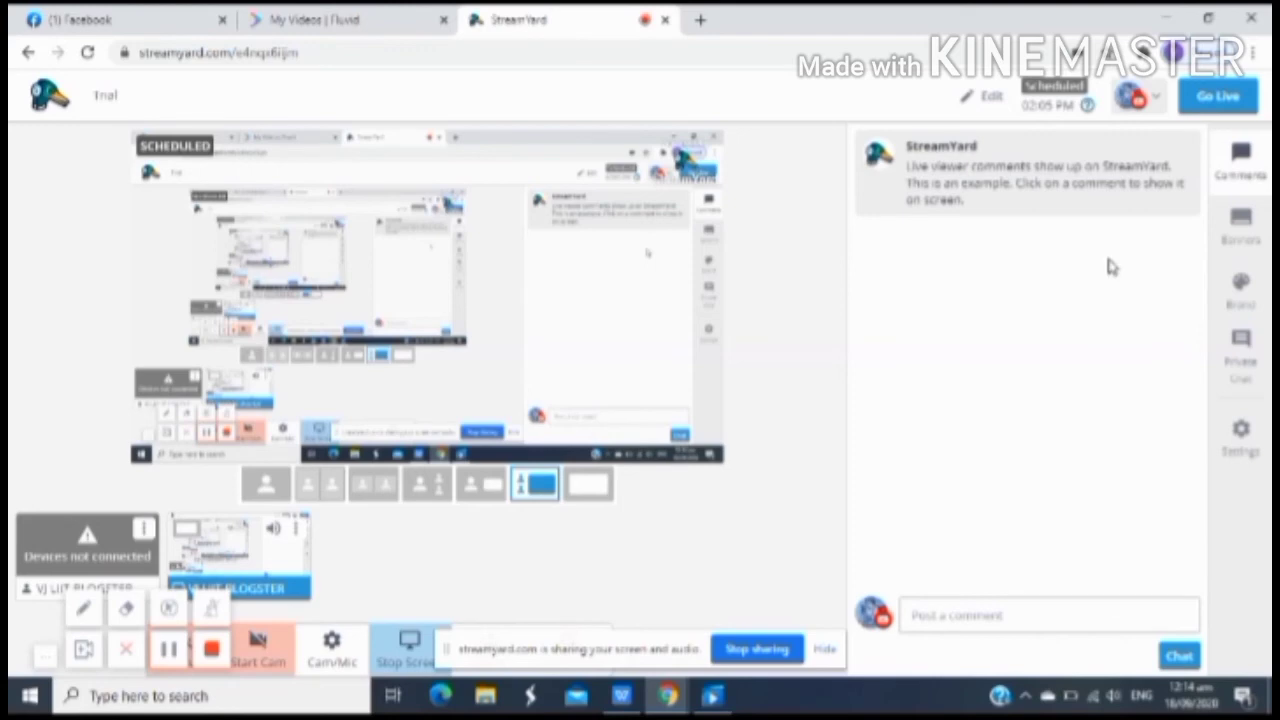
mouse_move(1240, 164)
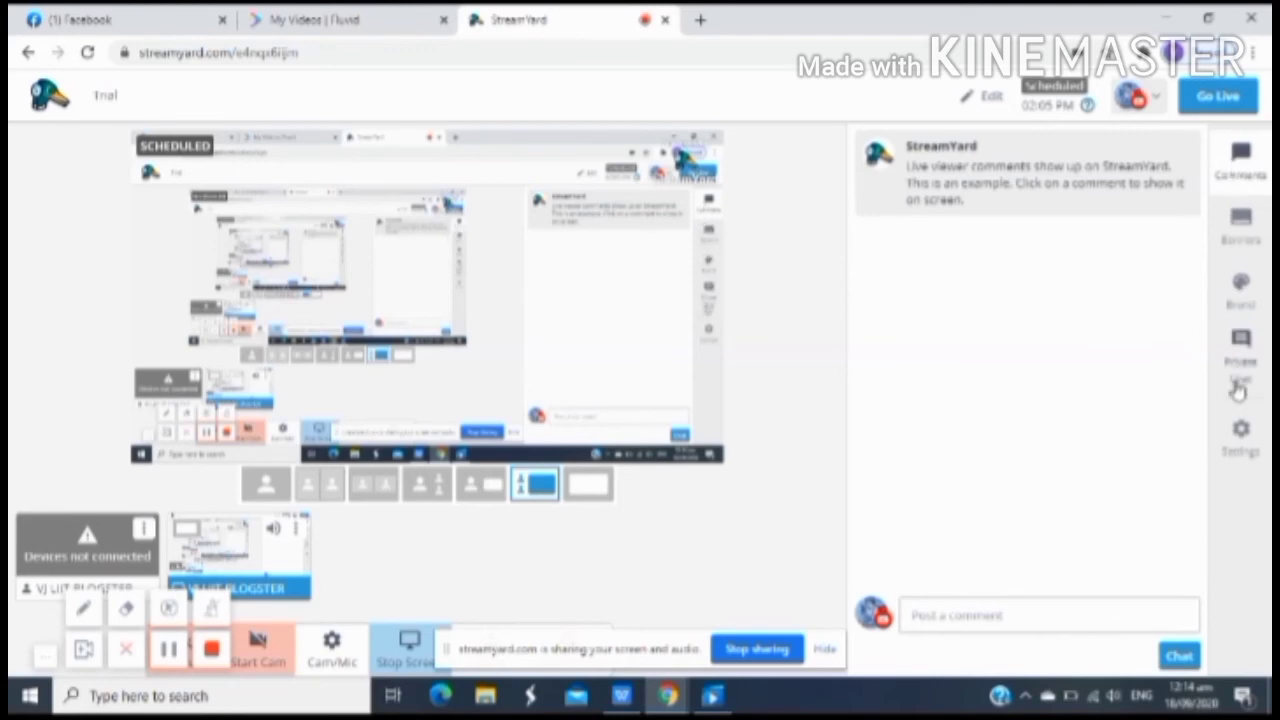
mouse_move(1244, 224)
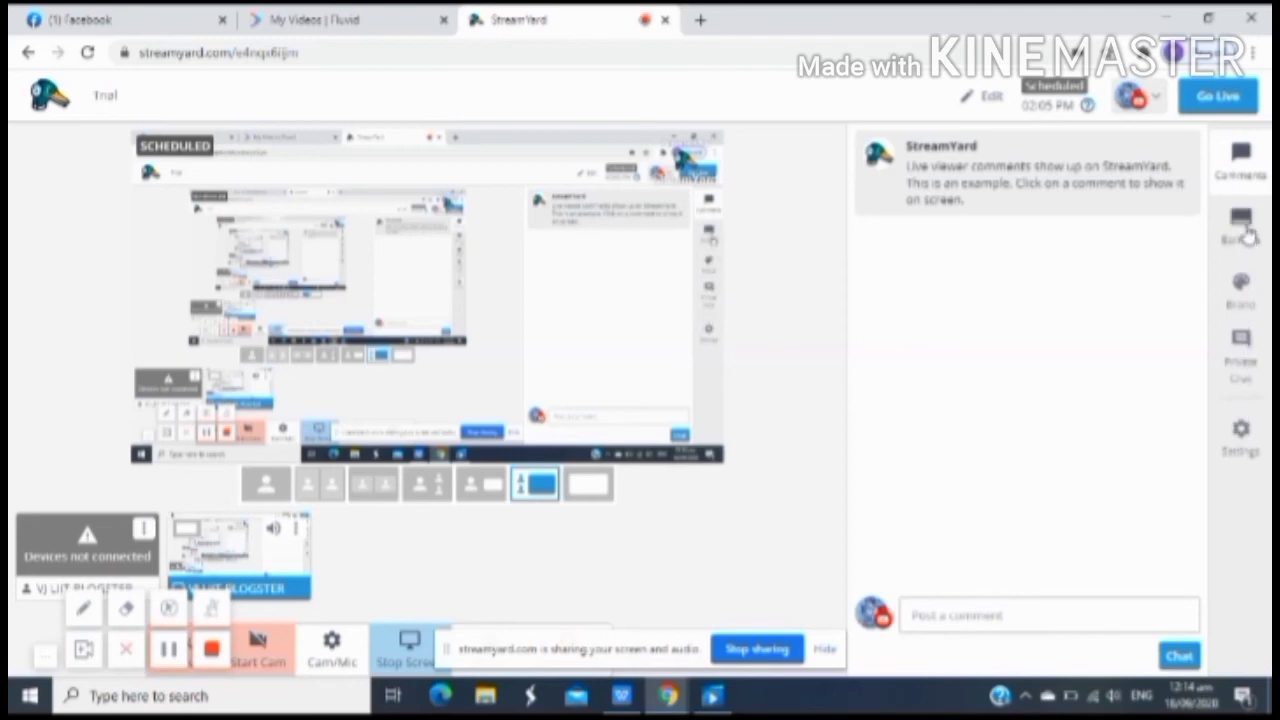
mouse_move(1228, 210)
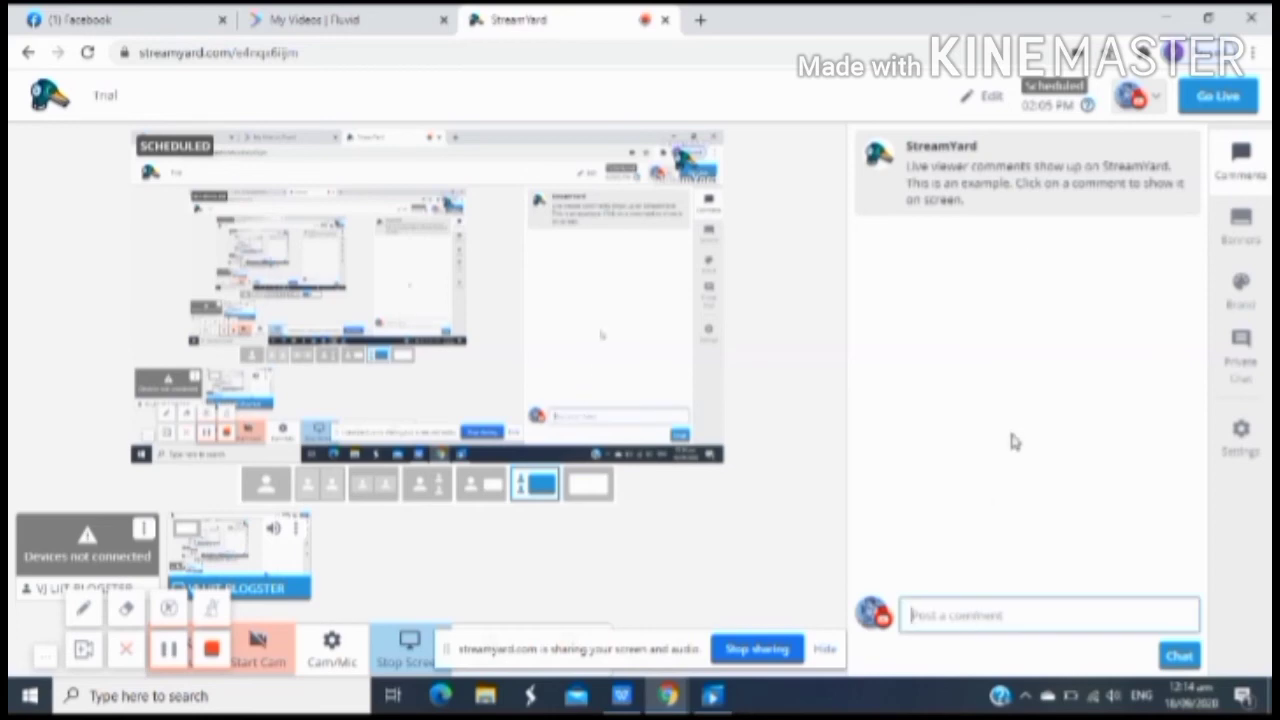
mouse_move(1176, 276)
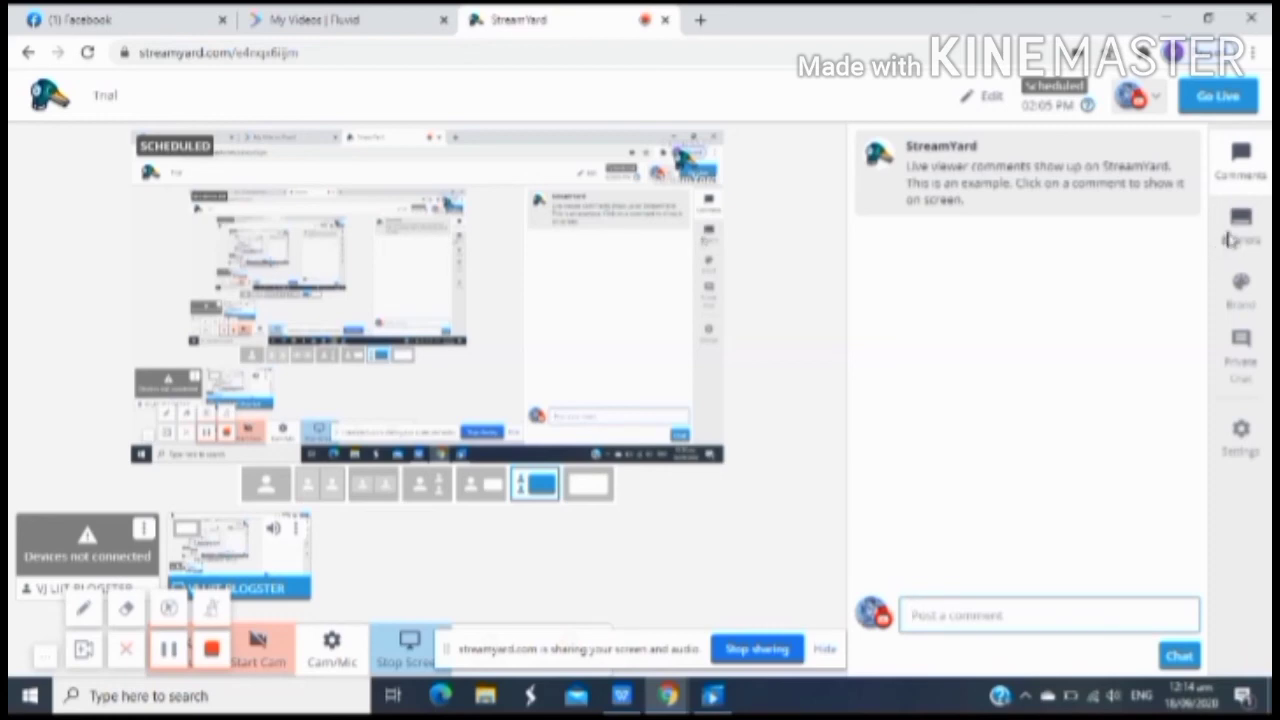
Step: Save a 'Welcome to my 1st Silent Live Stream...' banner and show it on stream
left_click(1242, 224)
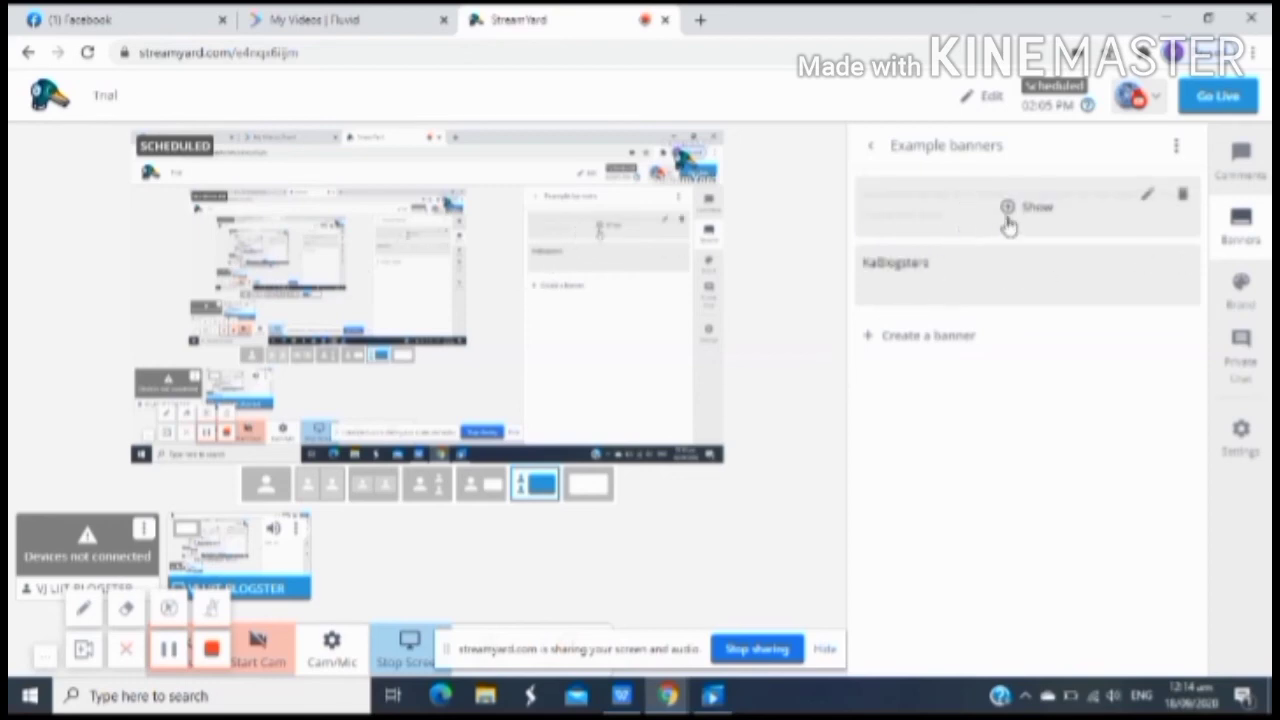
mouse_move(1082, 220)
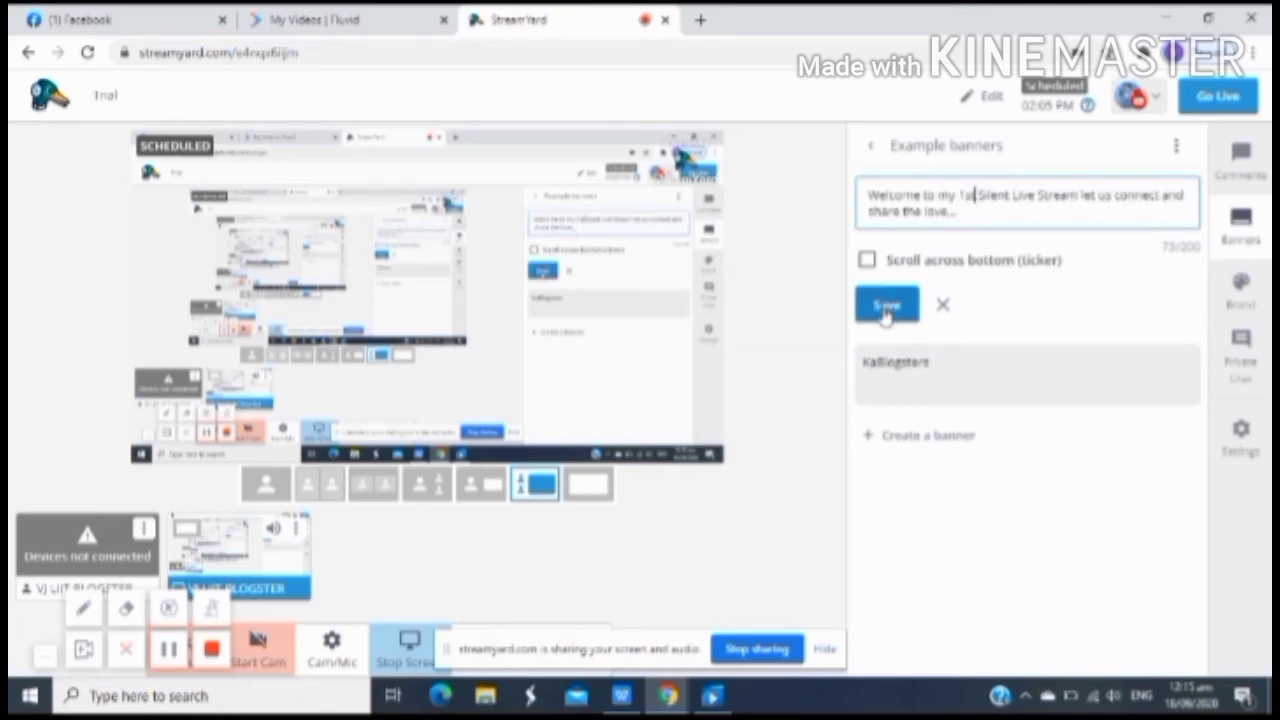
left_click(888, 304)
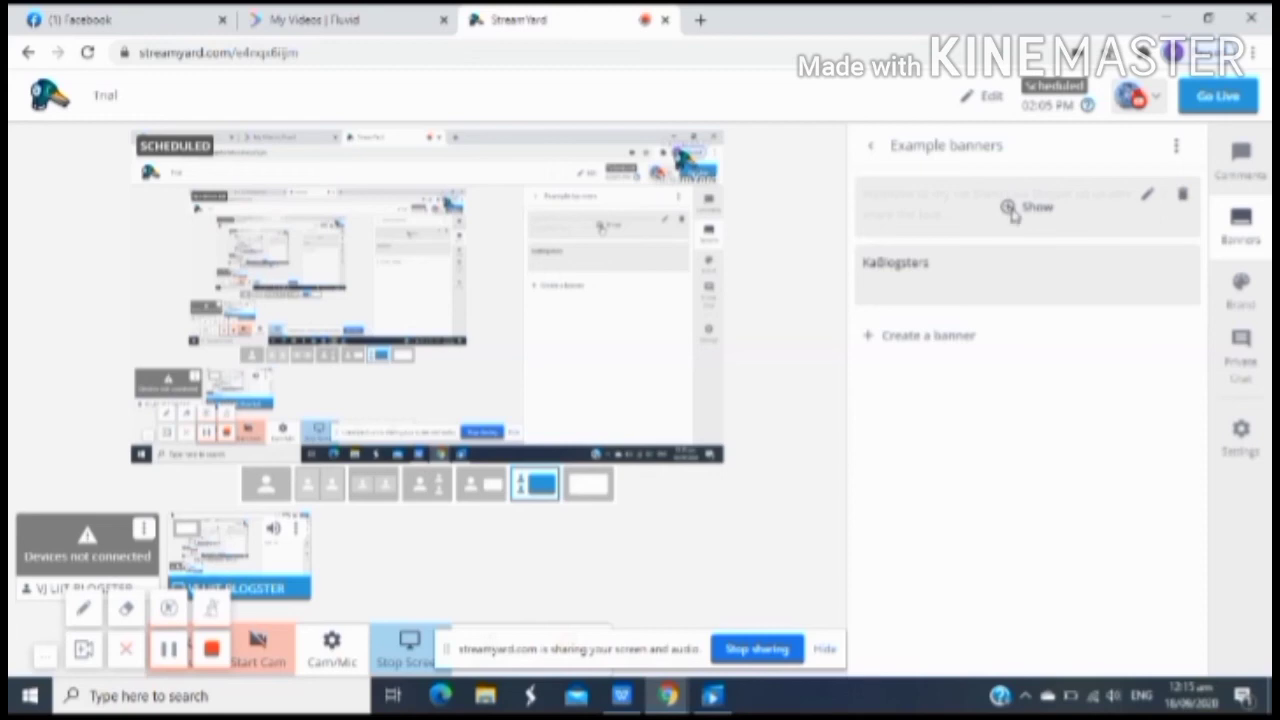
left_click(1024, 206)
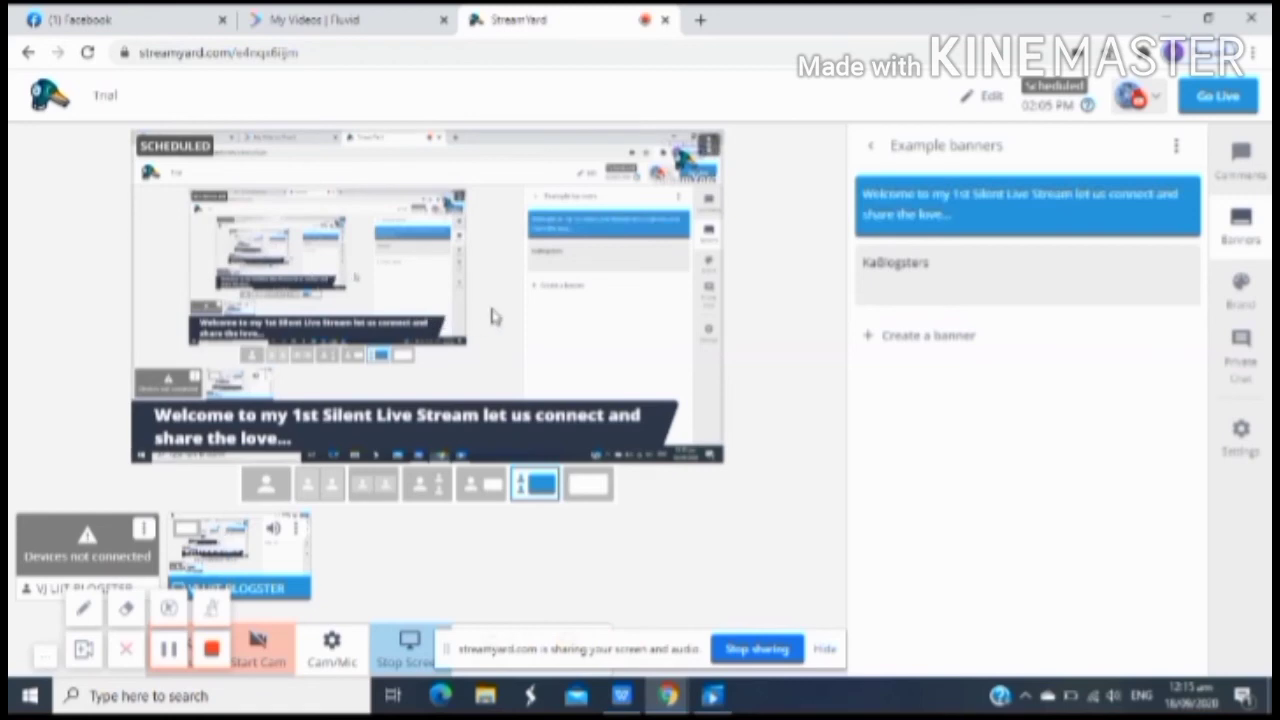
mouse_move(510, 310)
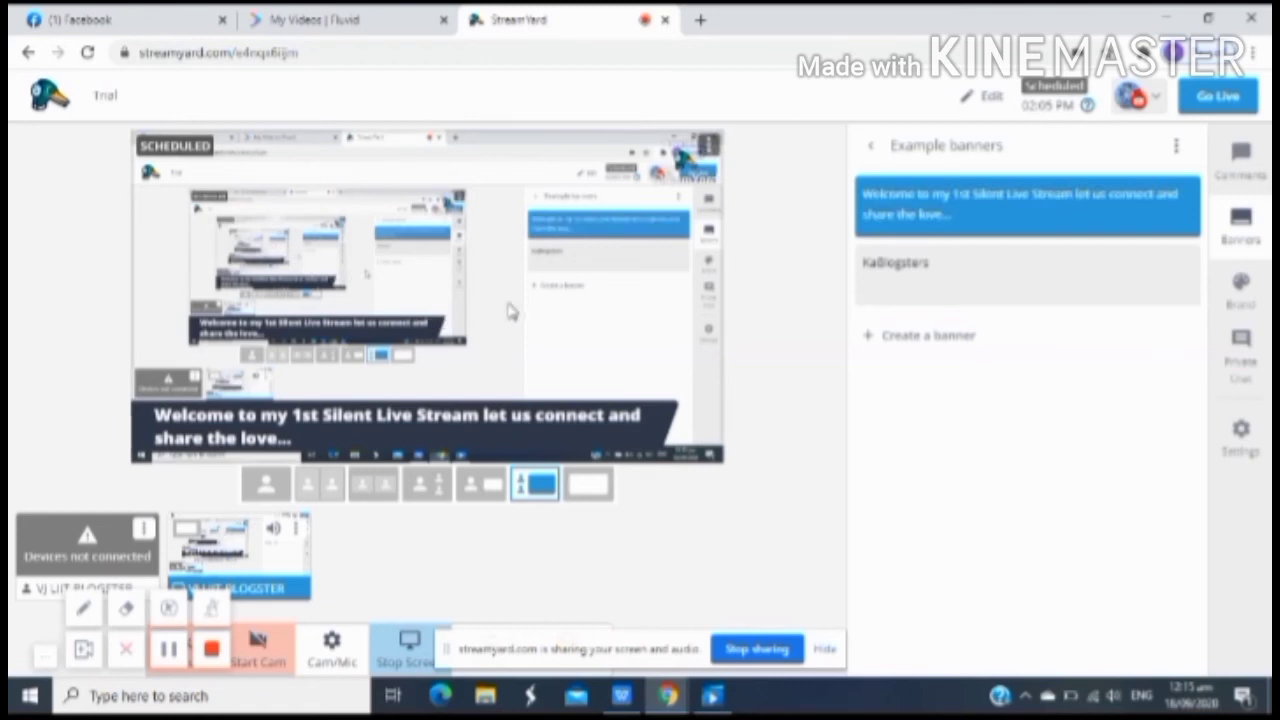
mouse_move(624, 330)
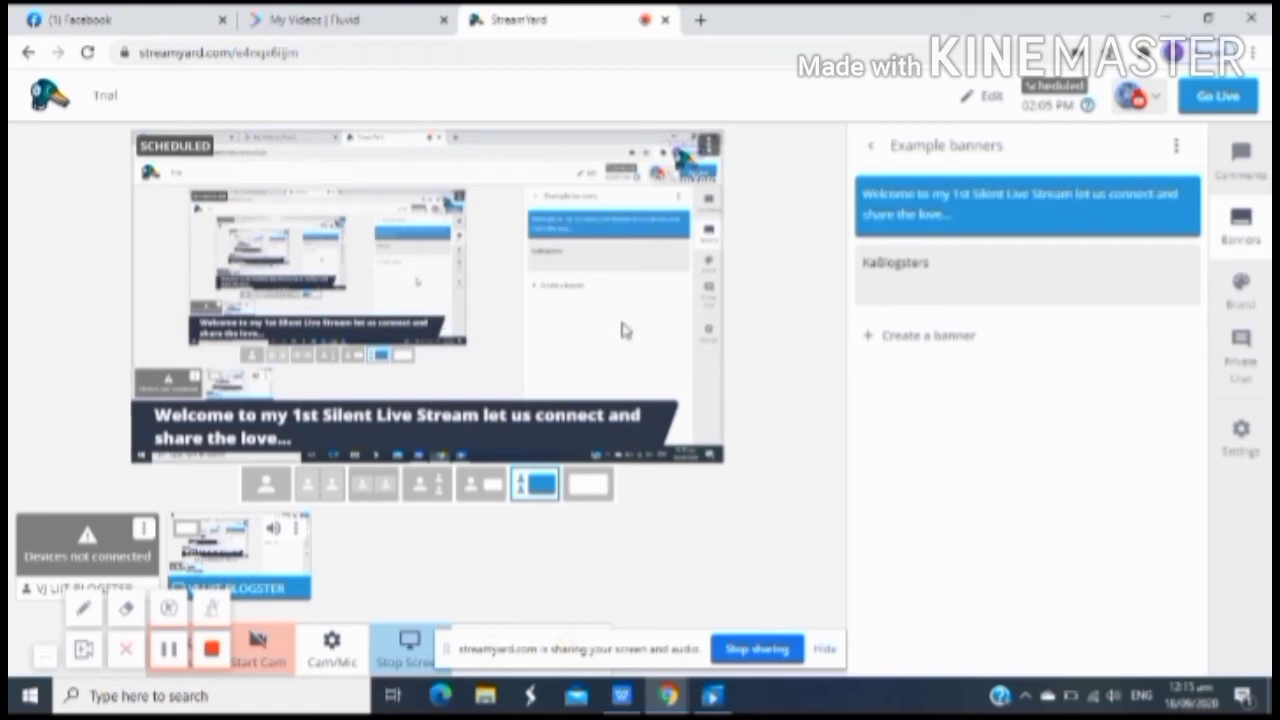
mouse_move(702, 356)
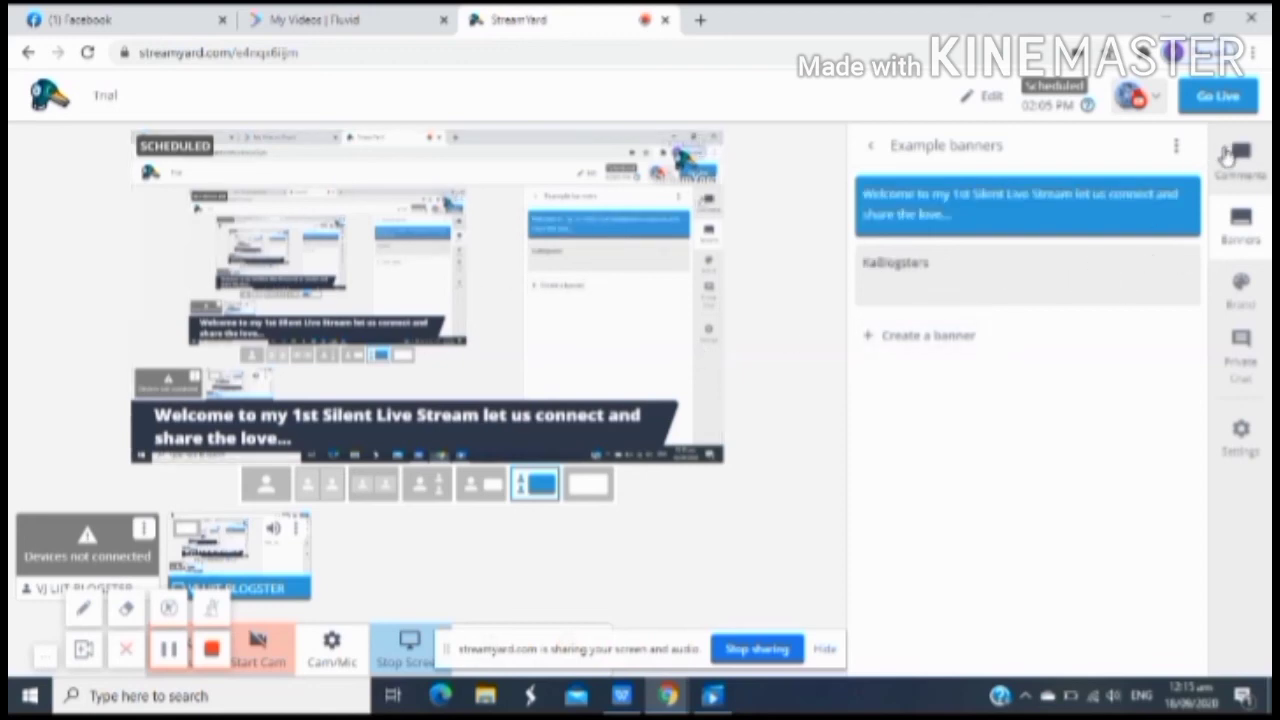
Step: Return to Comments and start Go Live, bringing up the early-start confirmation
left_click(1240, 160)
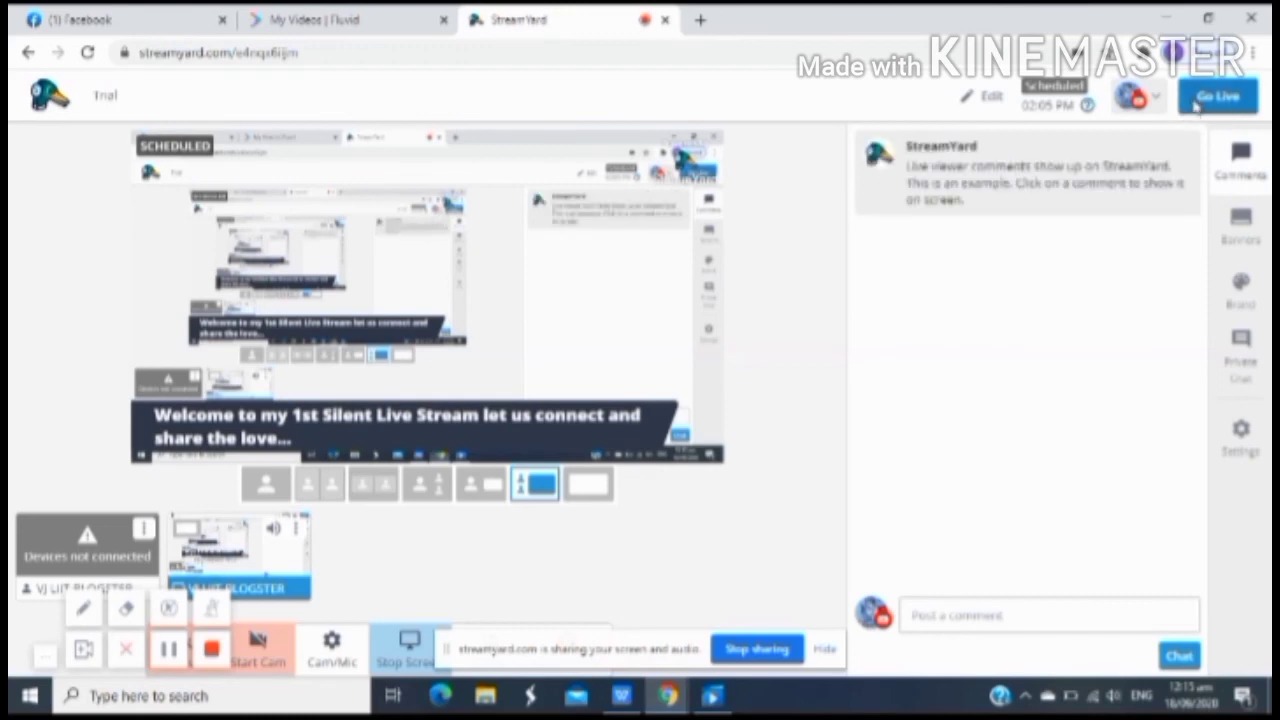
left_click(1224, 94)
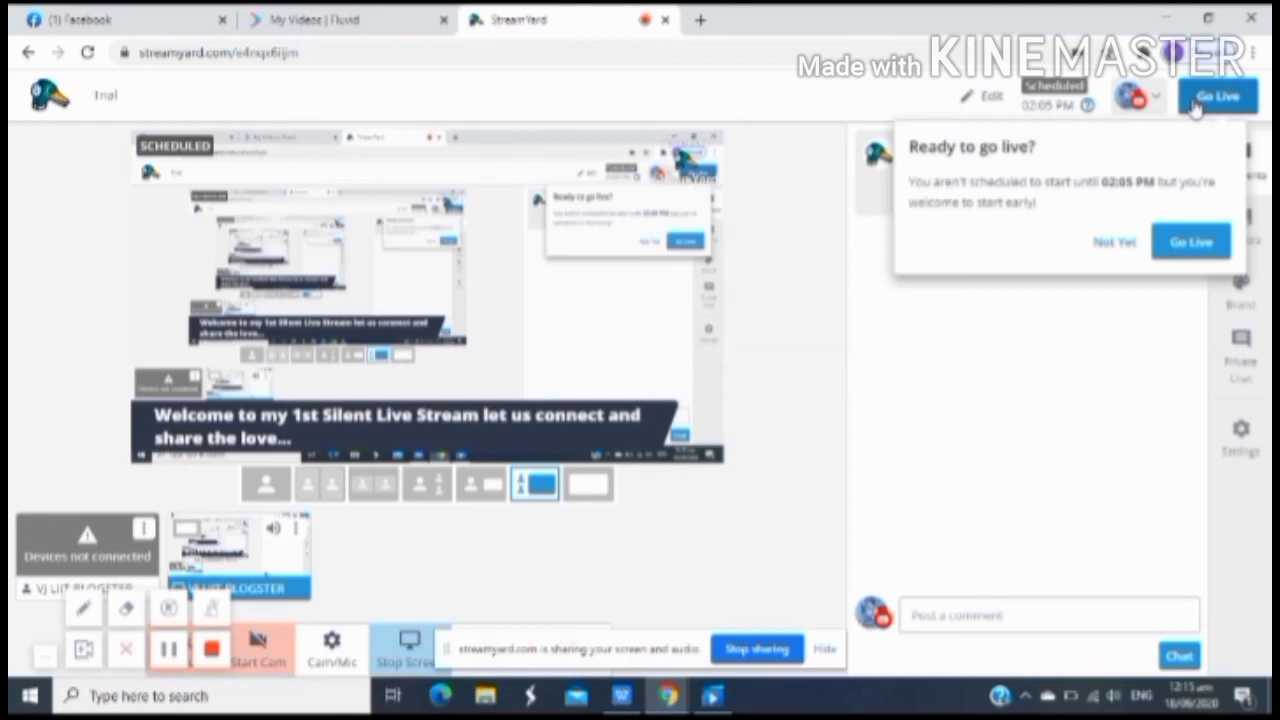
mouse_move(1152, 172)
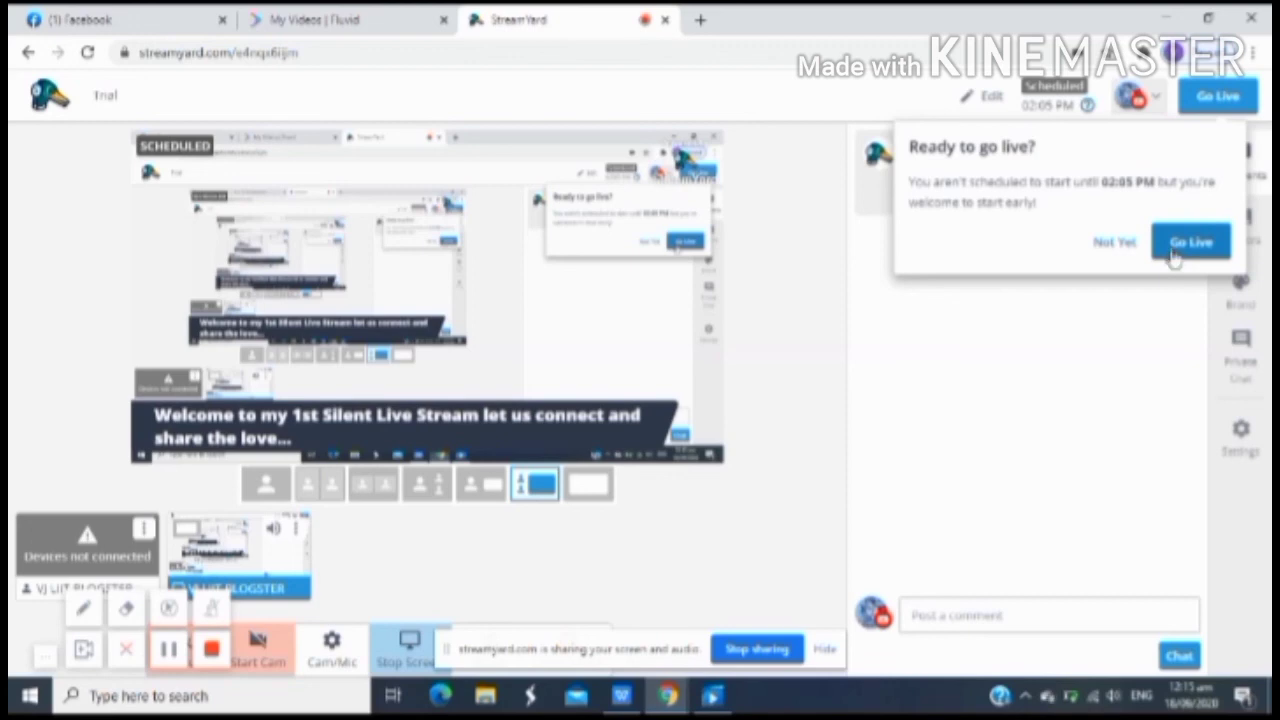
mouse_move(1000, 420)
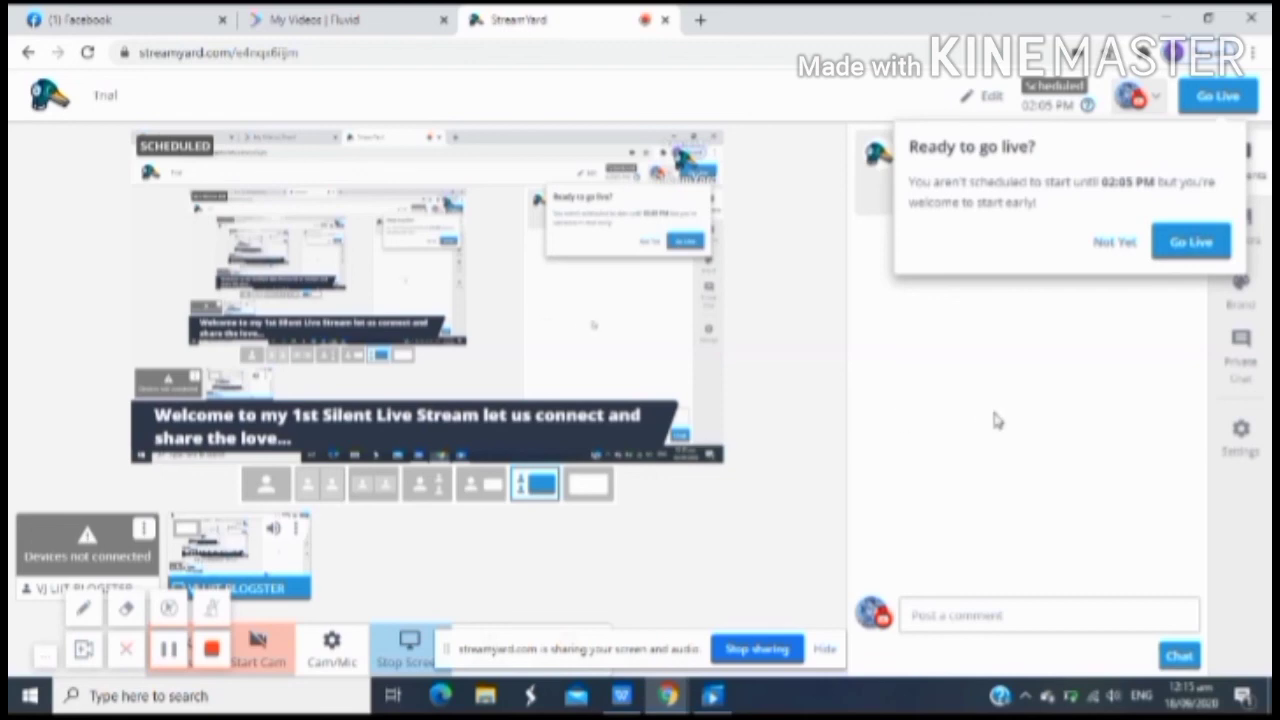
mouse_move(622, 650)
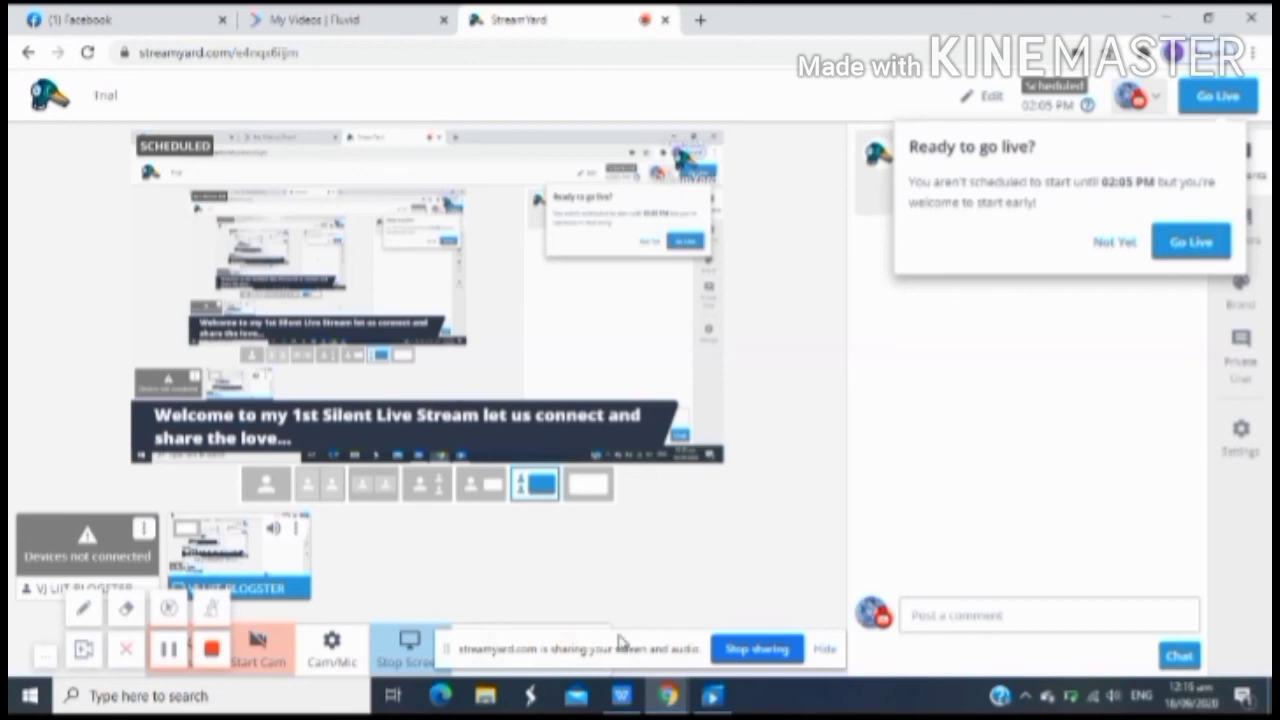
mouse_move(558, 568)
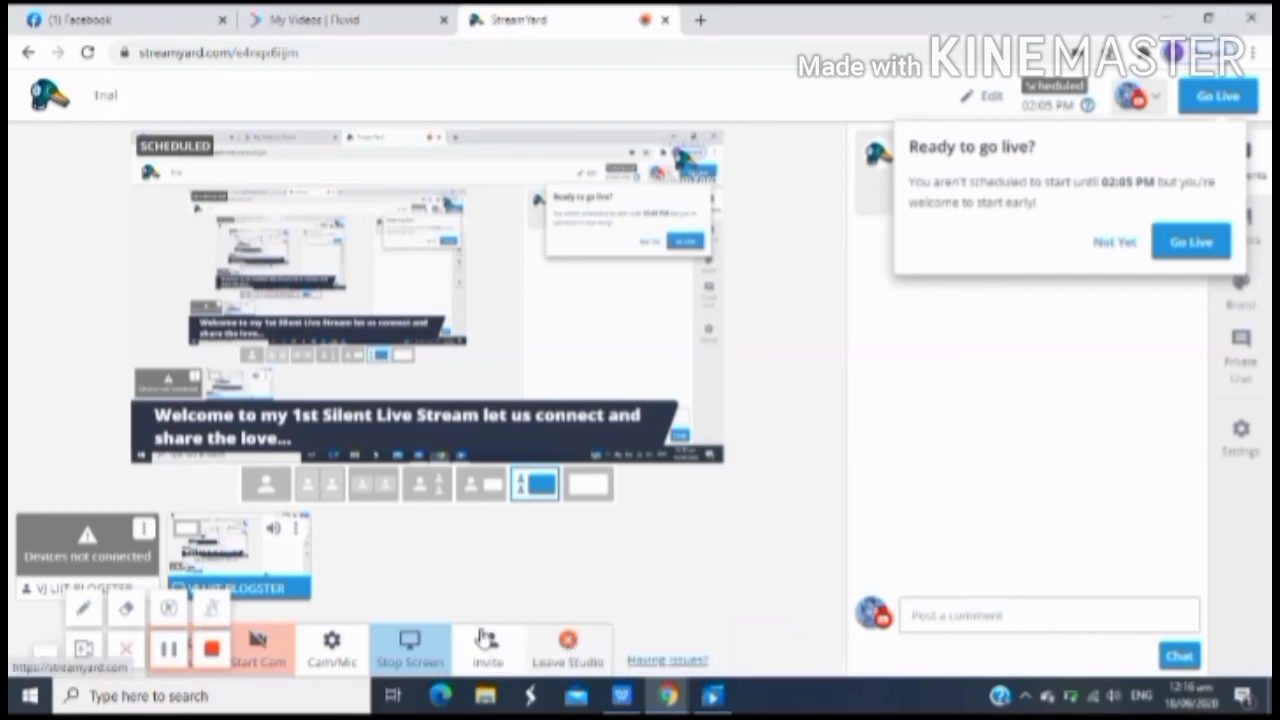
Step: Bring up the guest invitation with the studio link for the Trial broadcast
left_click(484, 644)
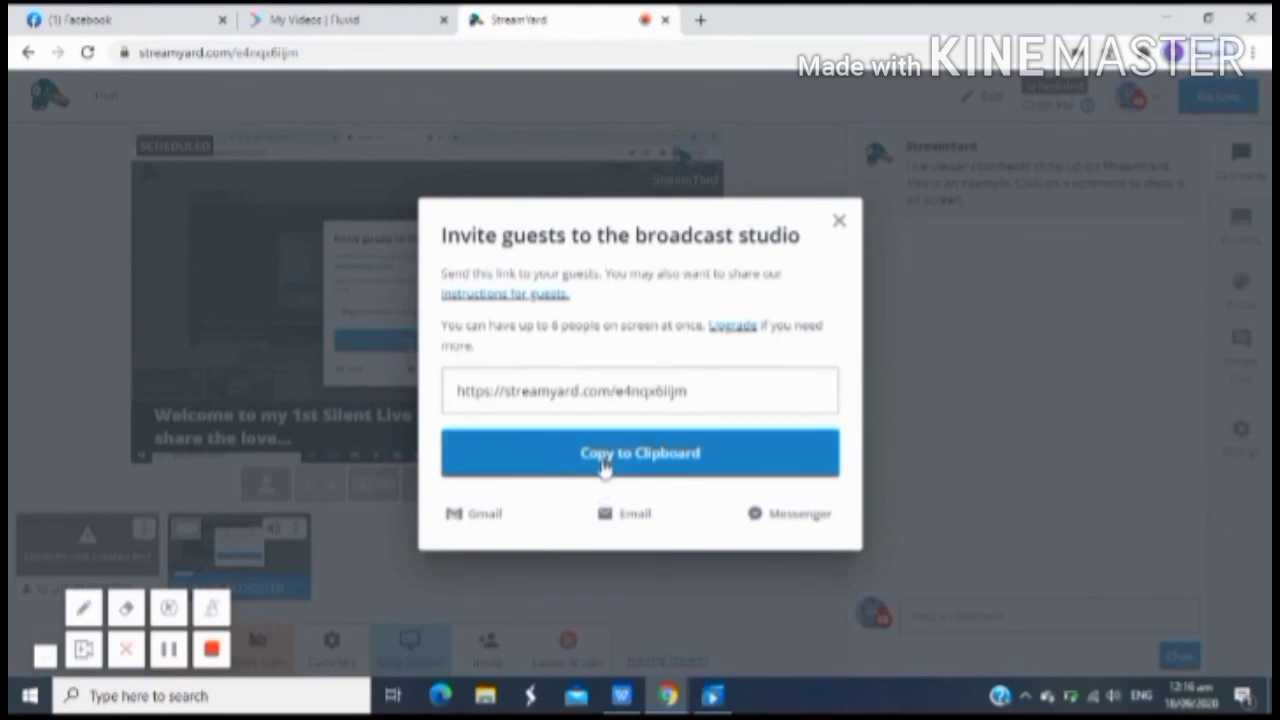
mouse_move(740, 474)
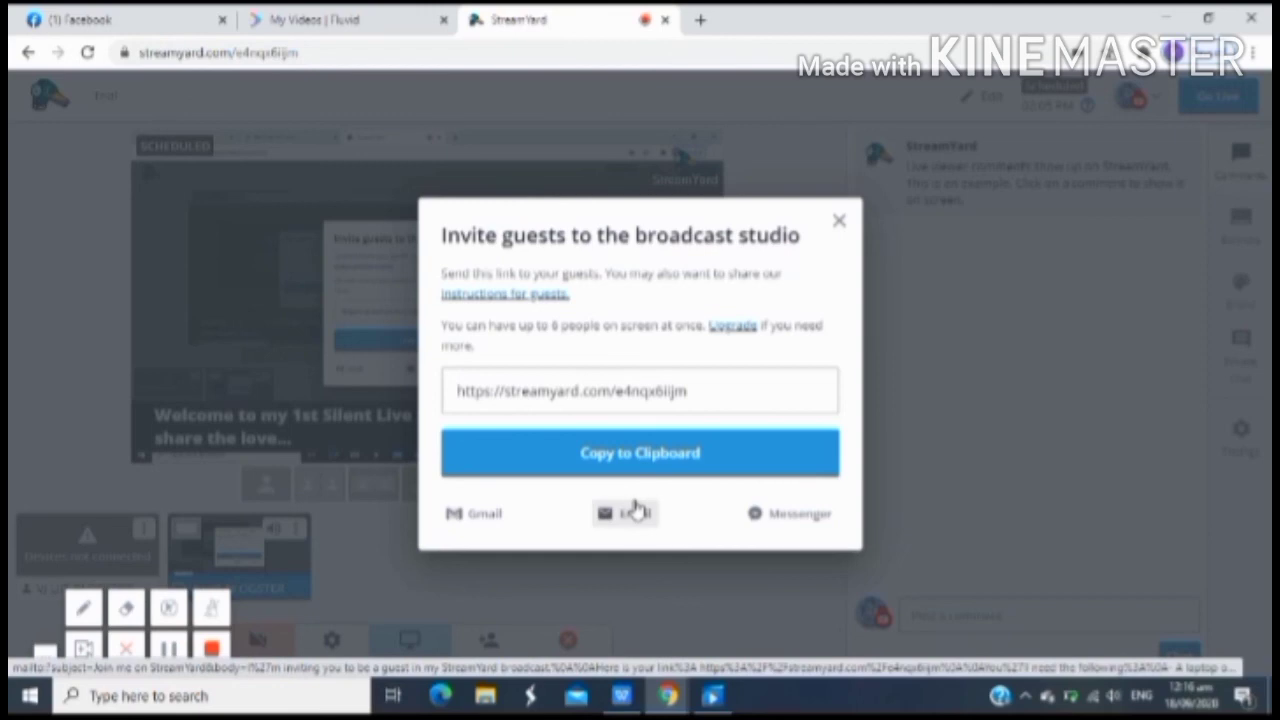
mouse_move(636, 504)
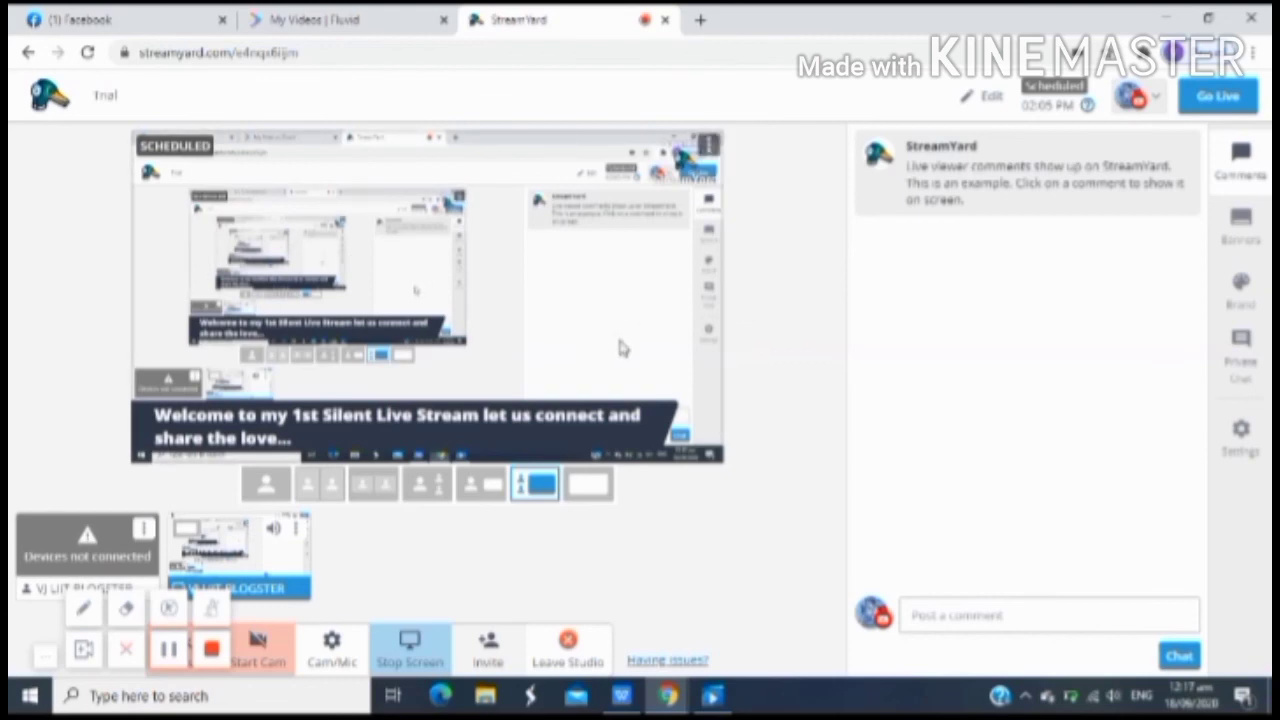
mouse_move(776, 304)
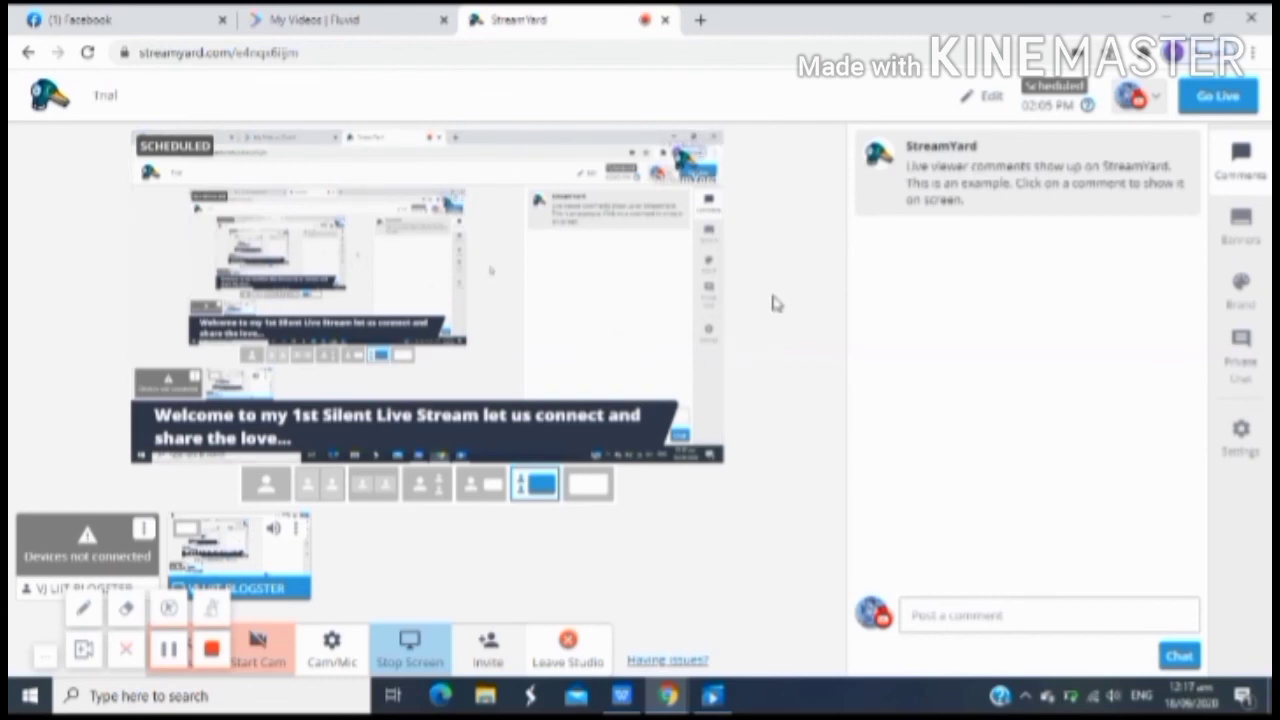